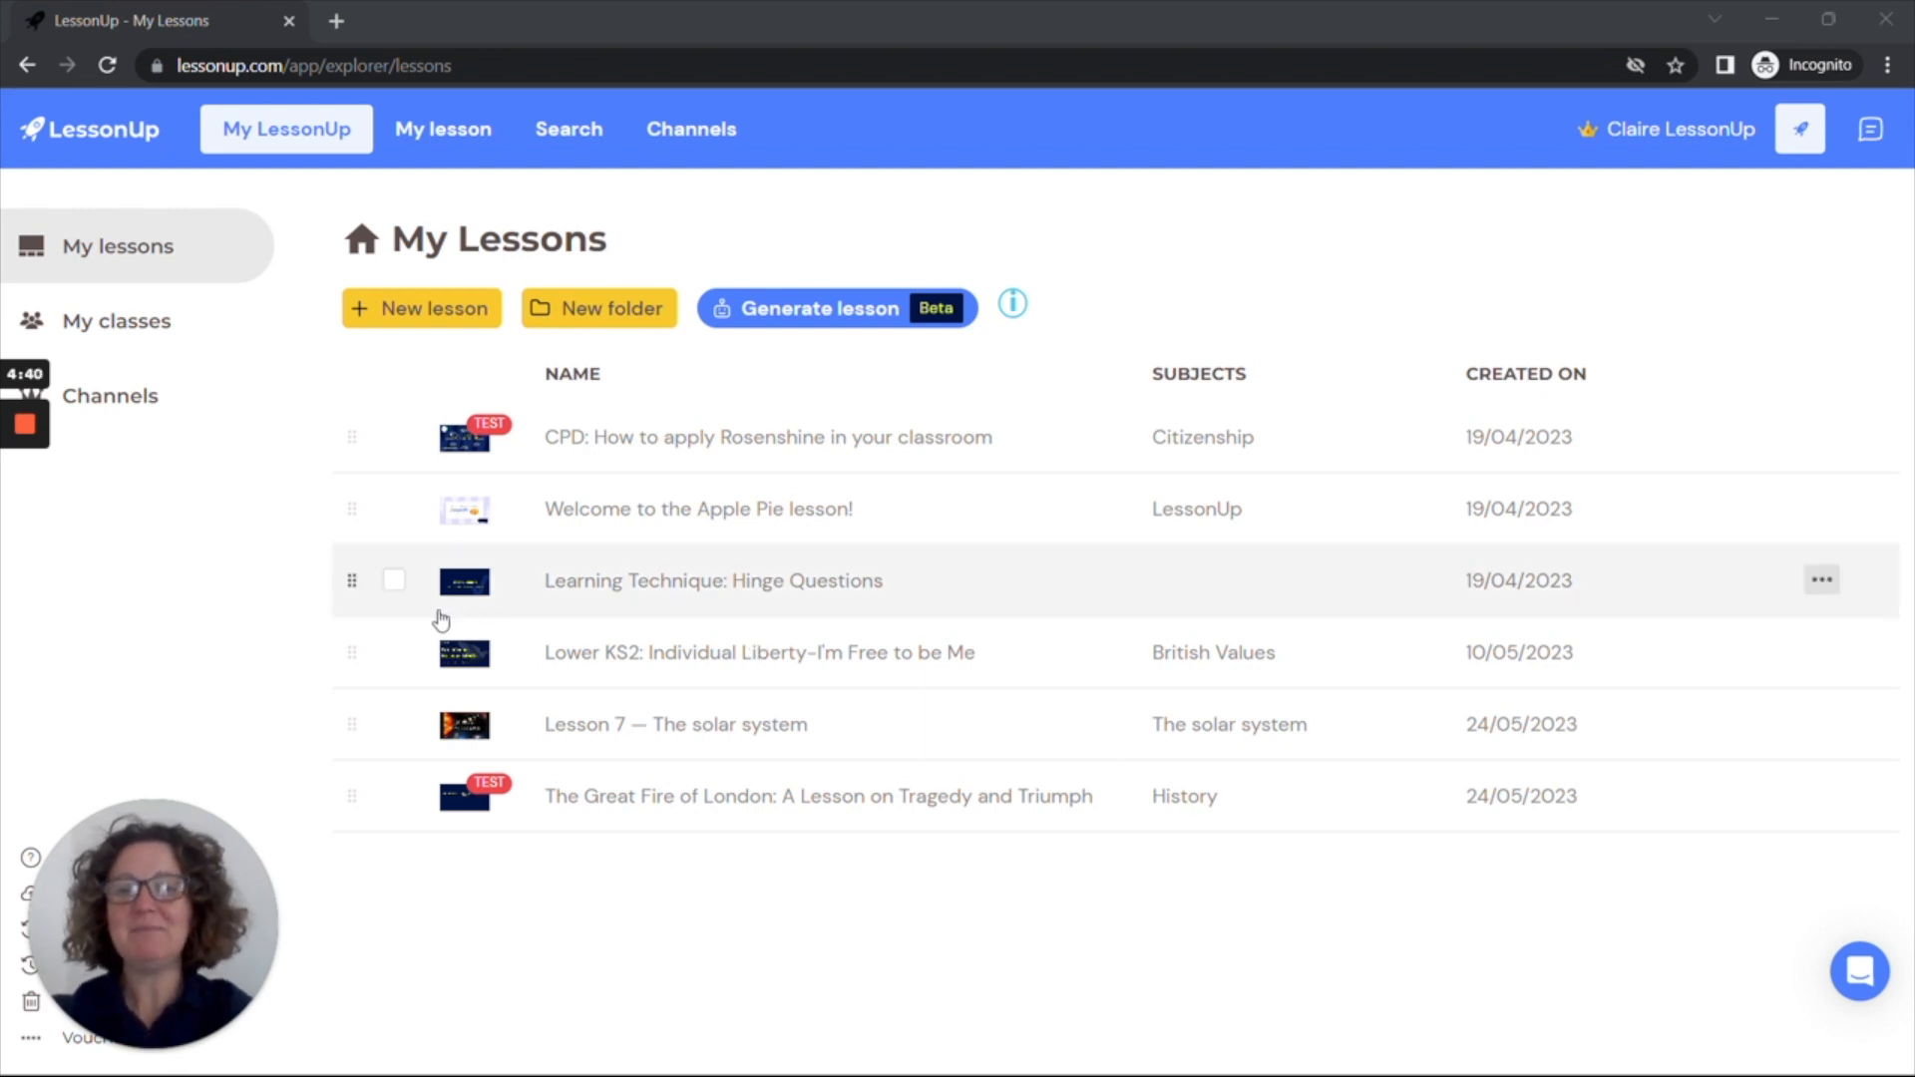
Step: Go to My classes and start a new class form
left_click(118, 320)
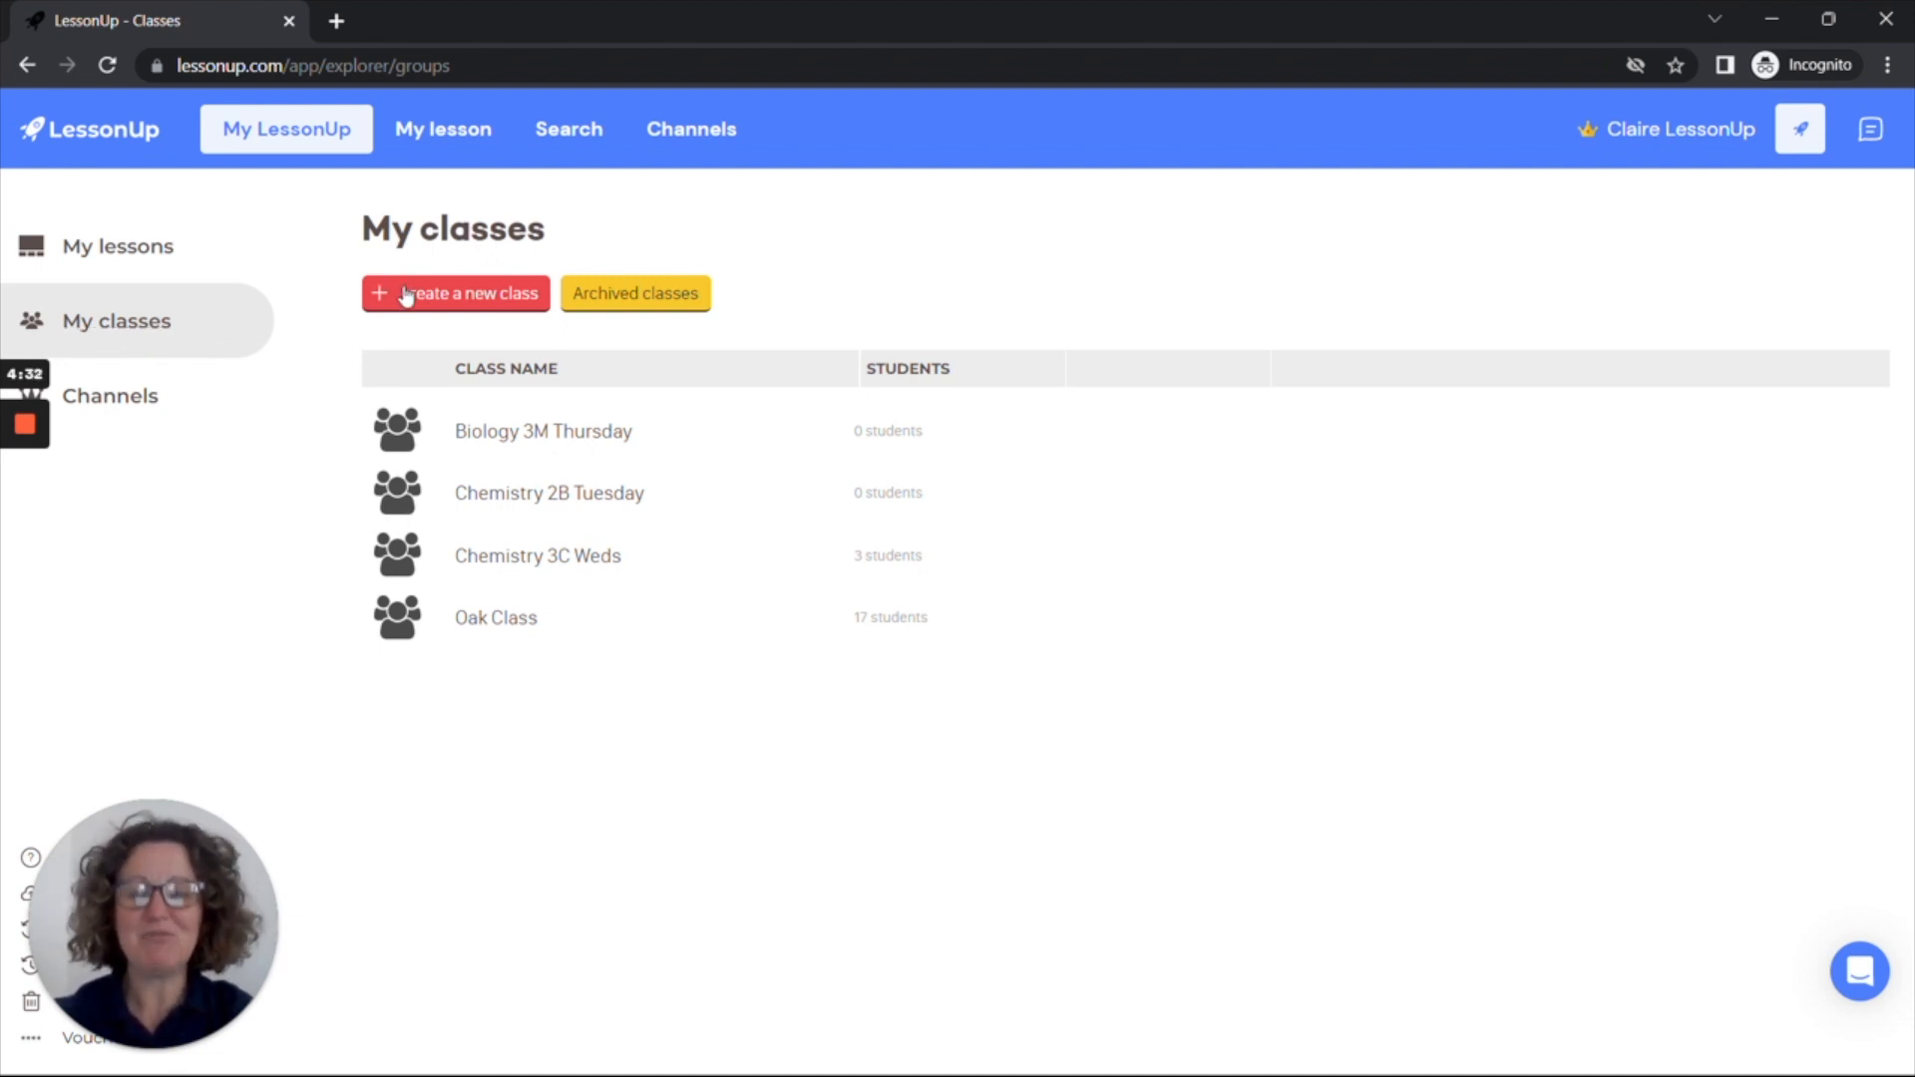
left_click(455, 293)
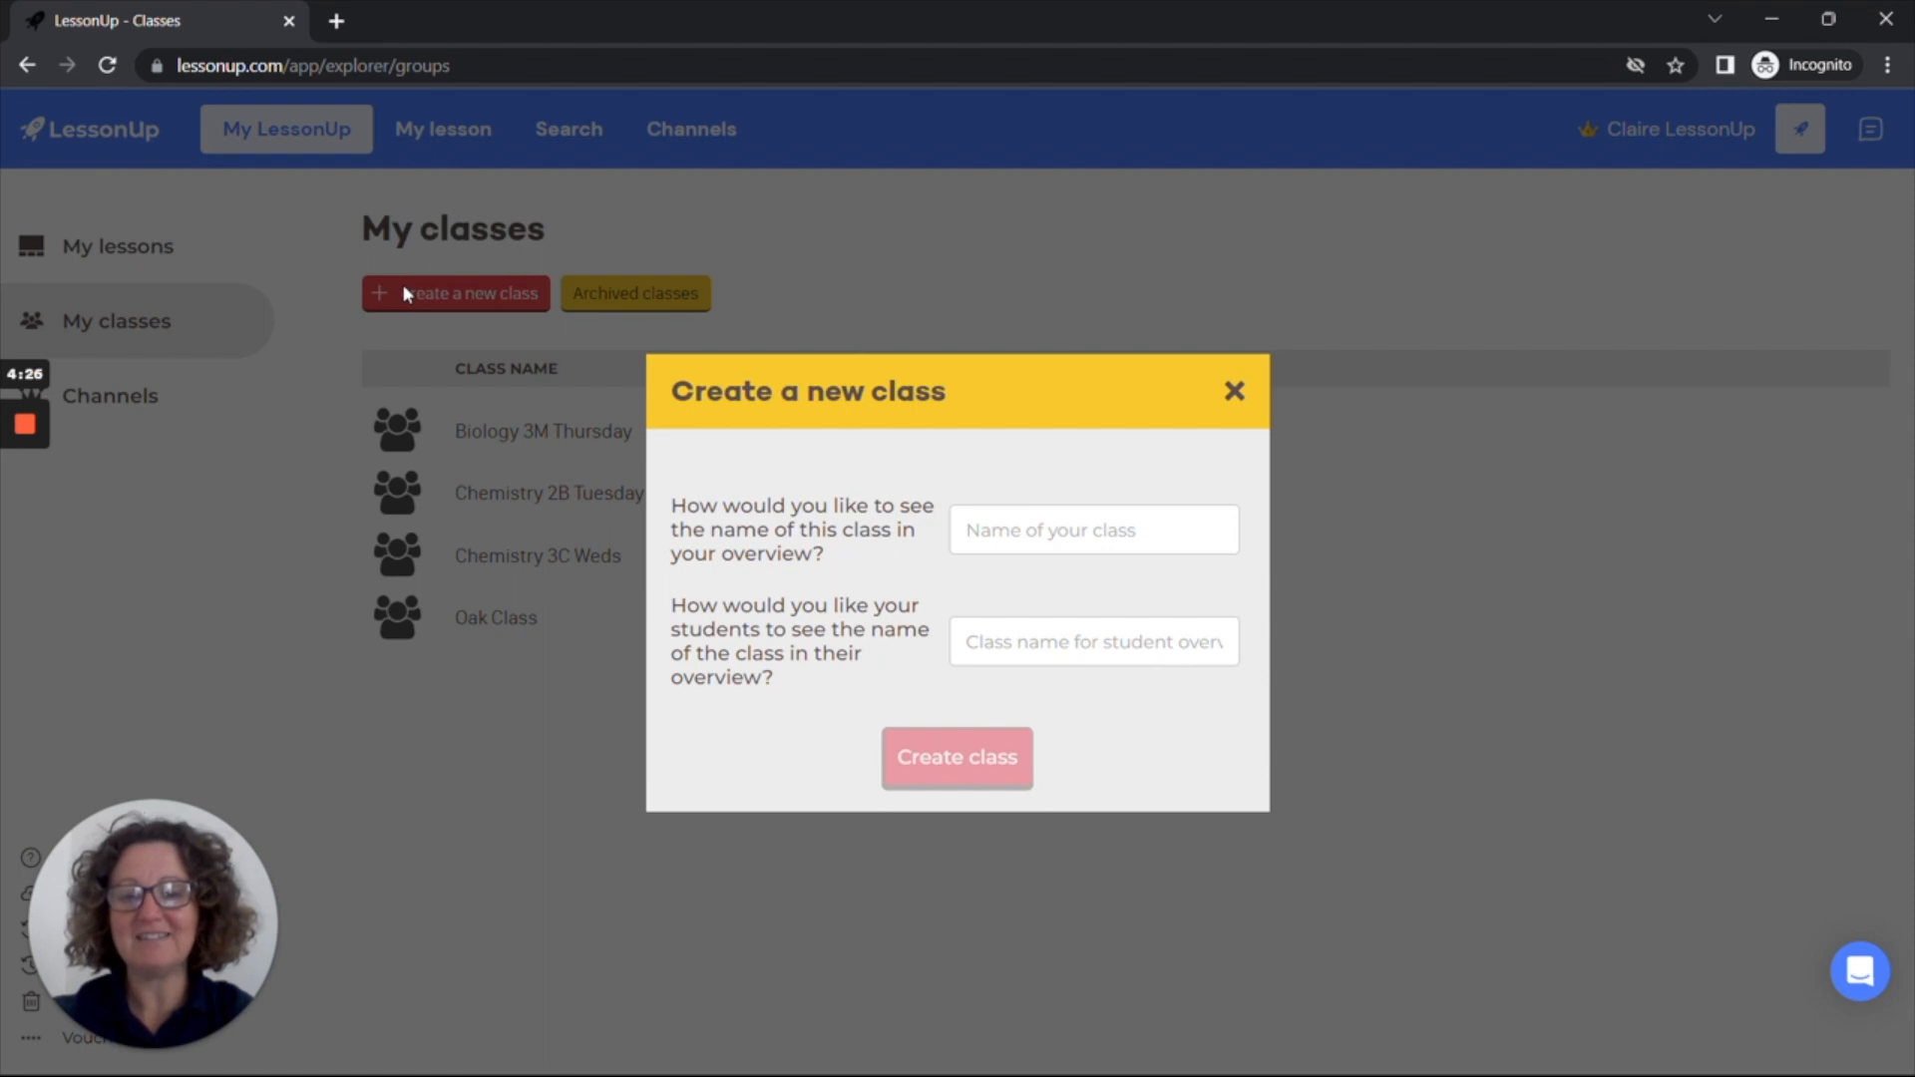
Step: Create class 'Chemistry Friday 2D' with student-facing name 'Chemistry 2D'
left_click(1093, 529)
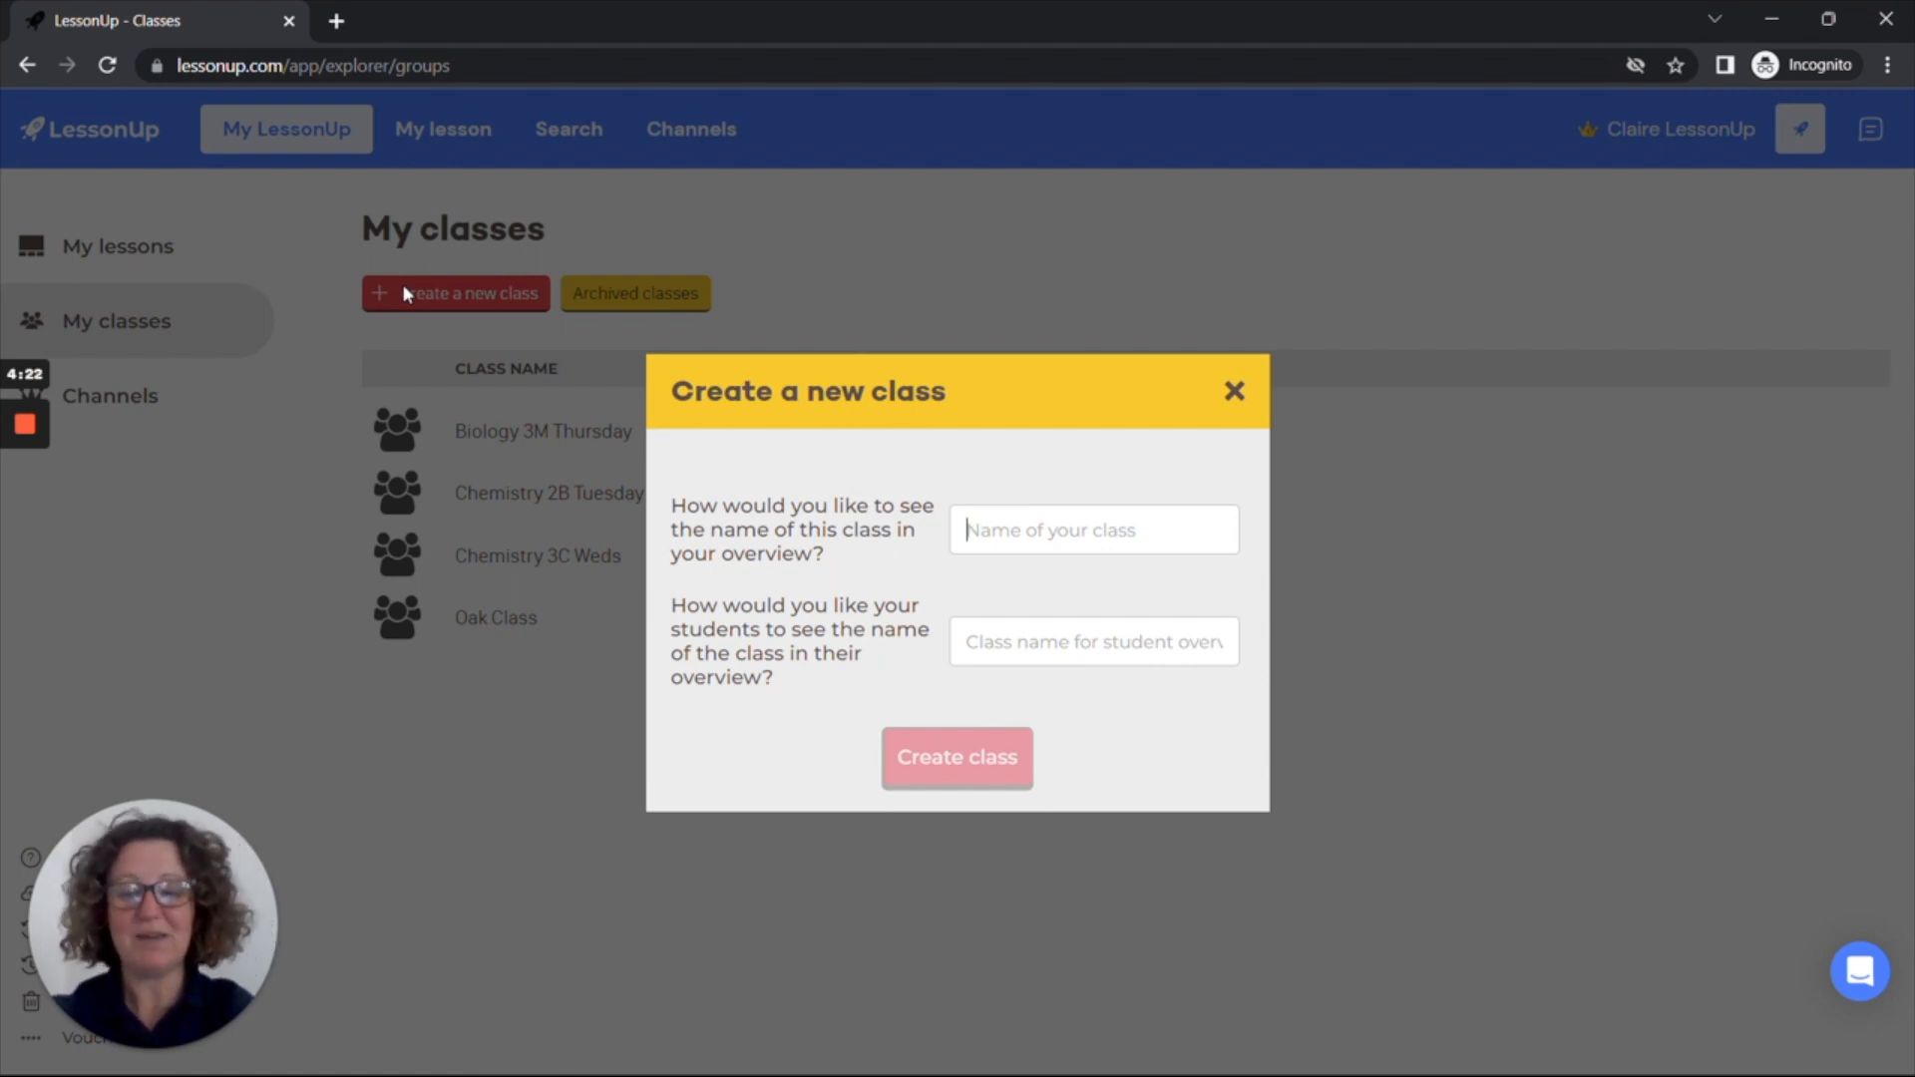
type("Chemistry Frida")
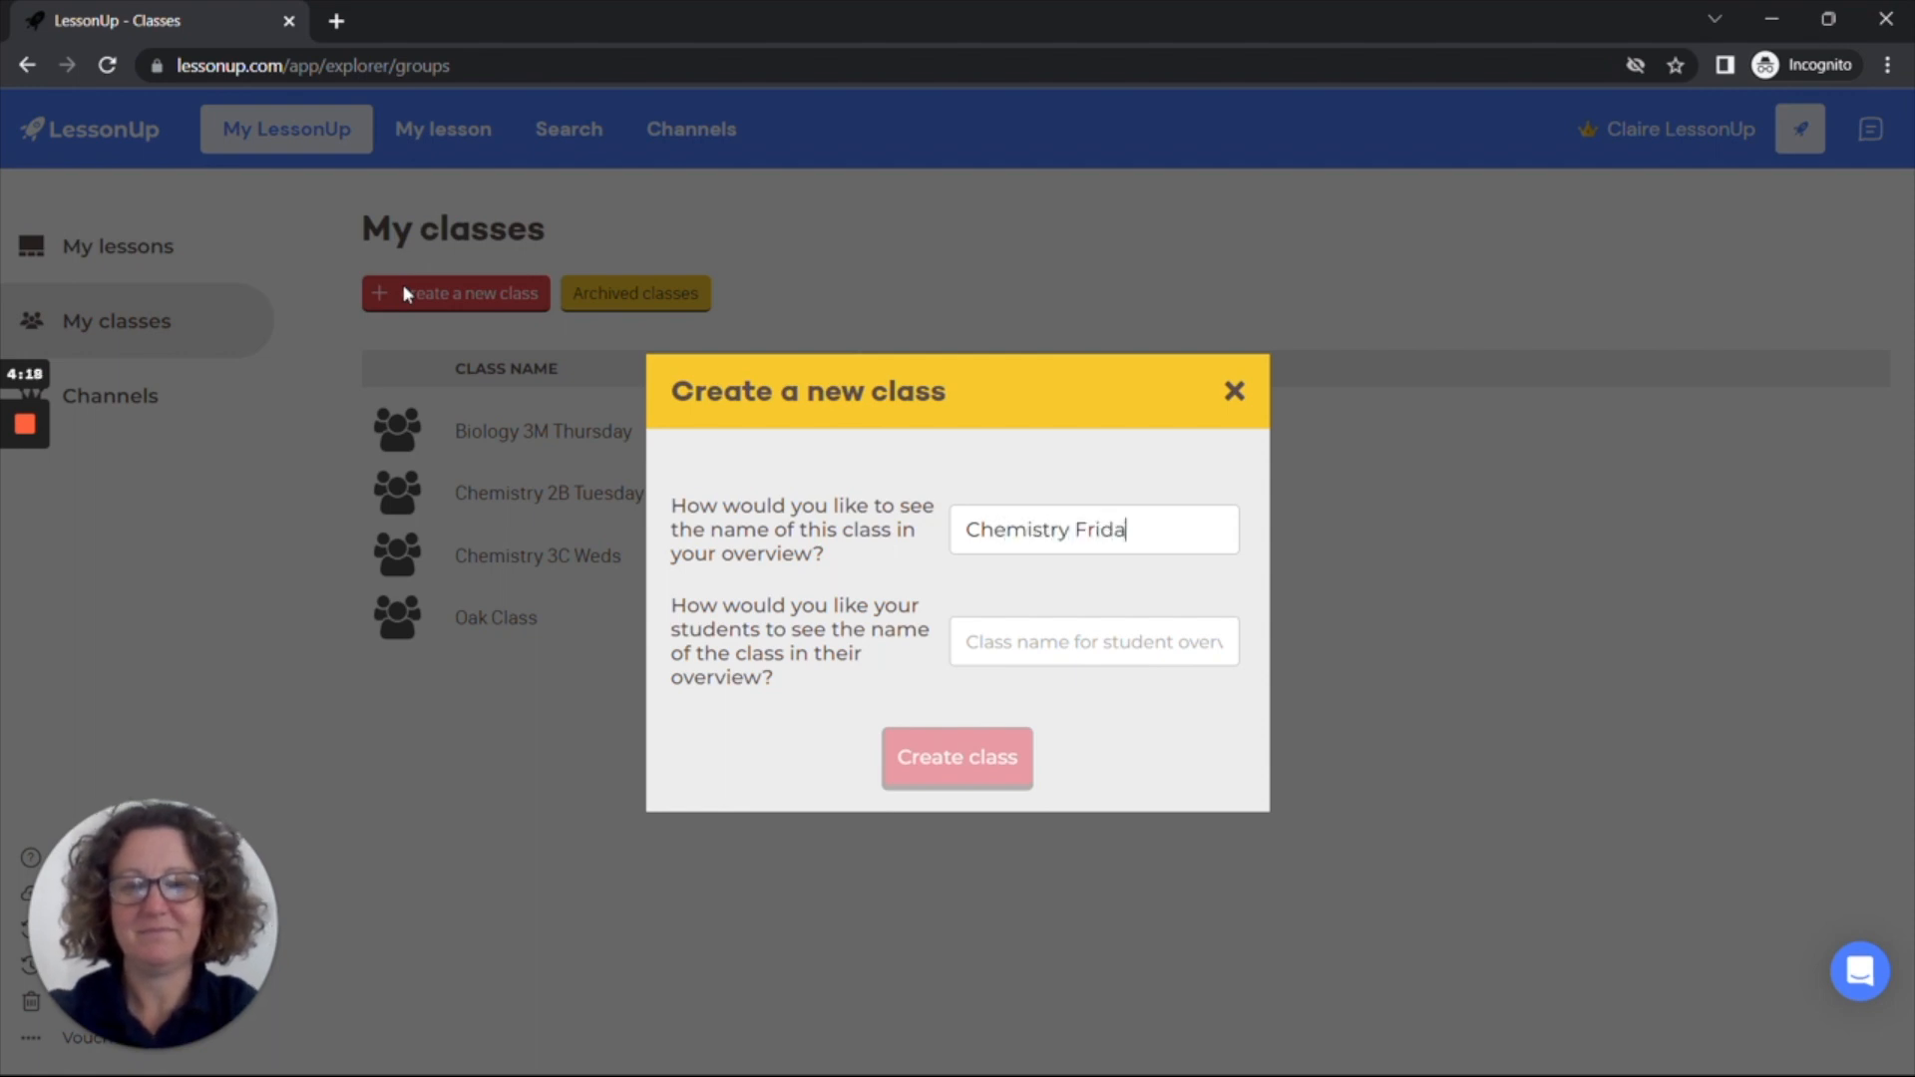
type("y 2")
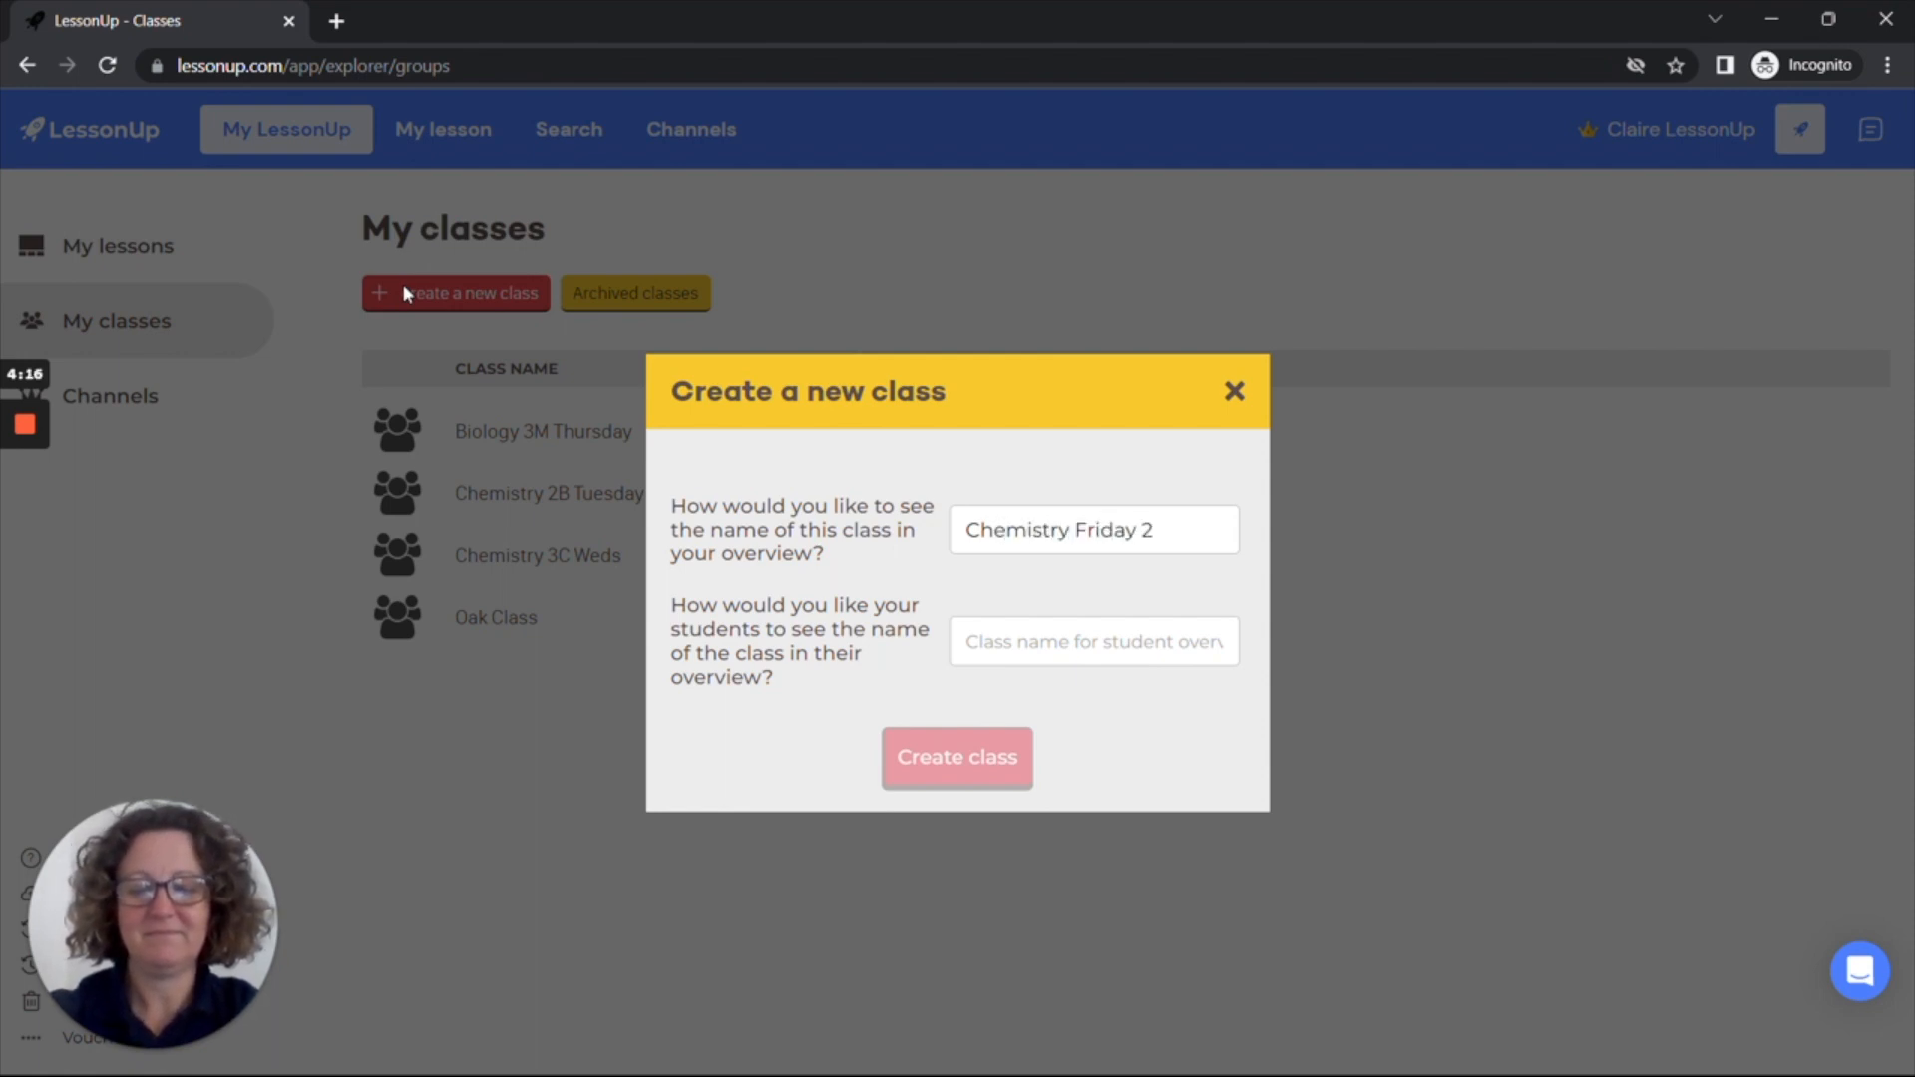
type("D")
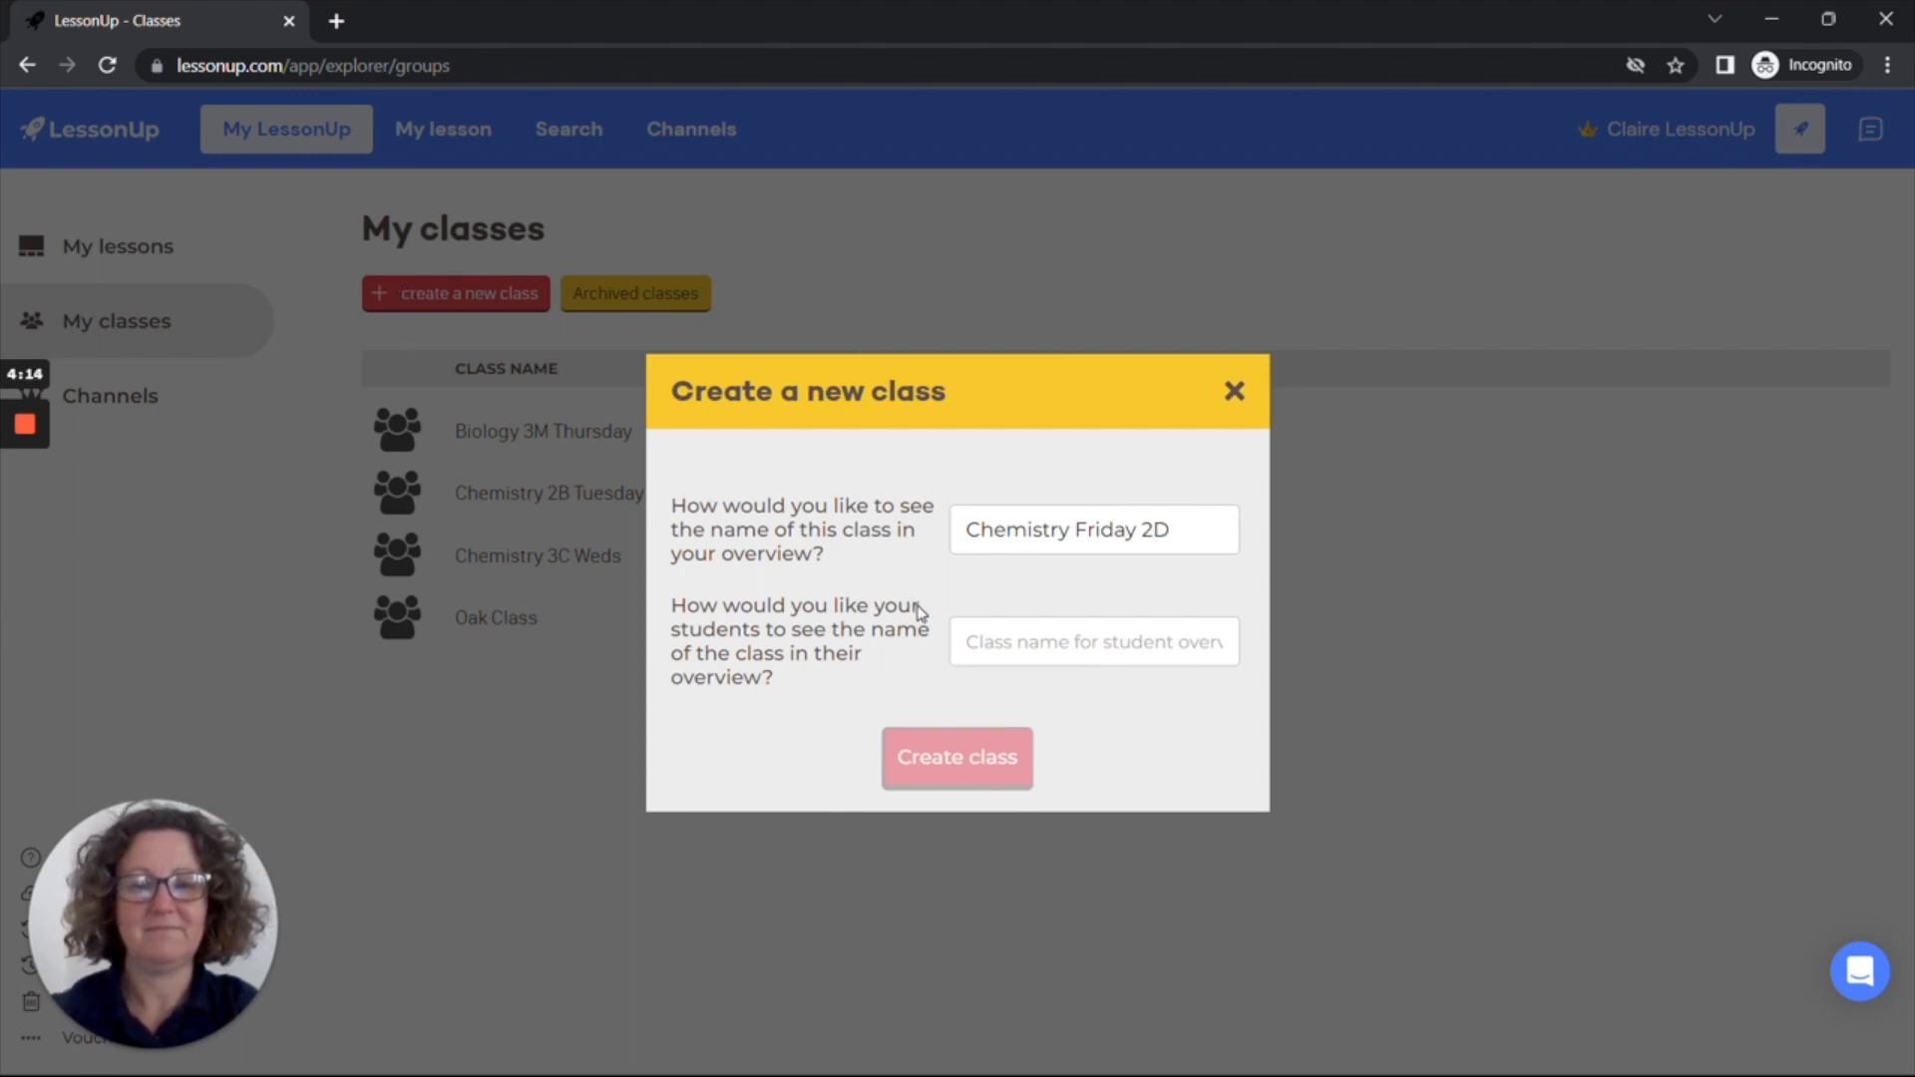
type("Chemist")
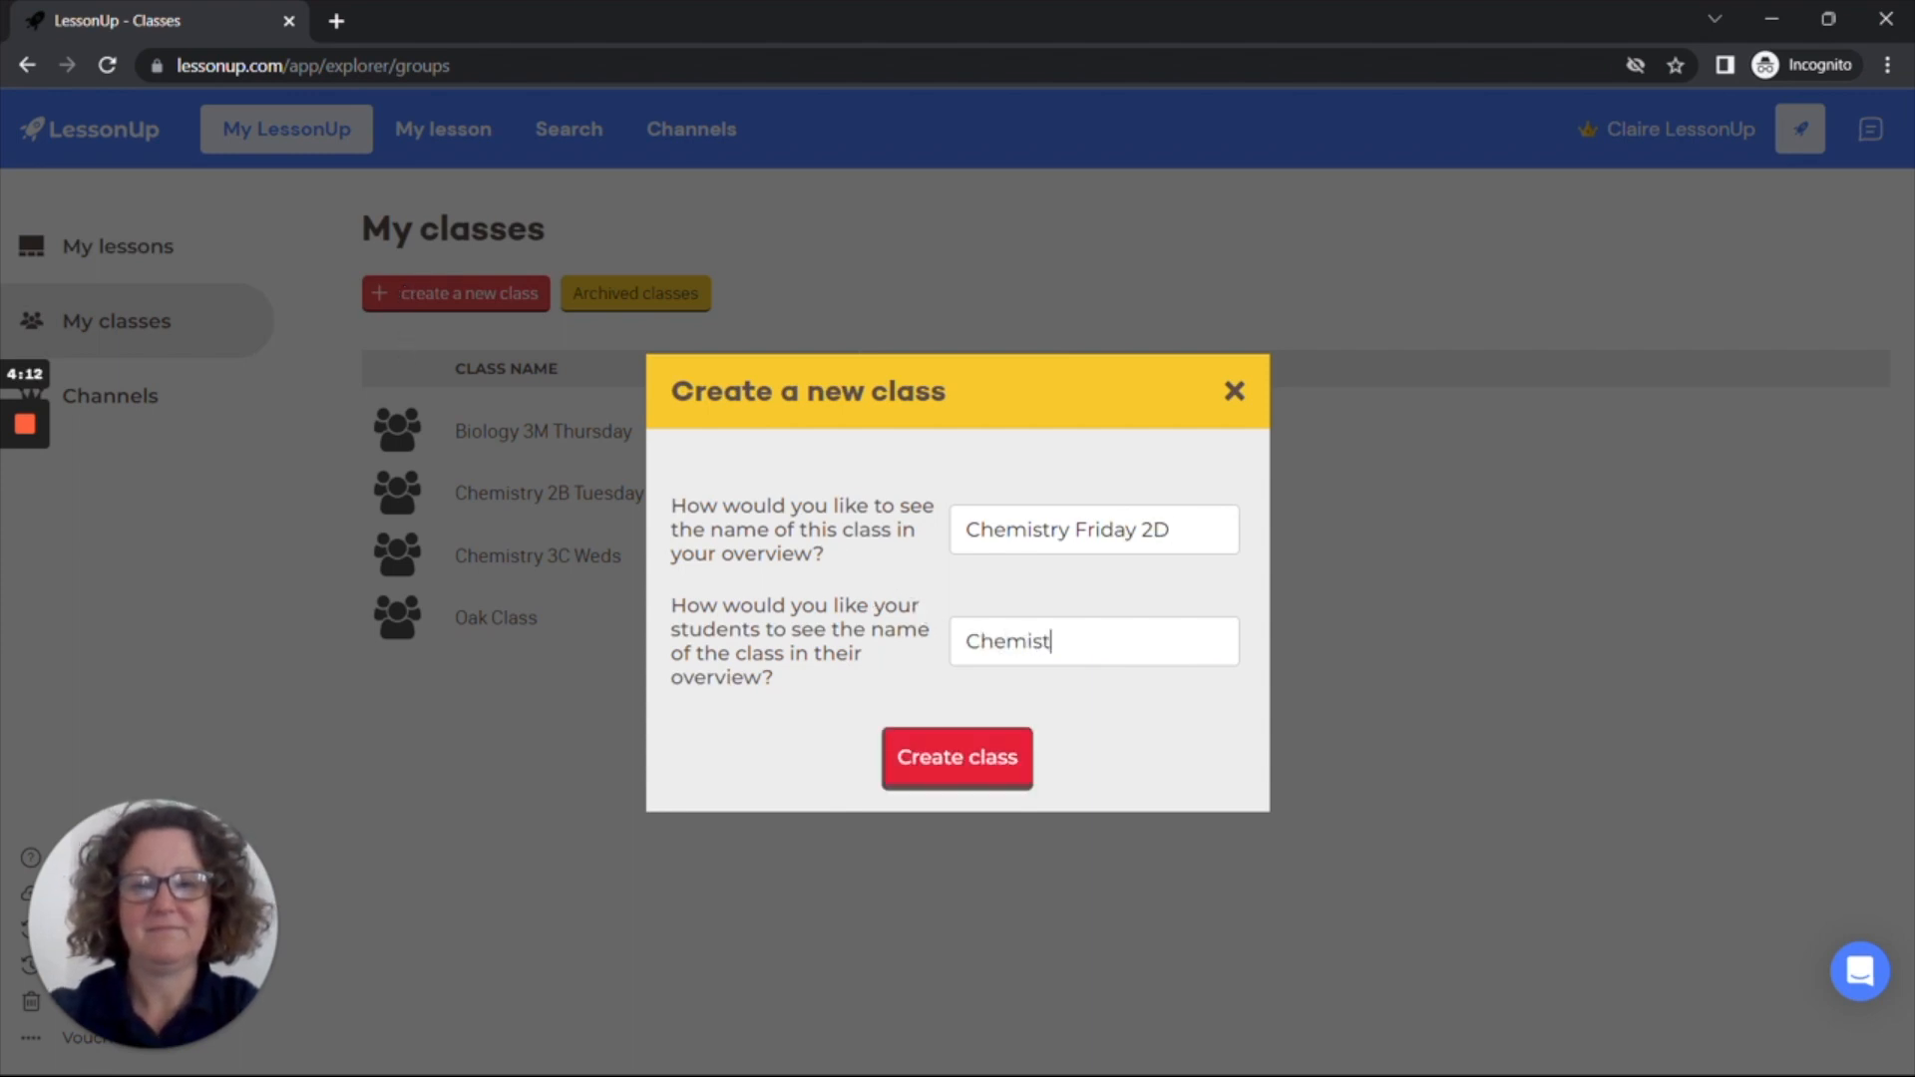
type("ry 2D")
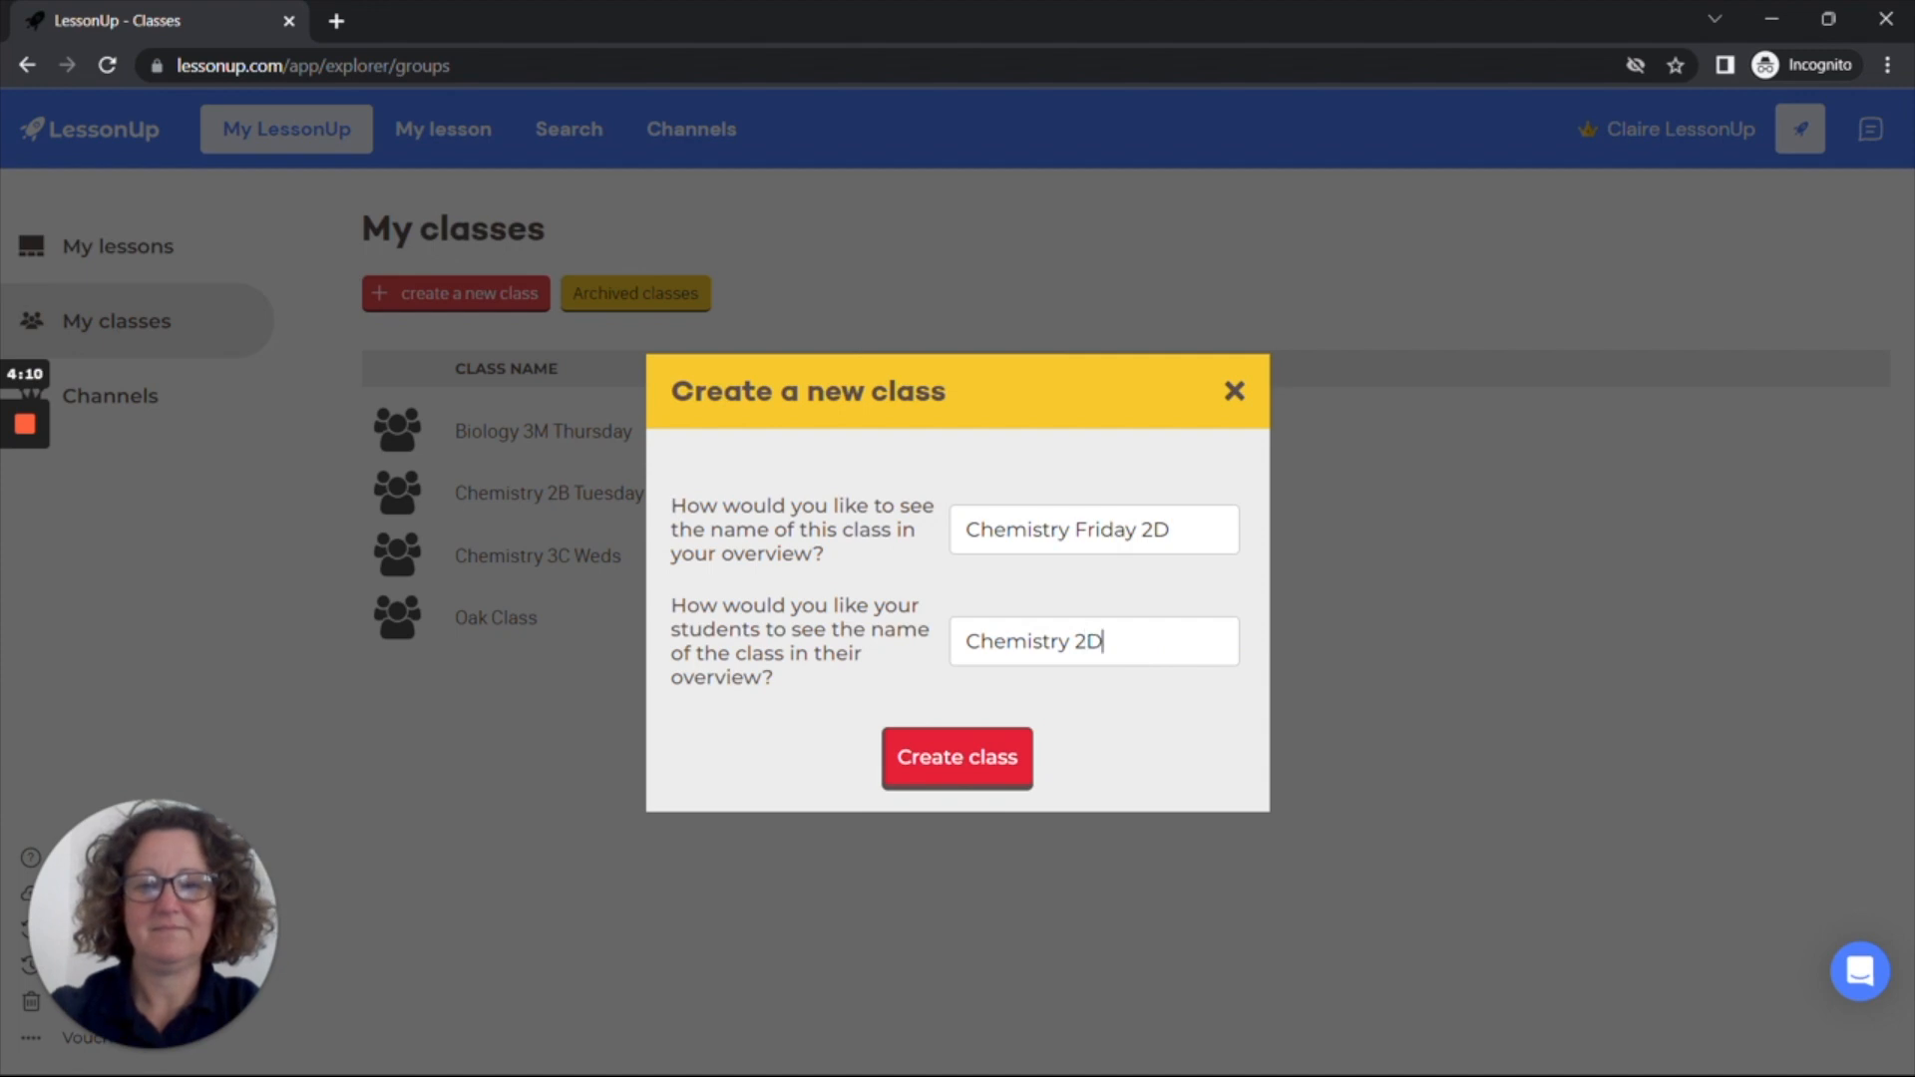
left_click(957, 757)
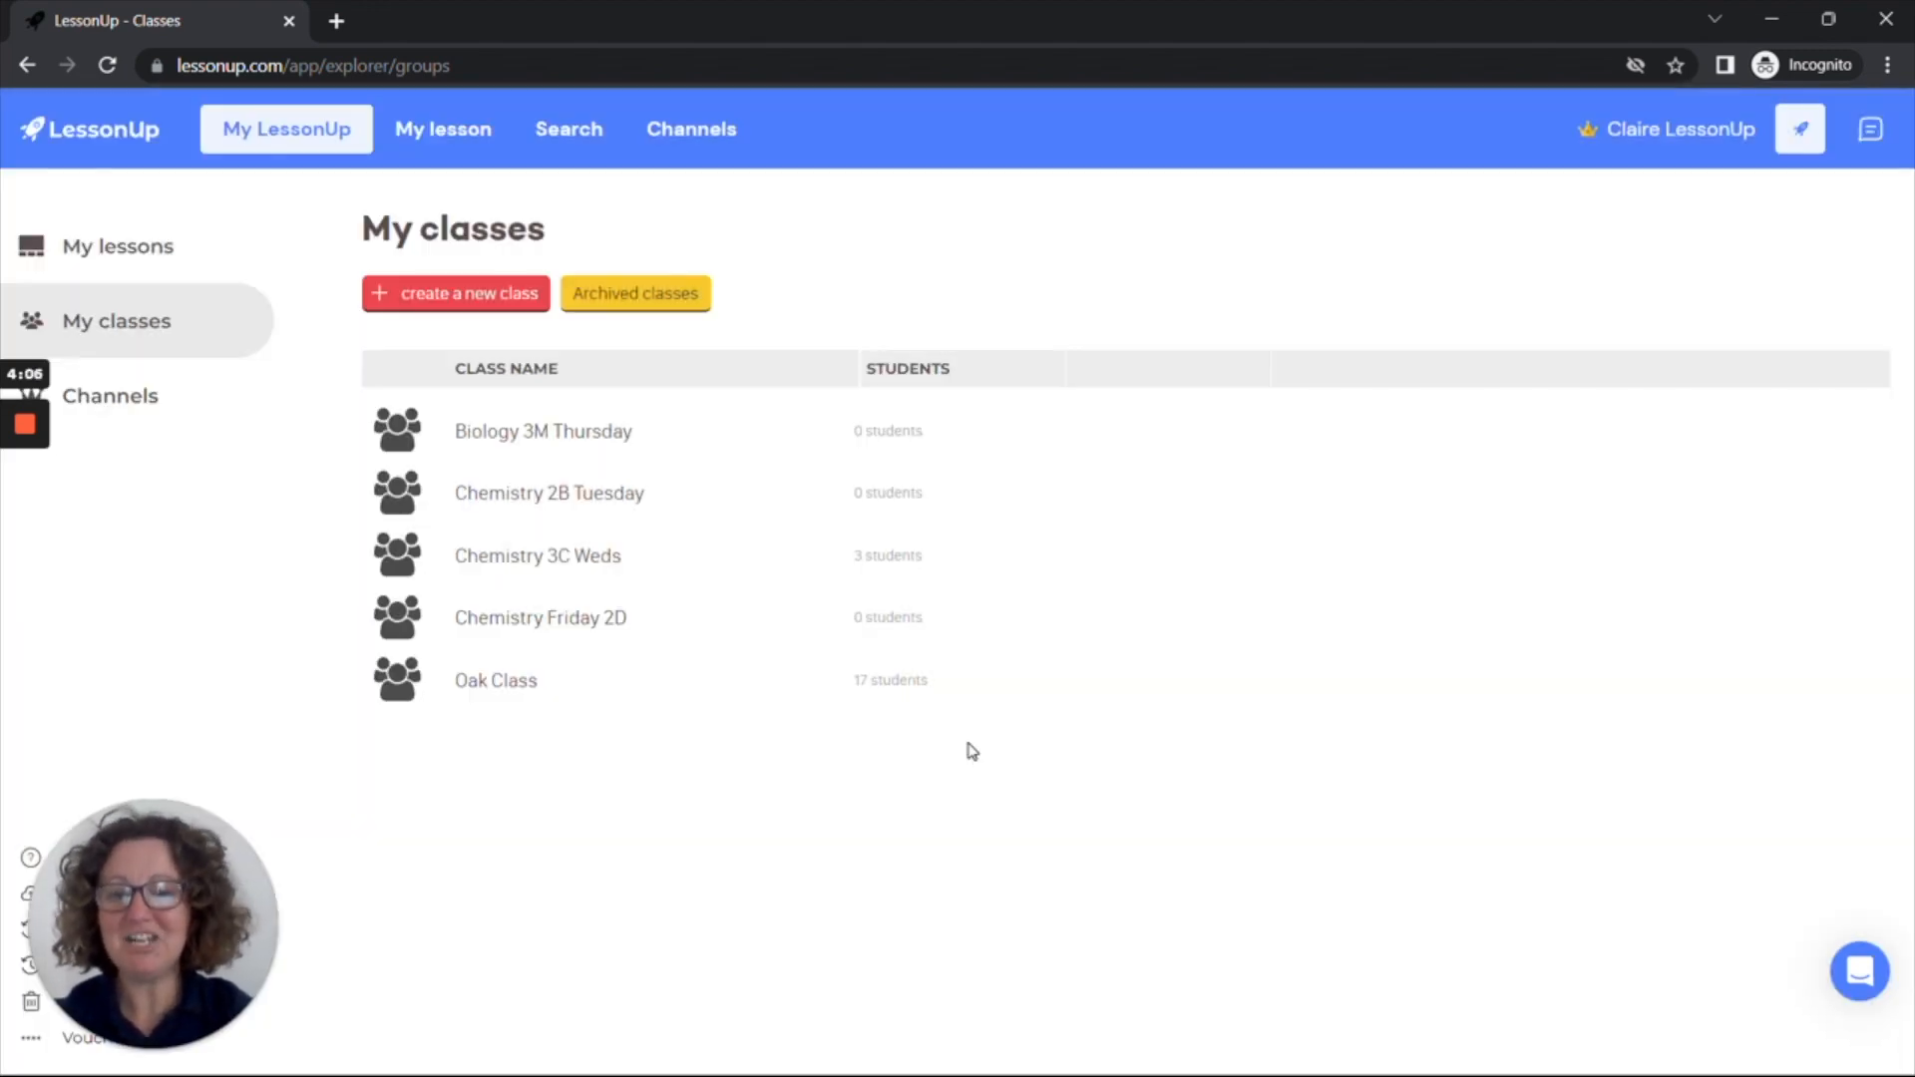
mouse_move(549, 491)
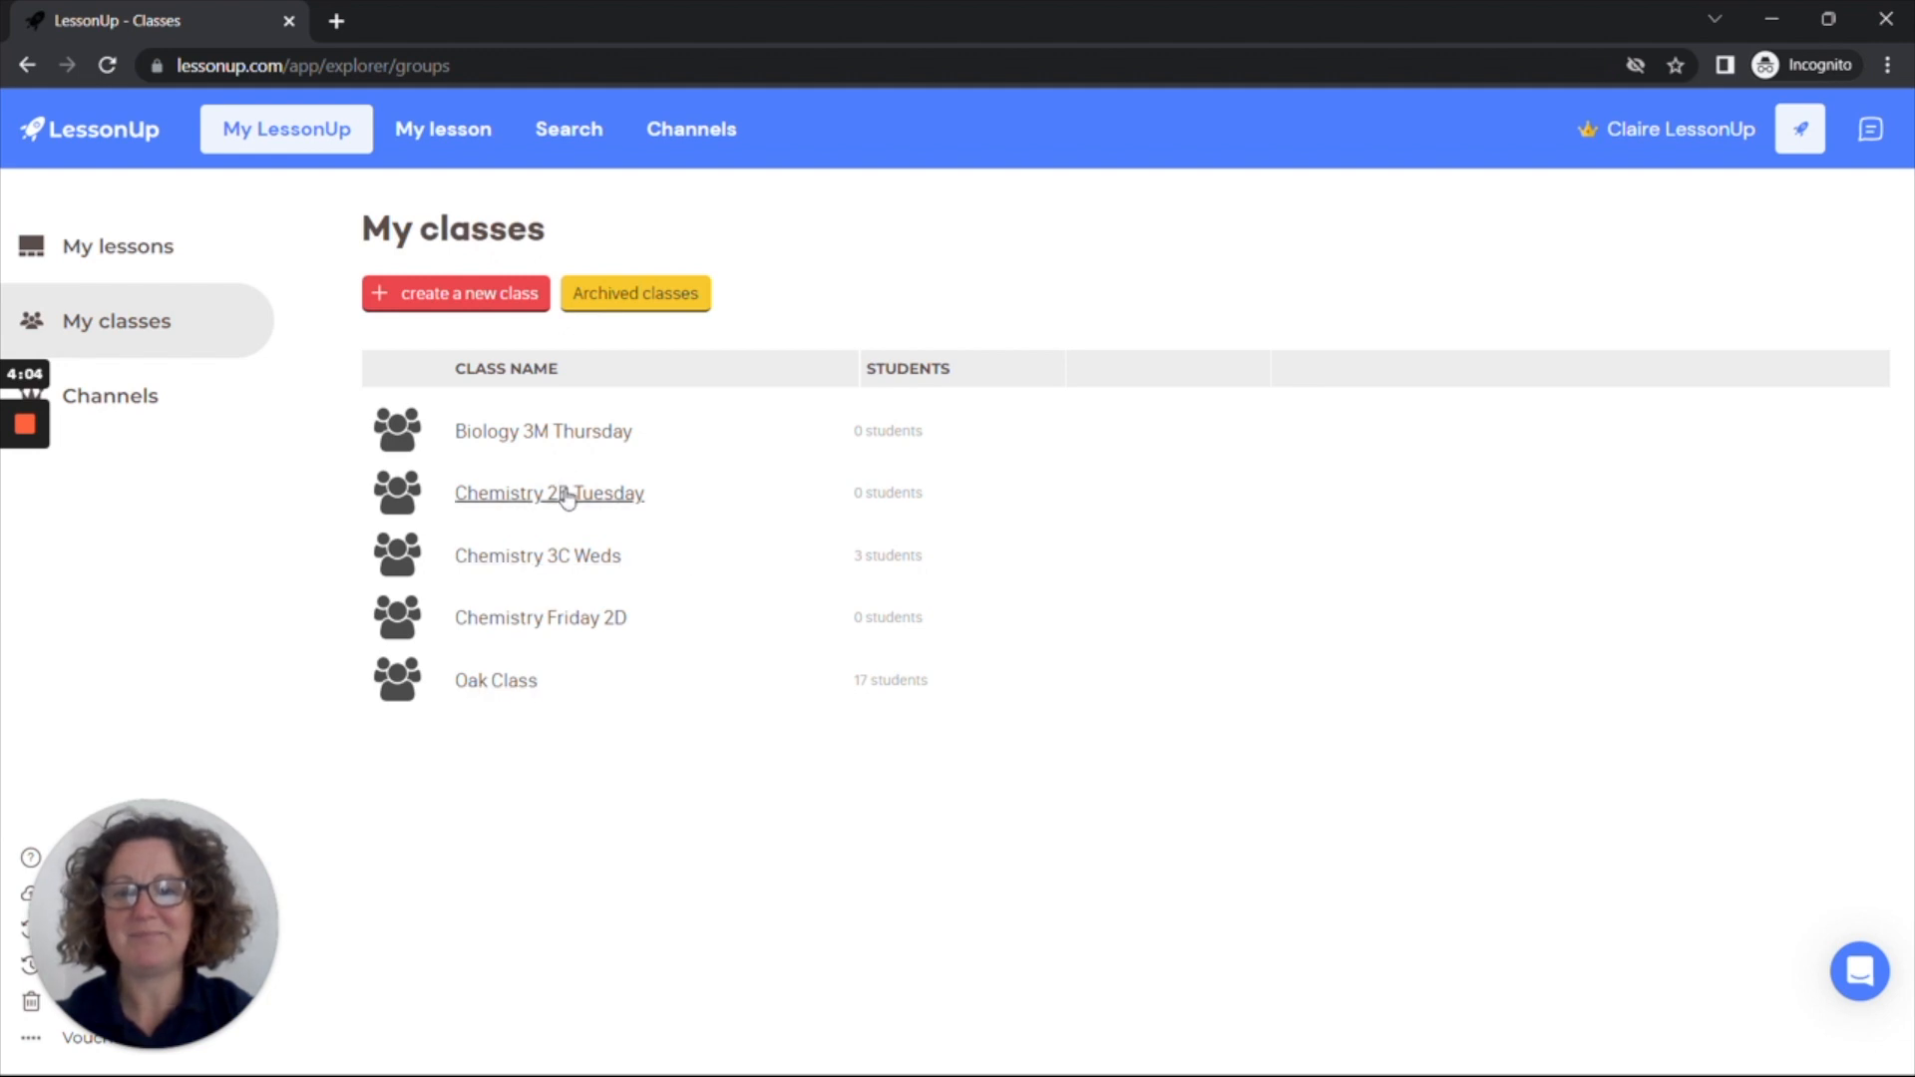
Step: Open the Chemistry 2B Tuesday class details
left_click(549, 491)
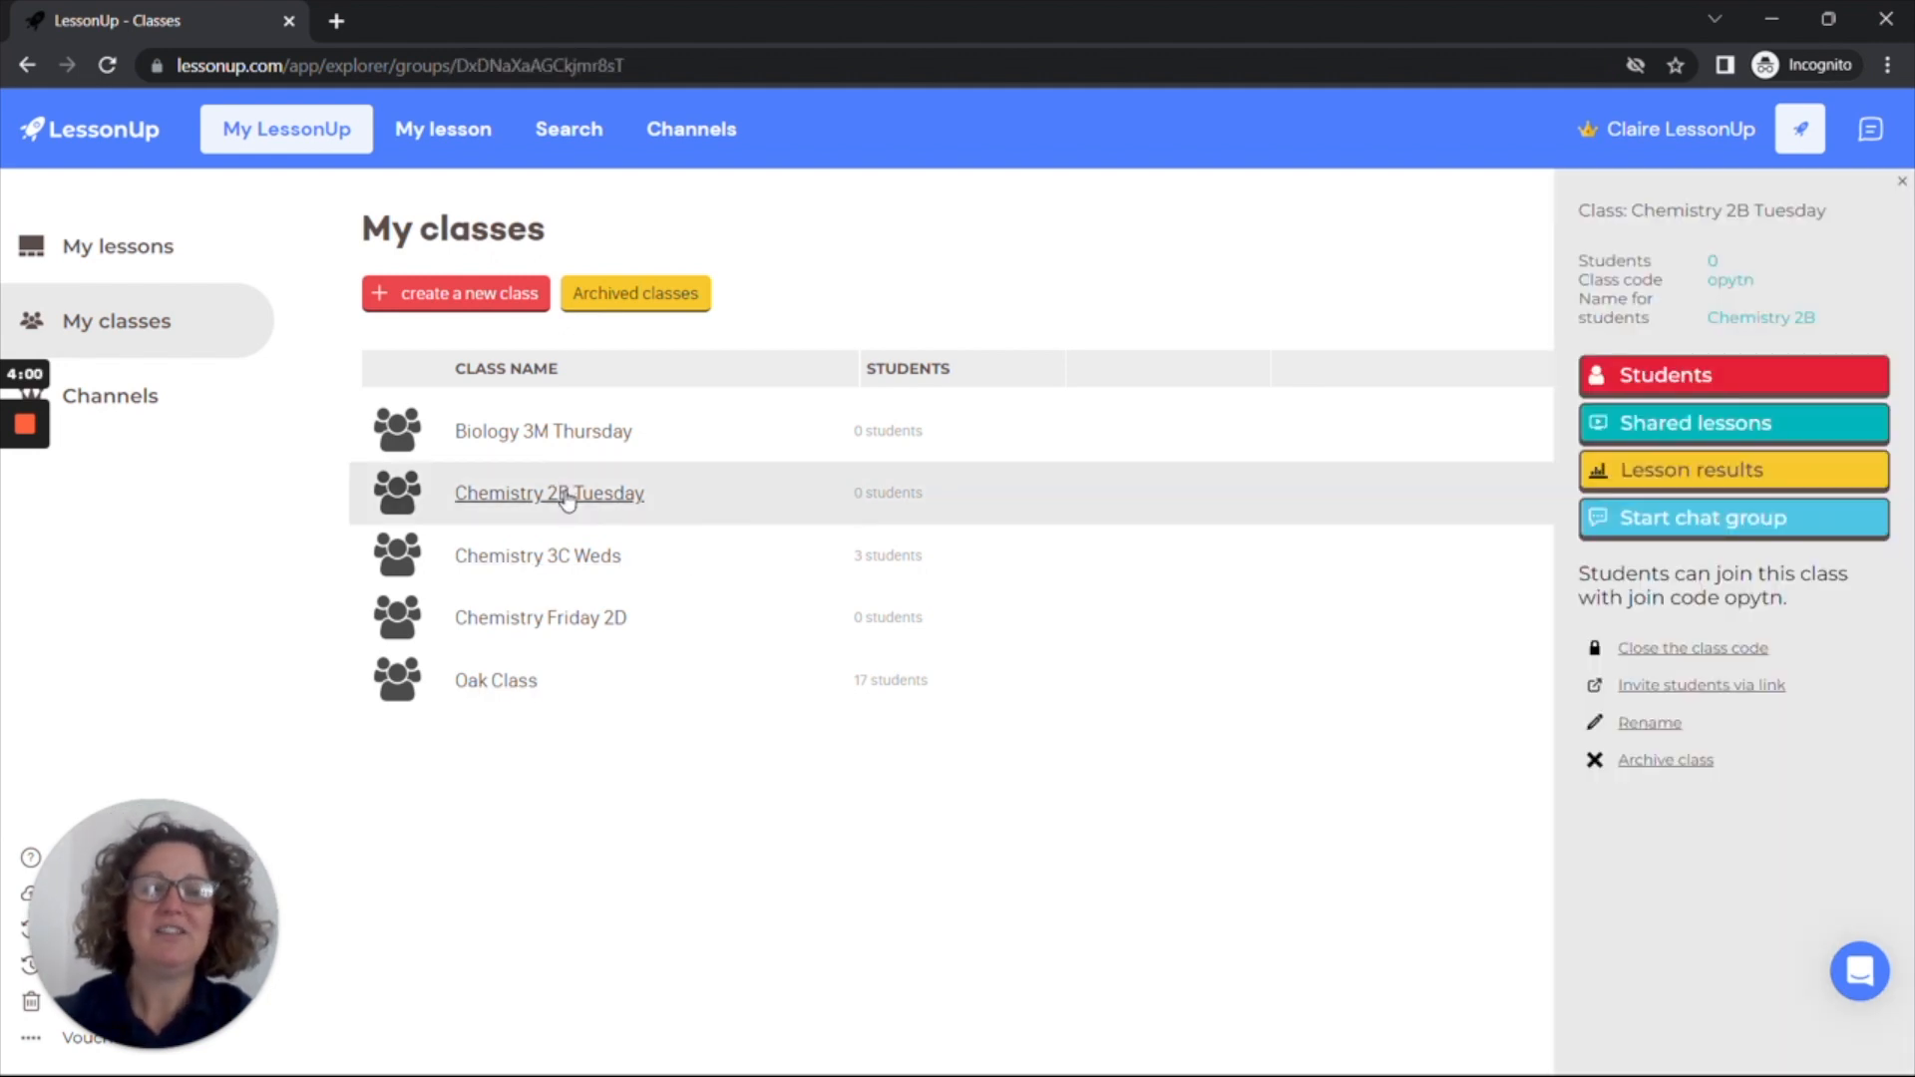
mouse_move(1484, 451)
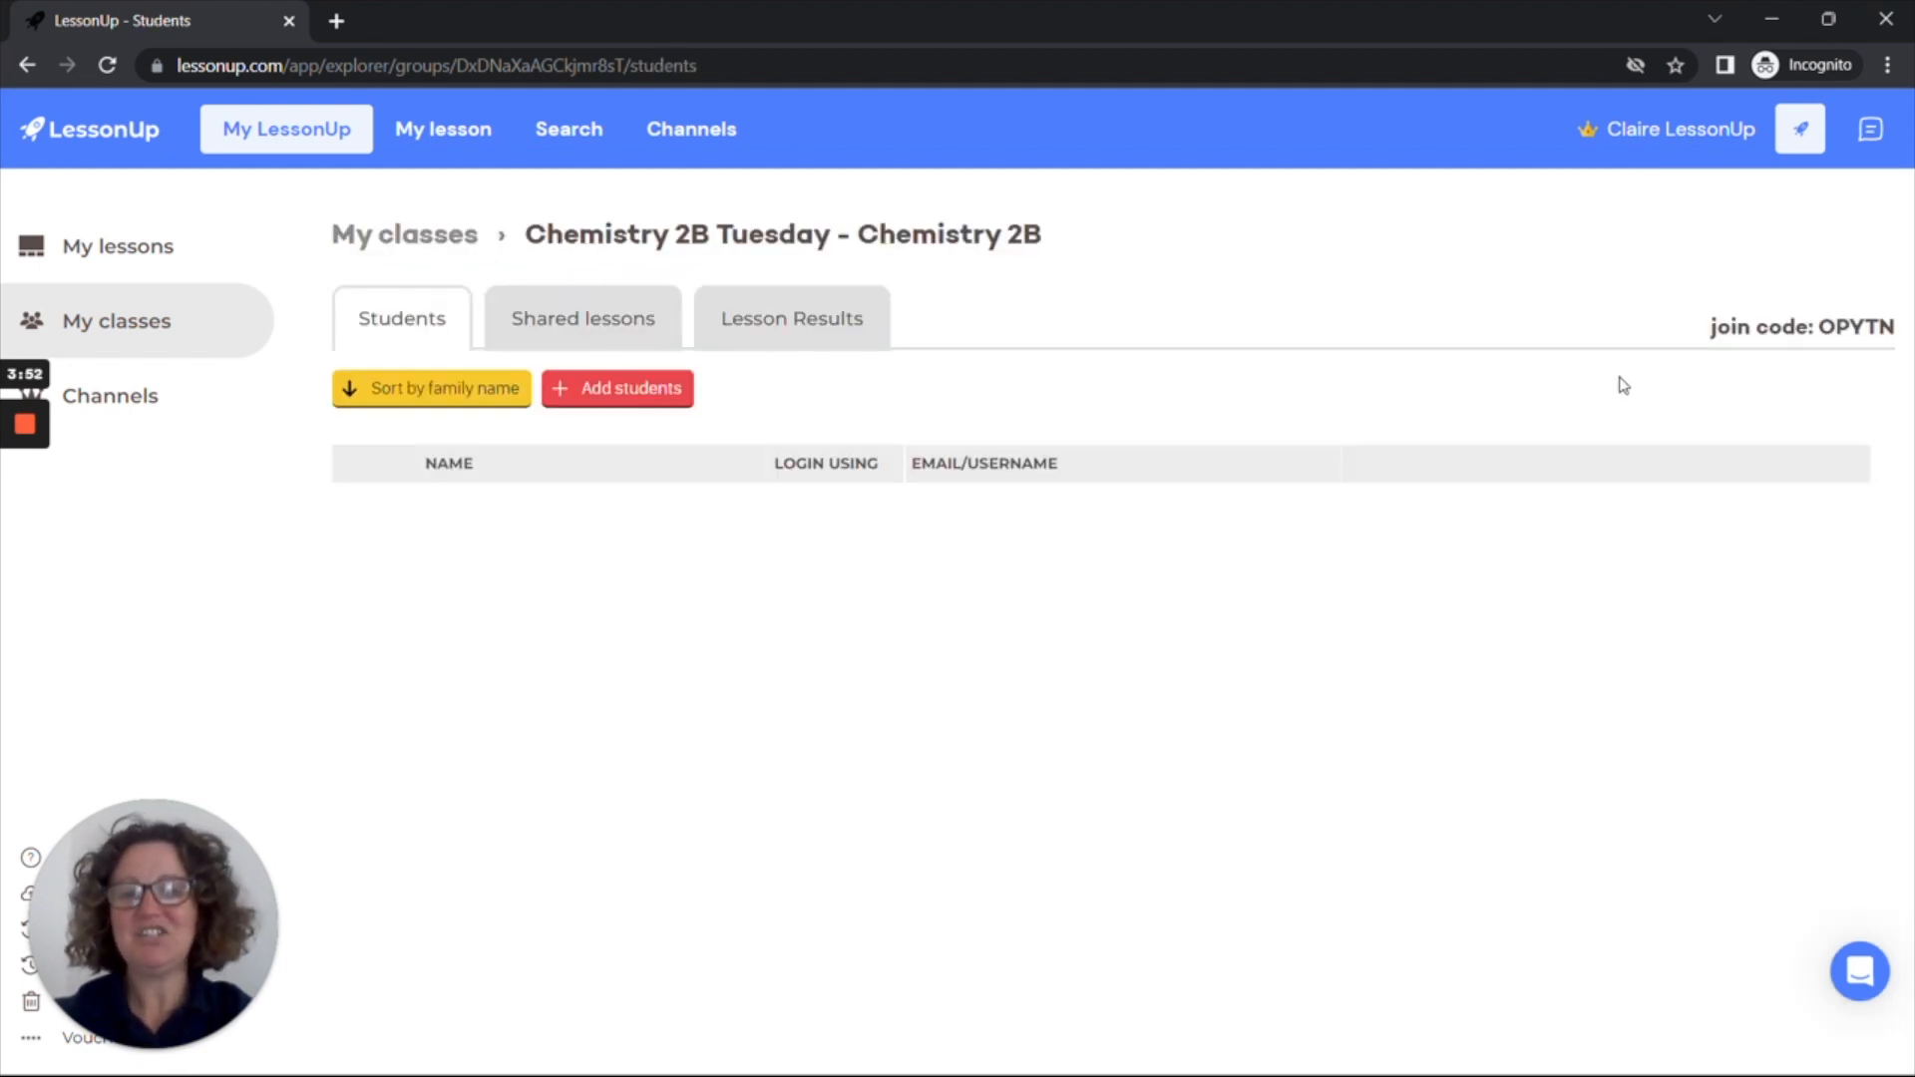
mouse_move(1044, 211)
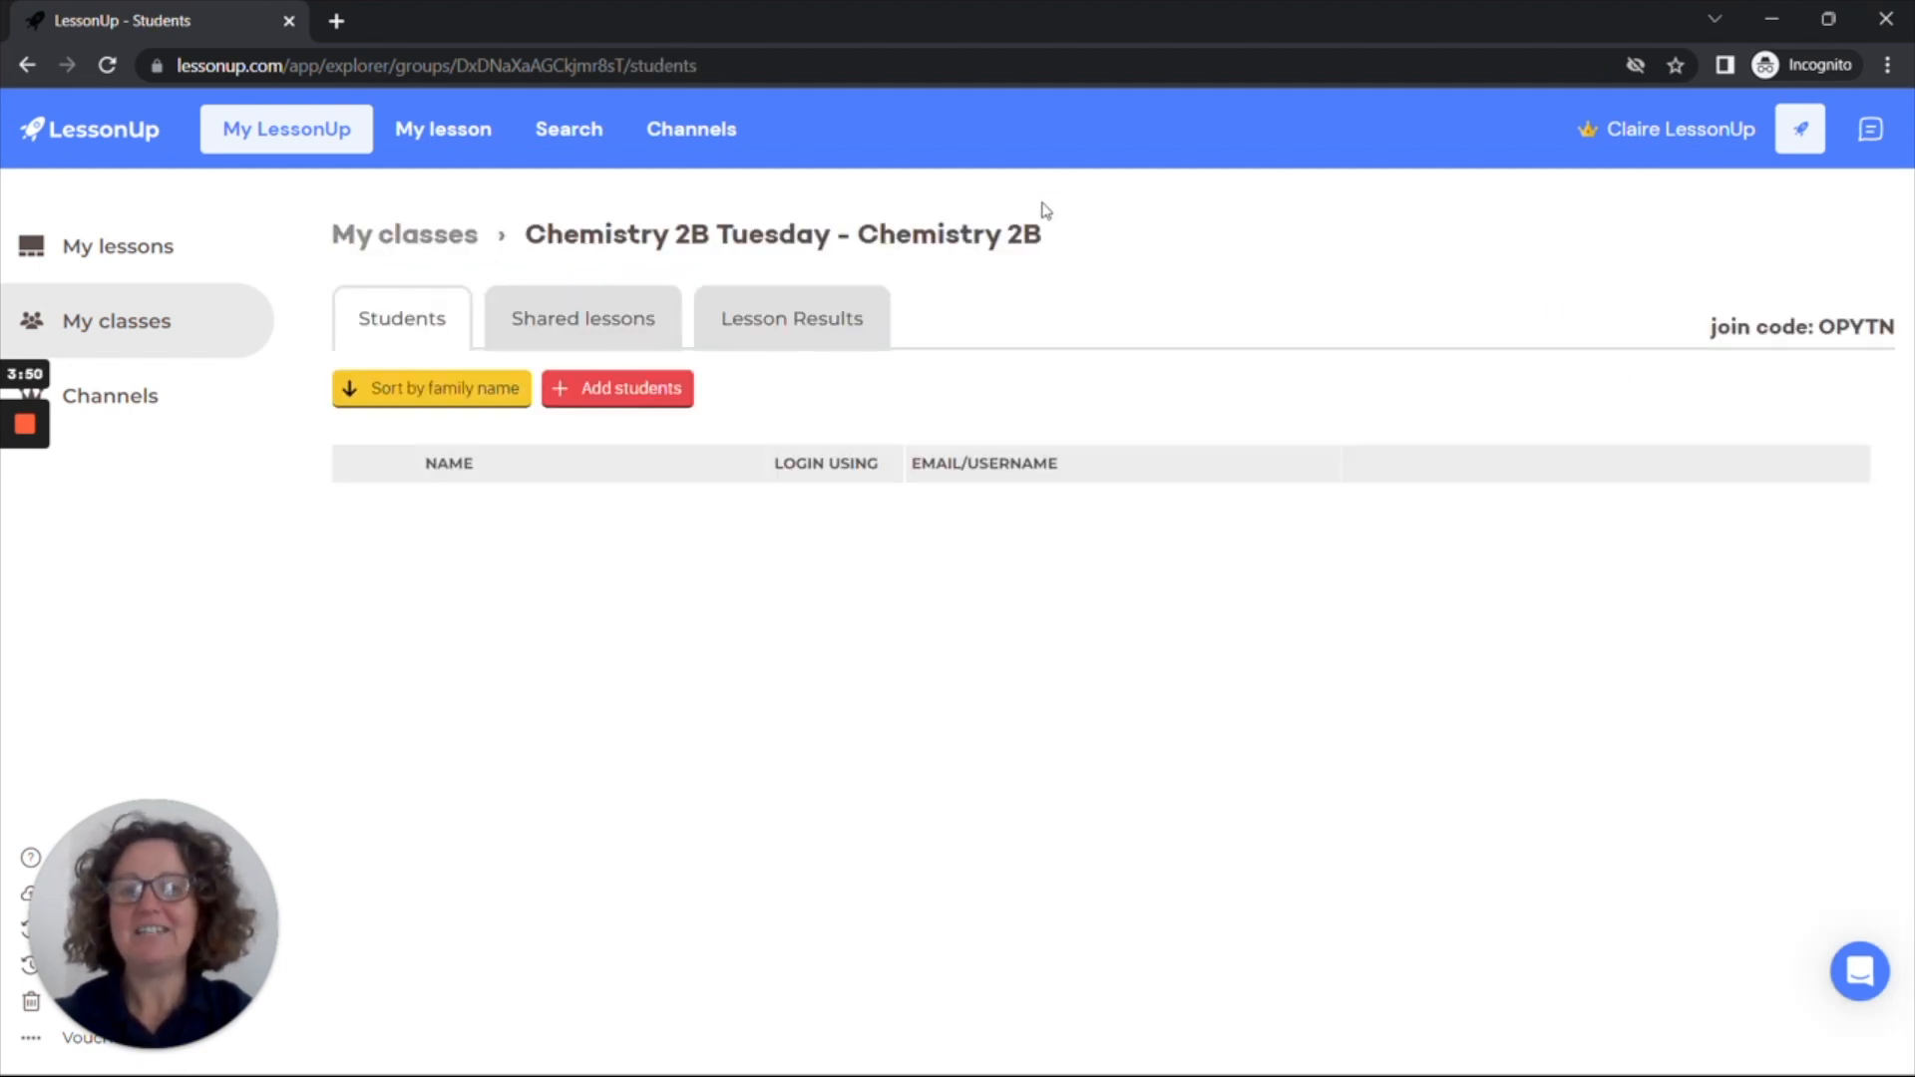
mouse_move(617, 388)
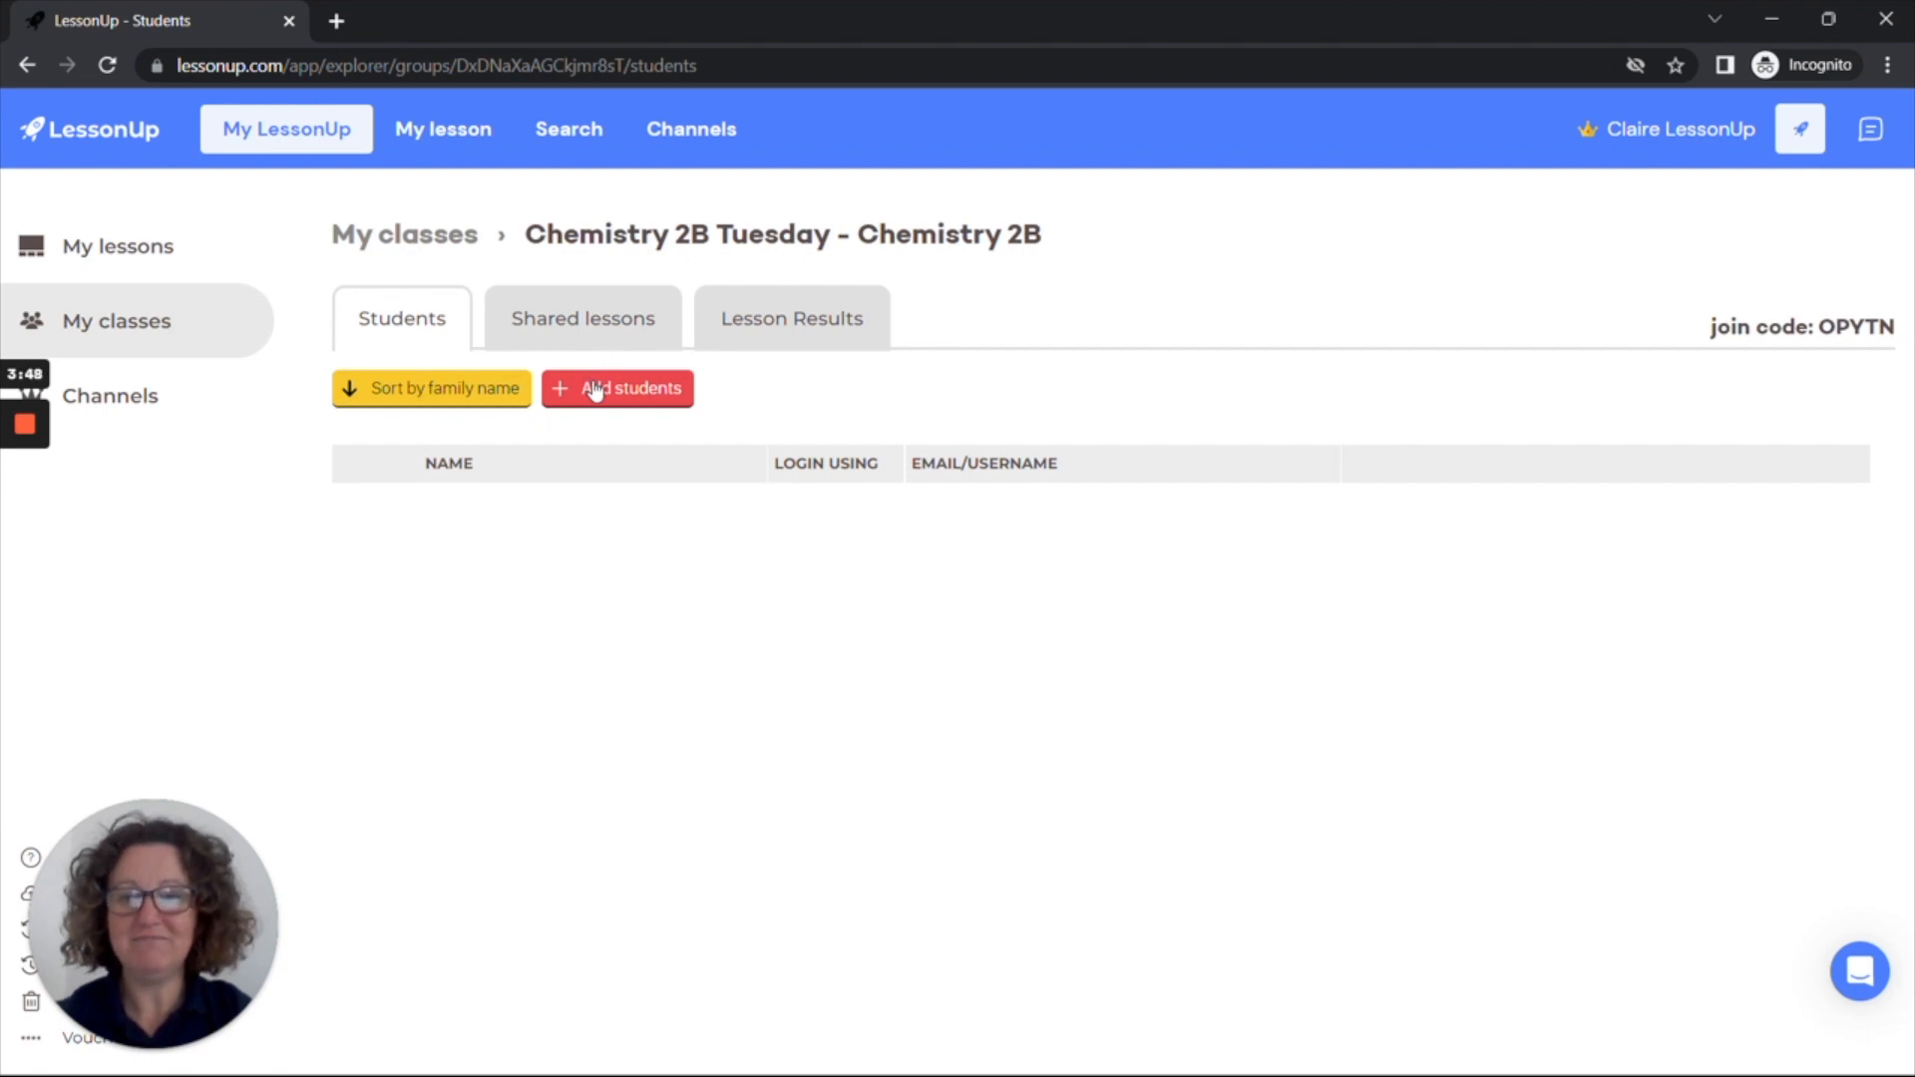
Step: Show the Primary school add-students option for Chemistry 2B Tuesday
left_click(617, 388)
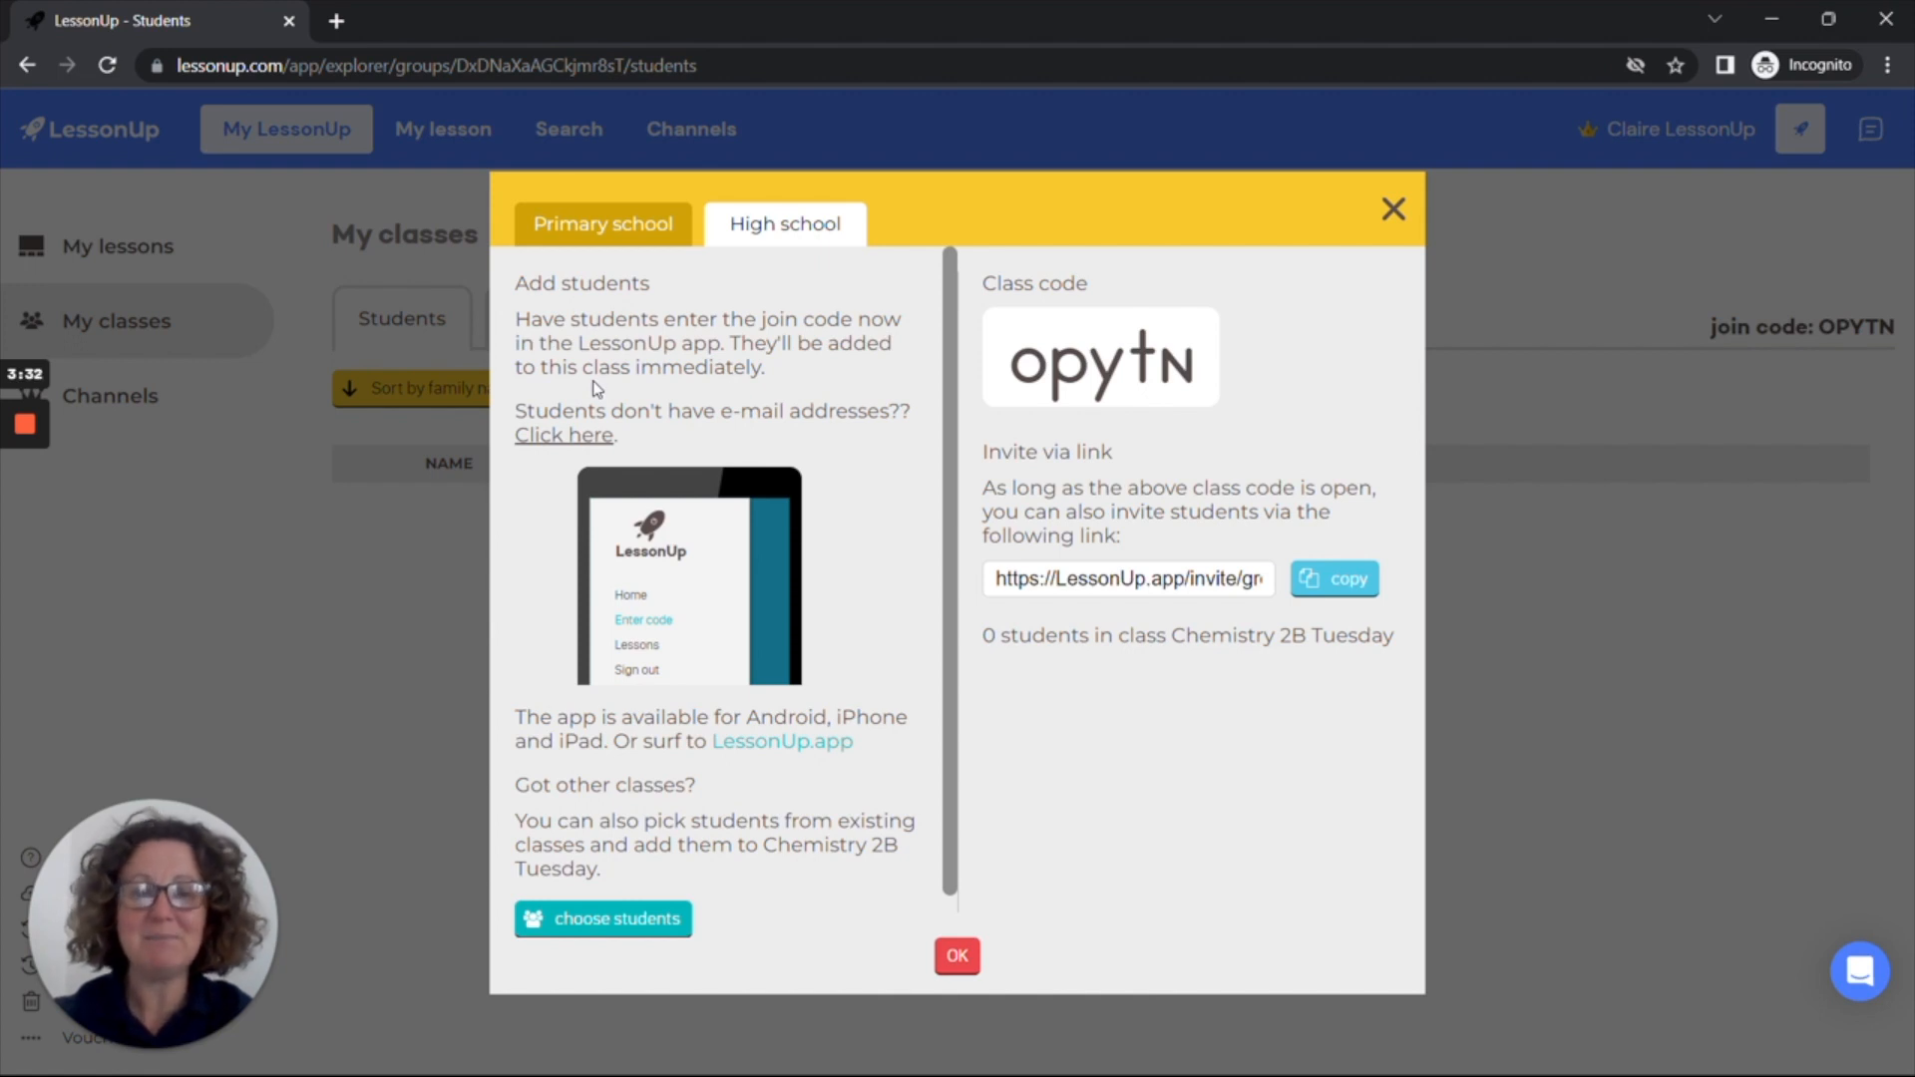
mouse_move(1115, 420)
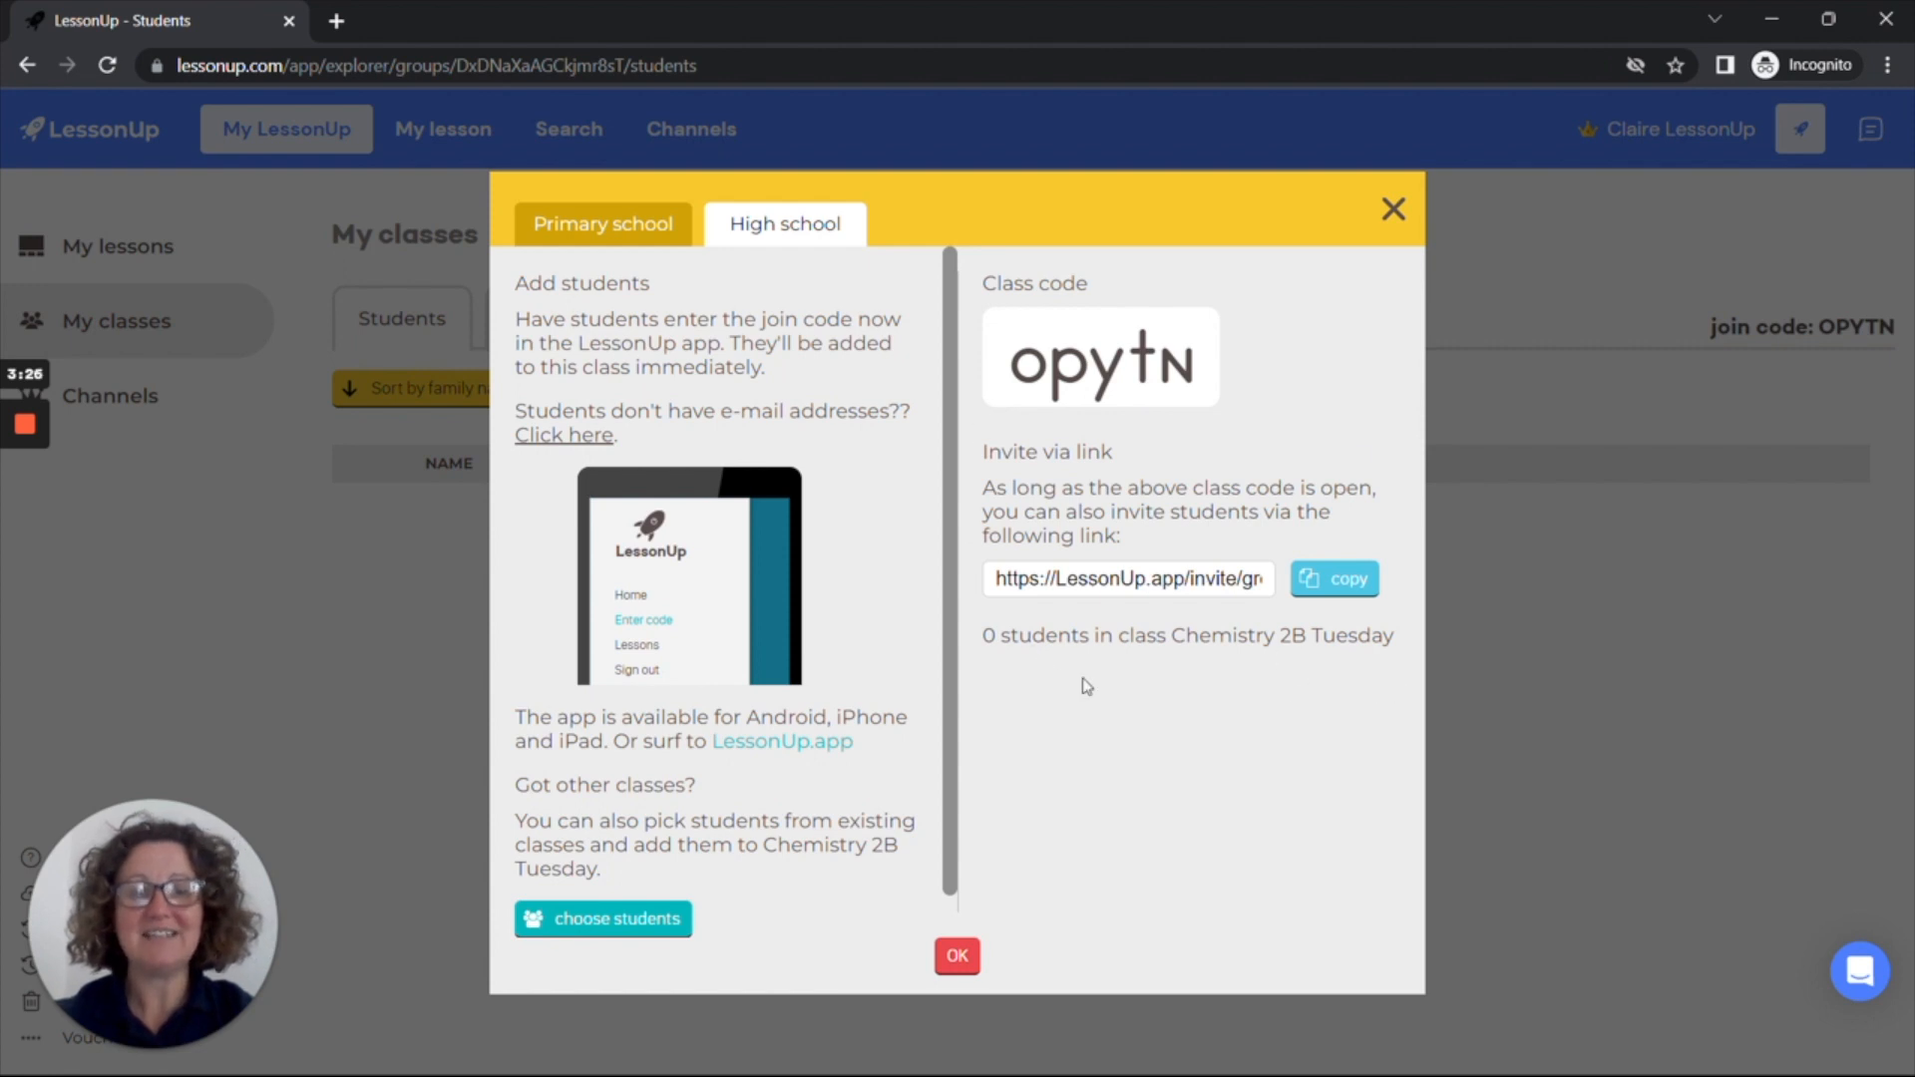
mouse_move(1263, 563)
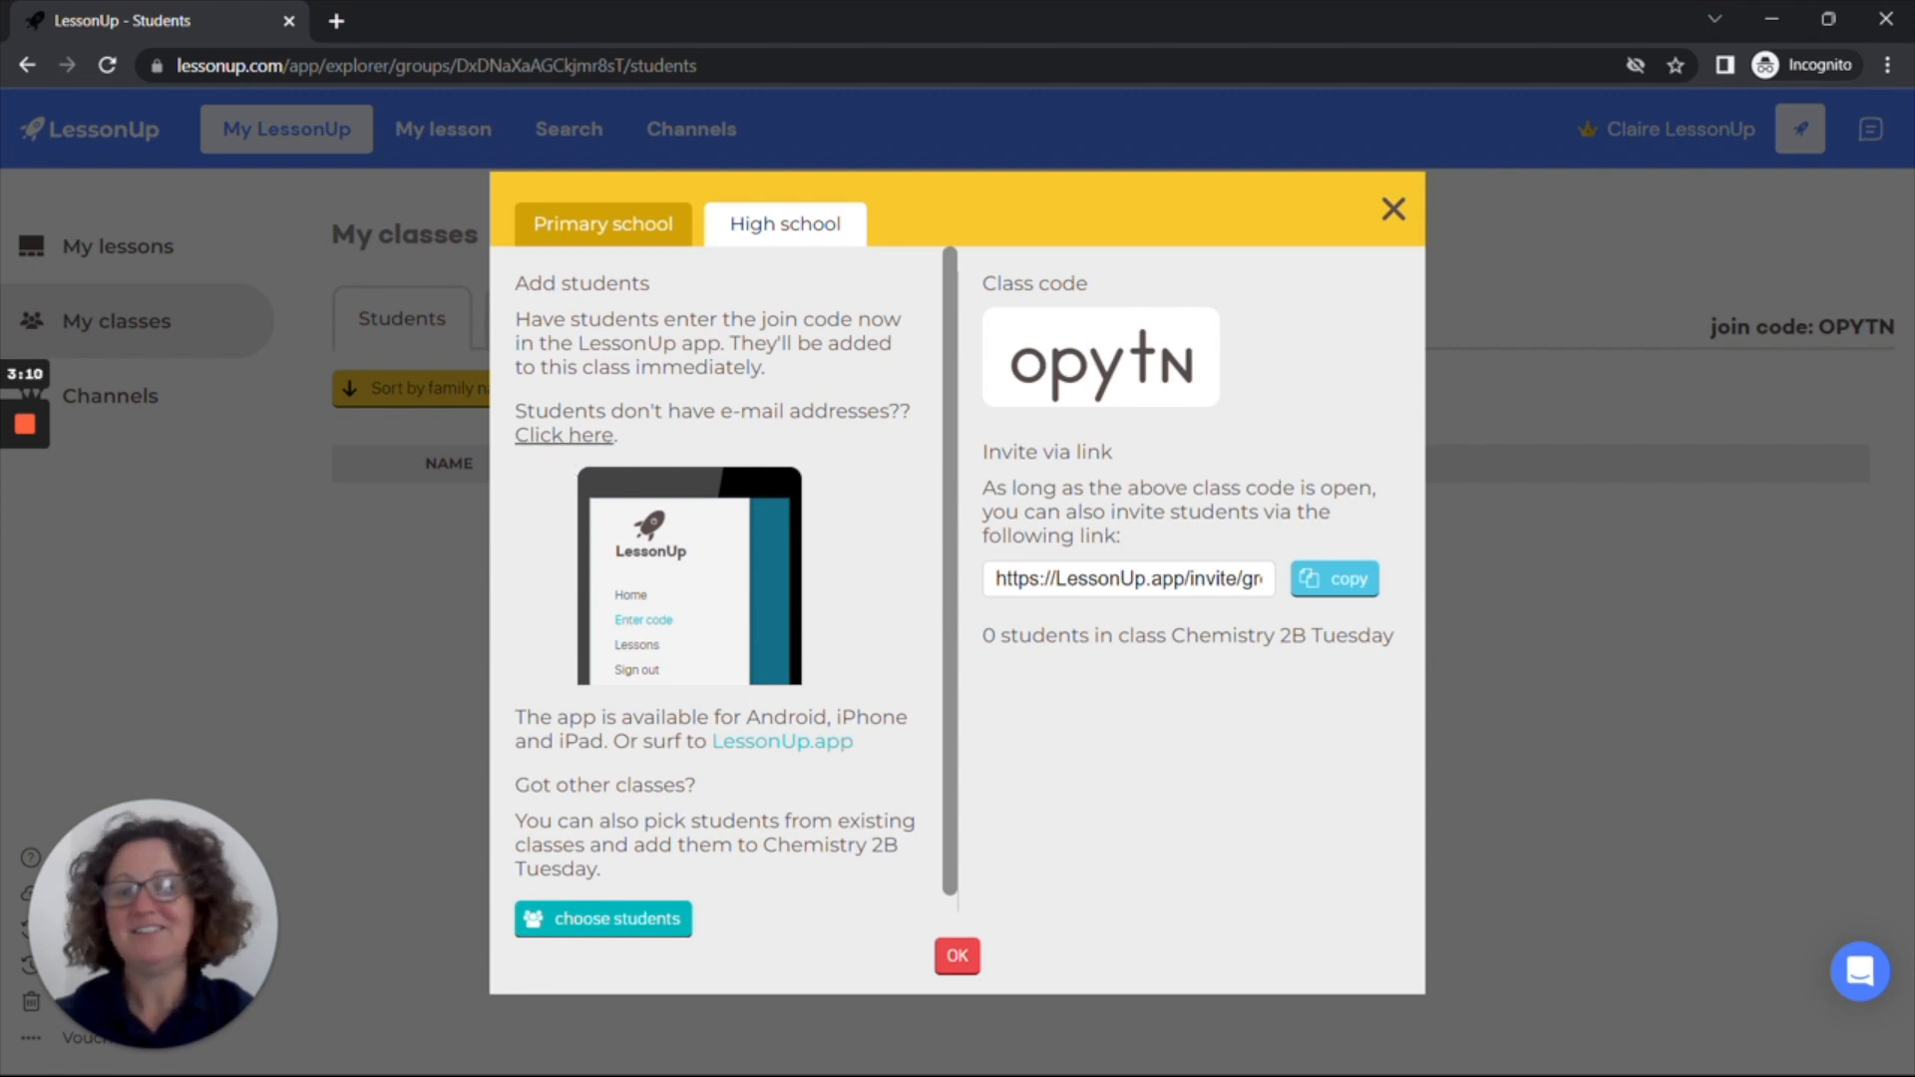
left_click(602, 224)
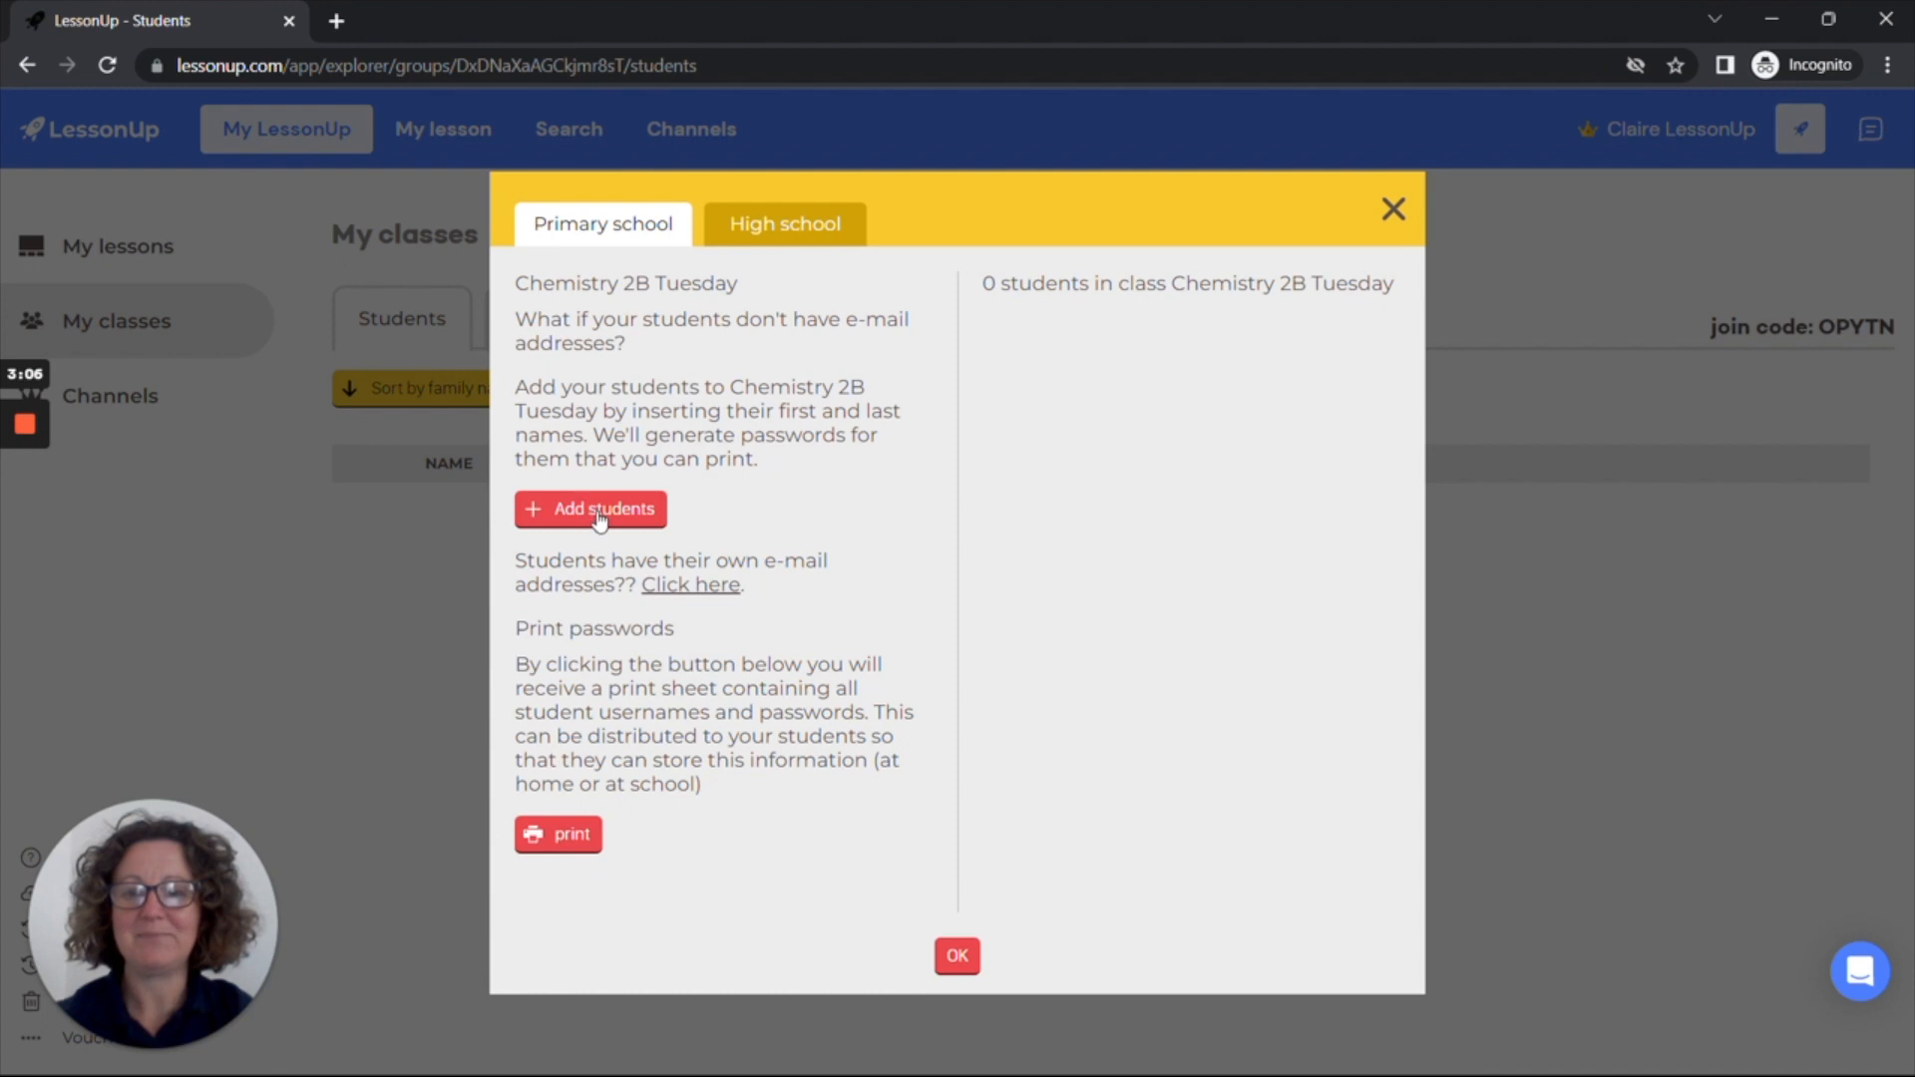
Step: Try the 'Insert multiple students at once' form, then close it
left_click(589, 508)
type("Styles")
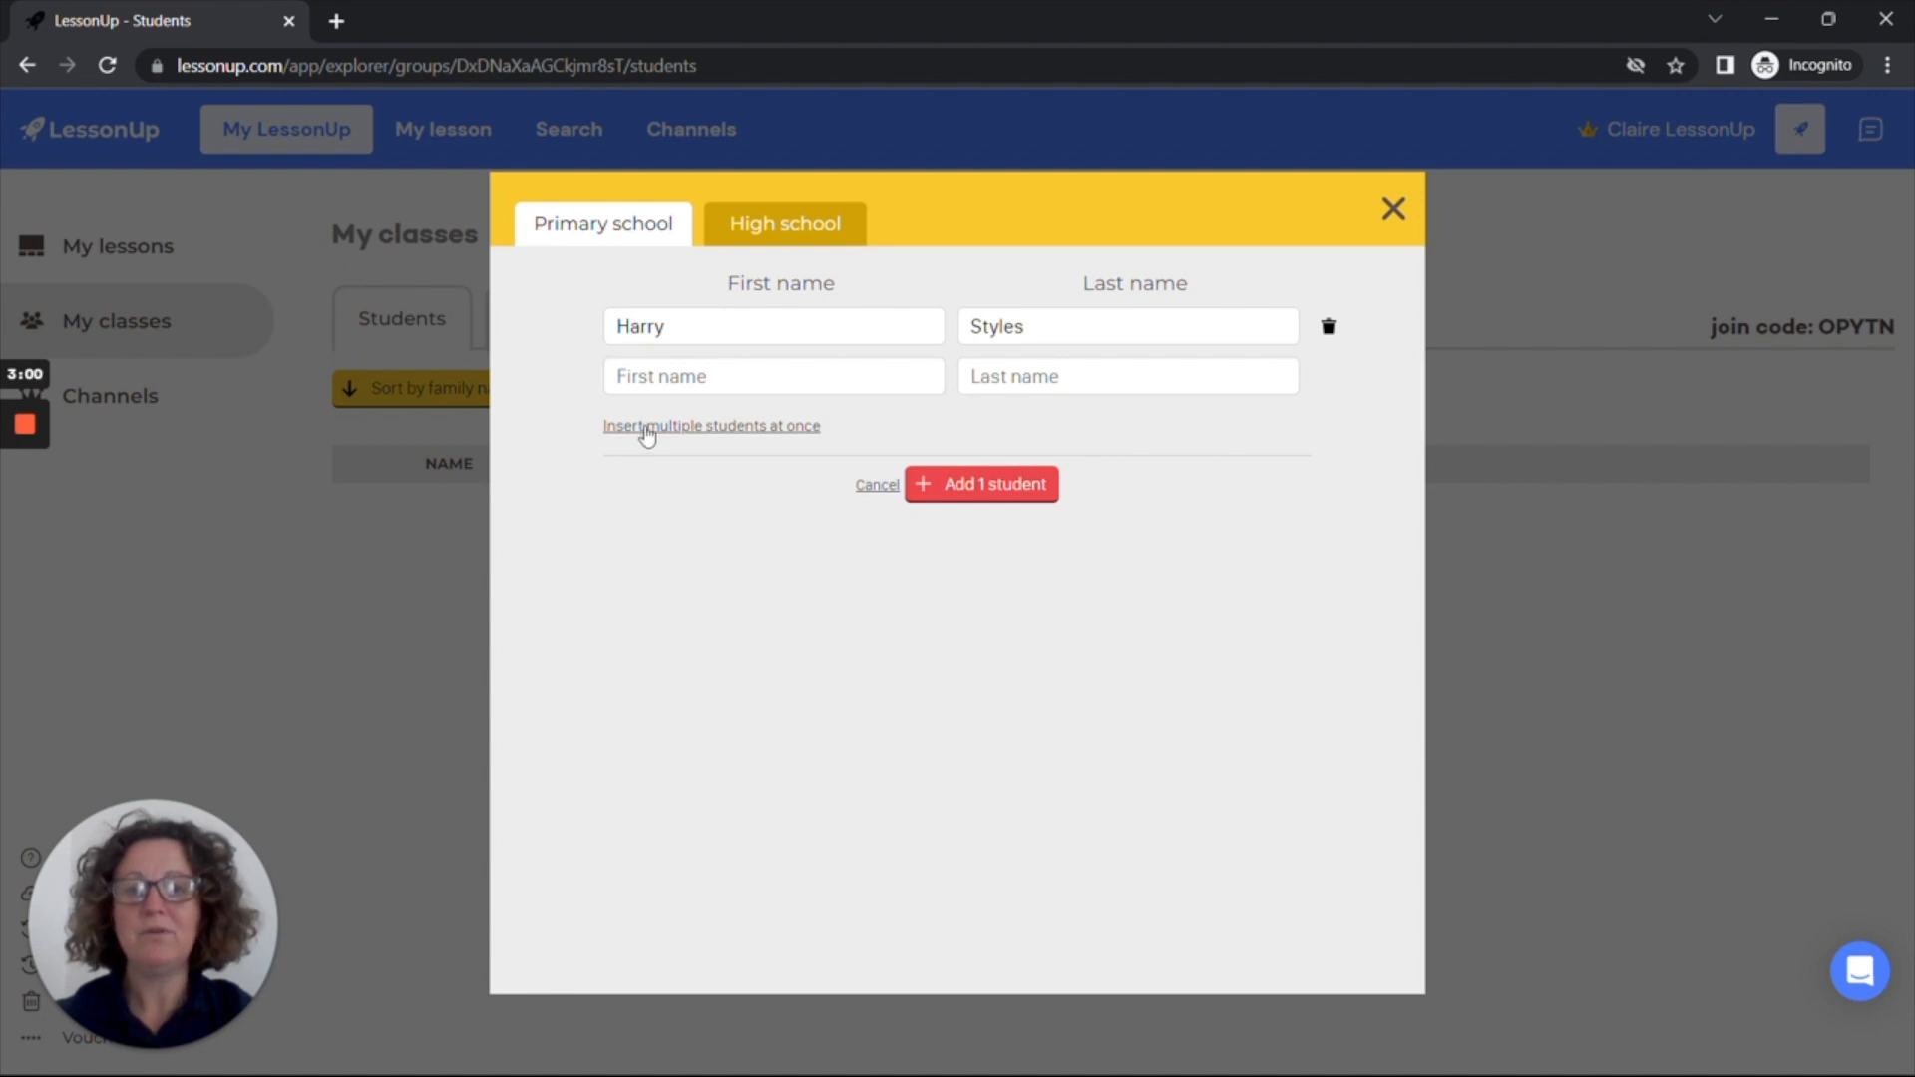
left_click(712, 425)
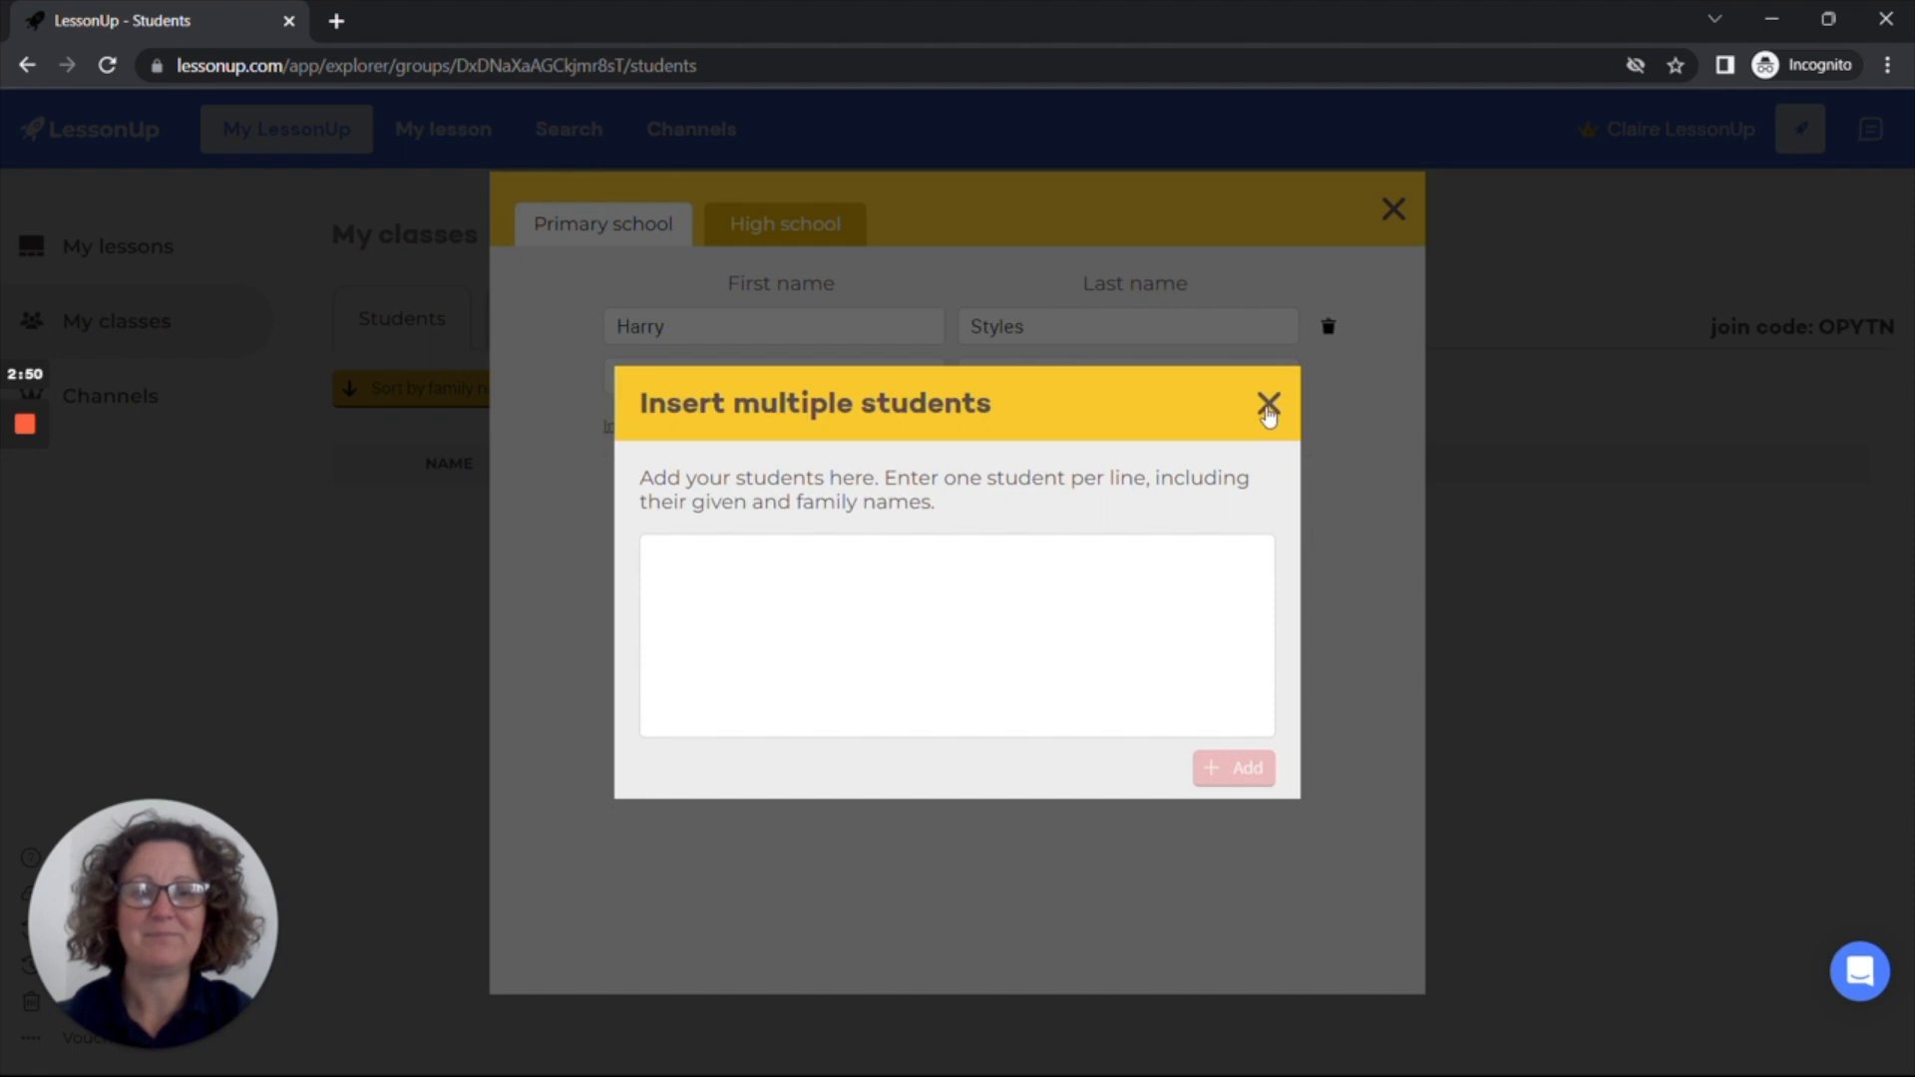
left_click(1267, 404)
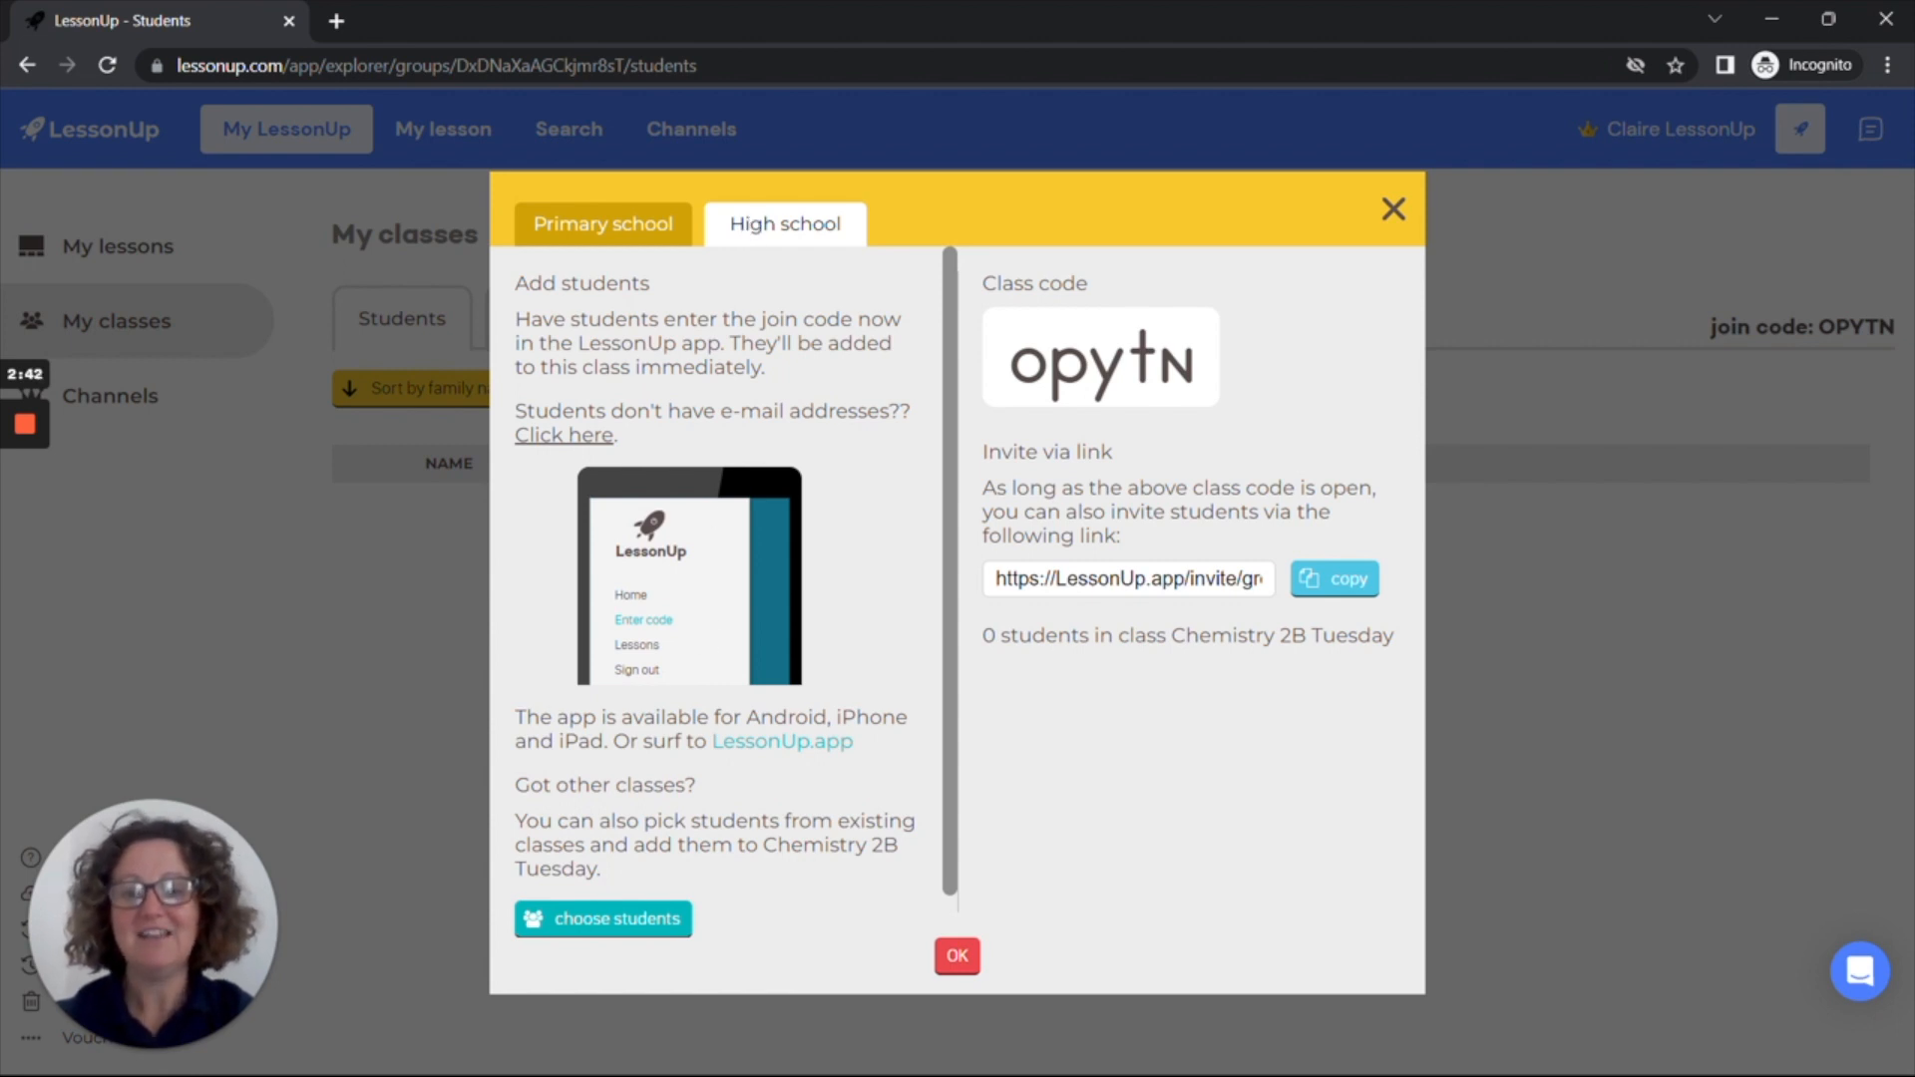
mouse_move(617, 919)
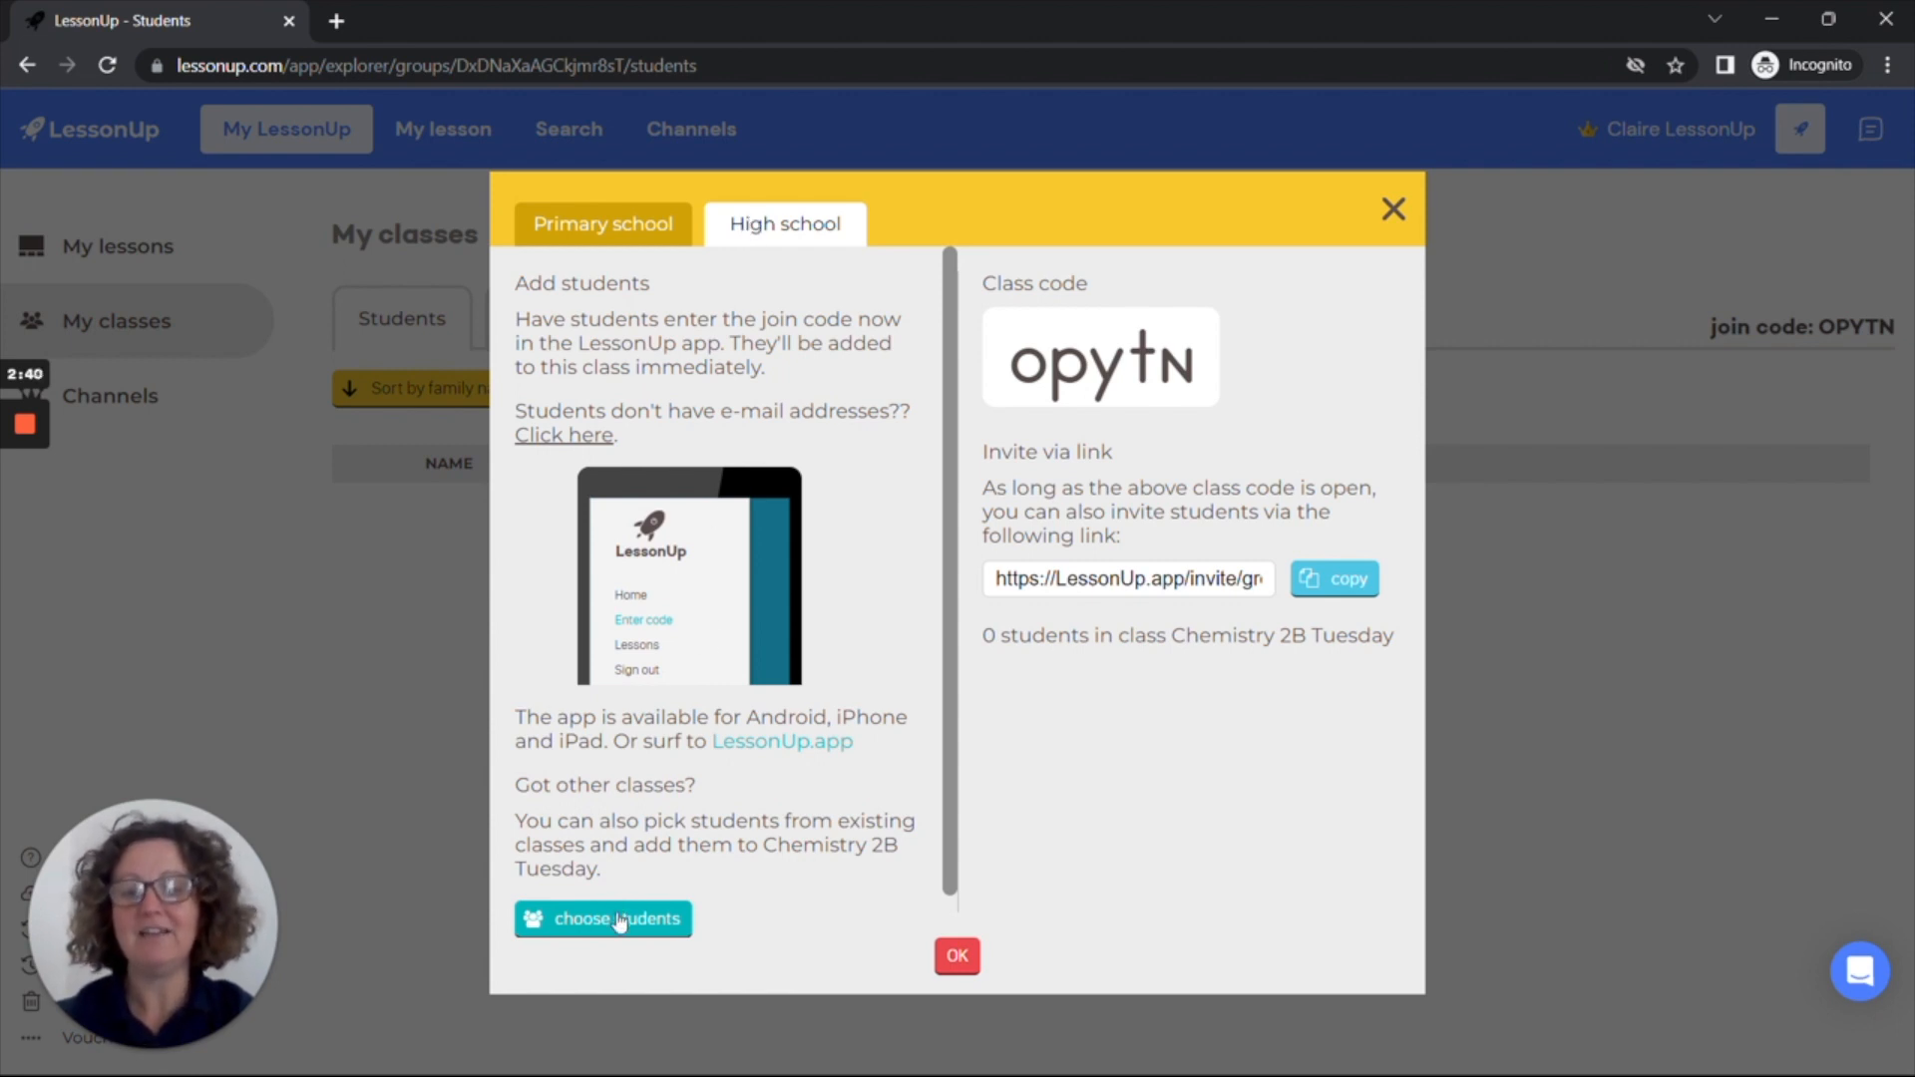
left_click(603, 919)
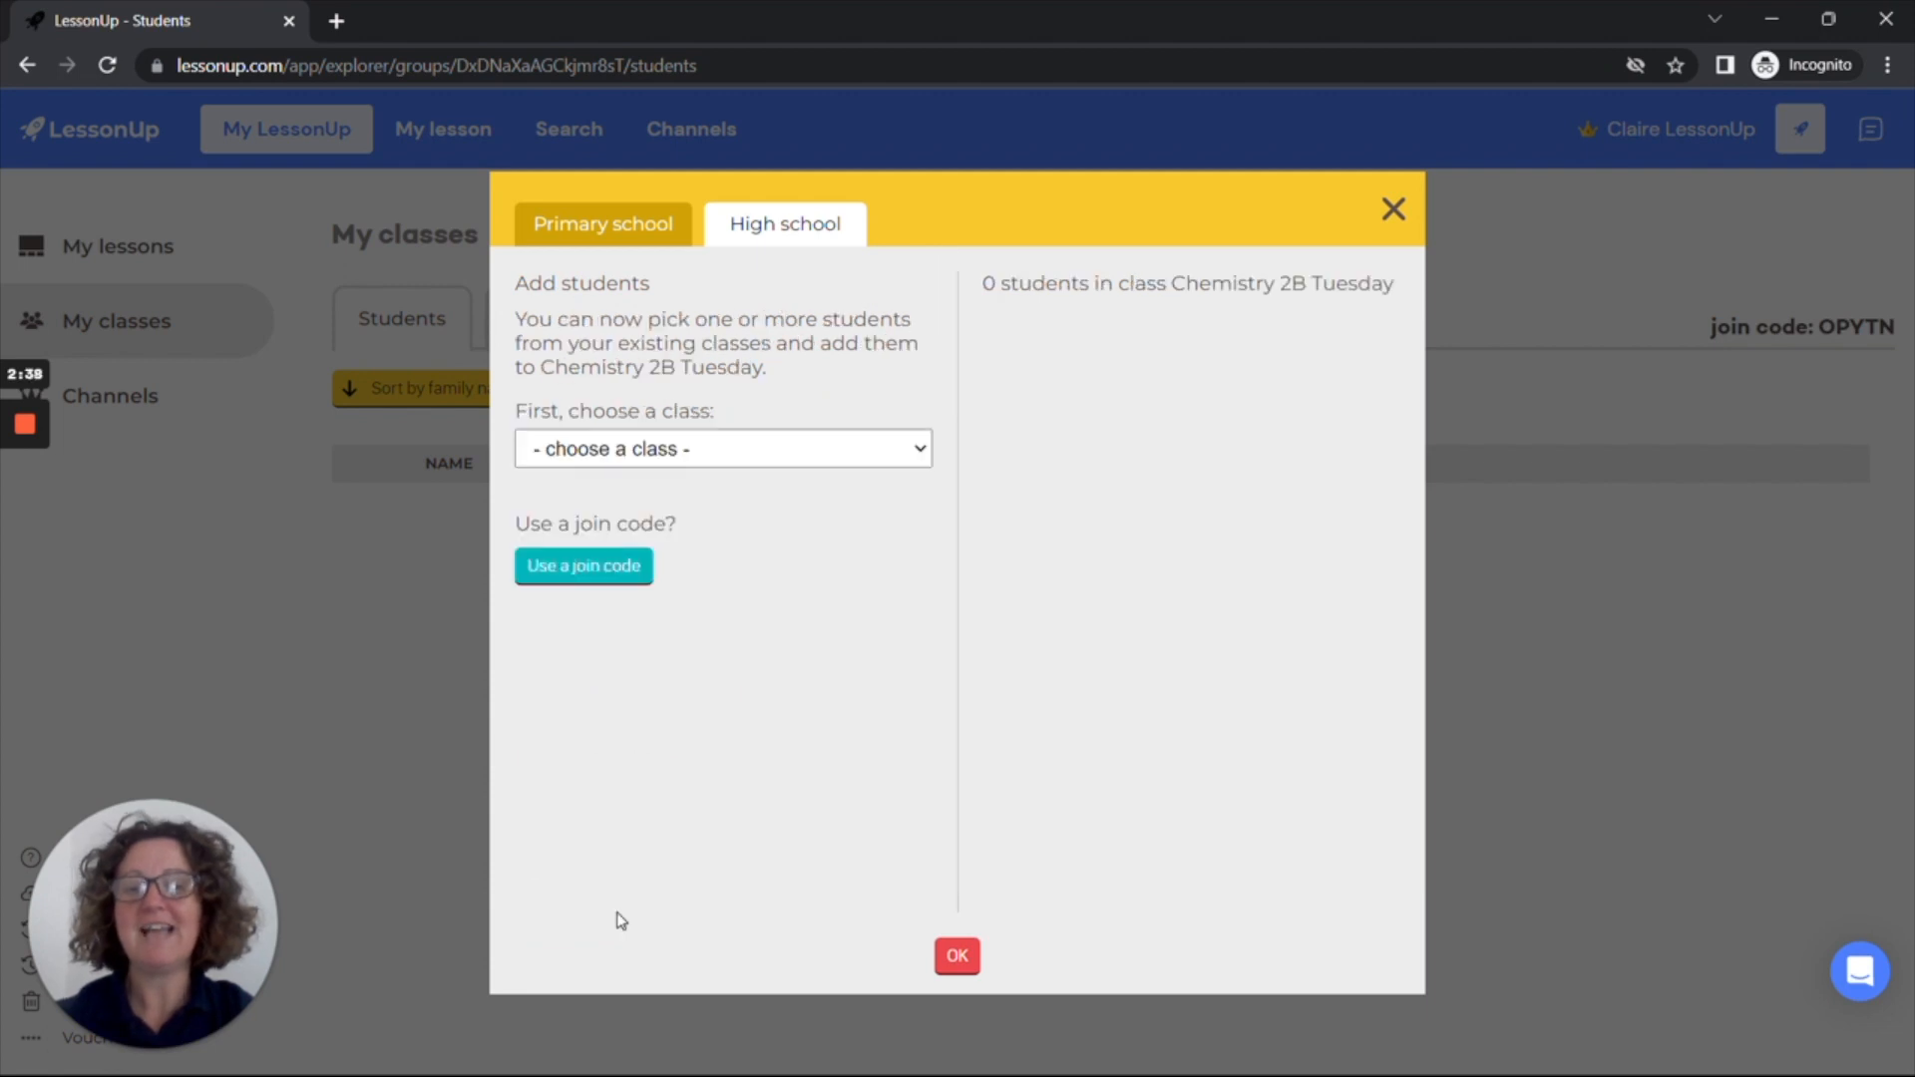
left_click(722, 448)
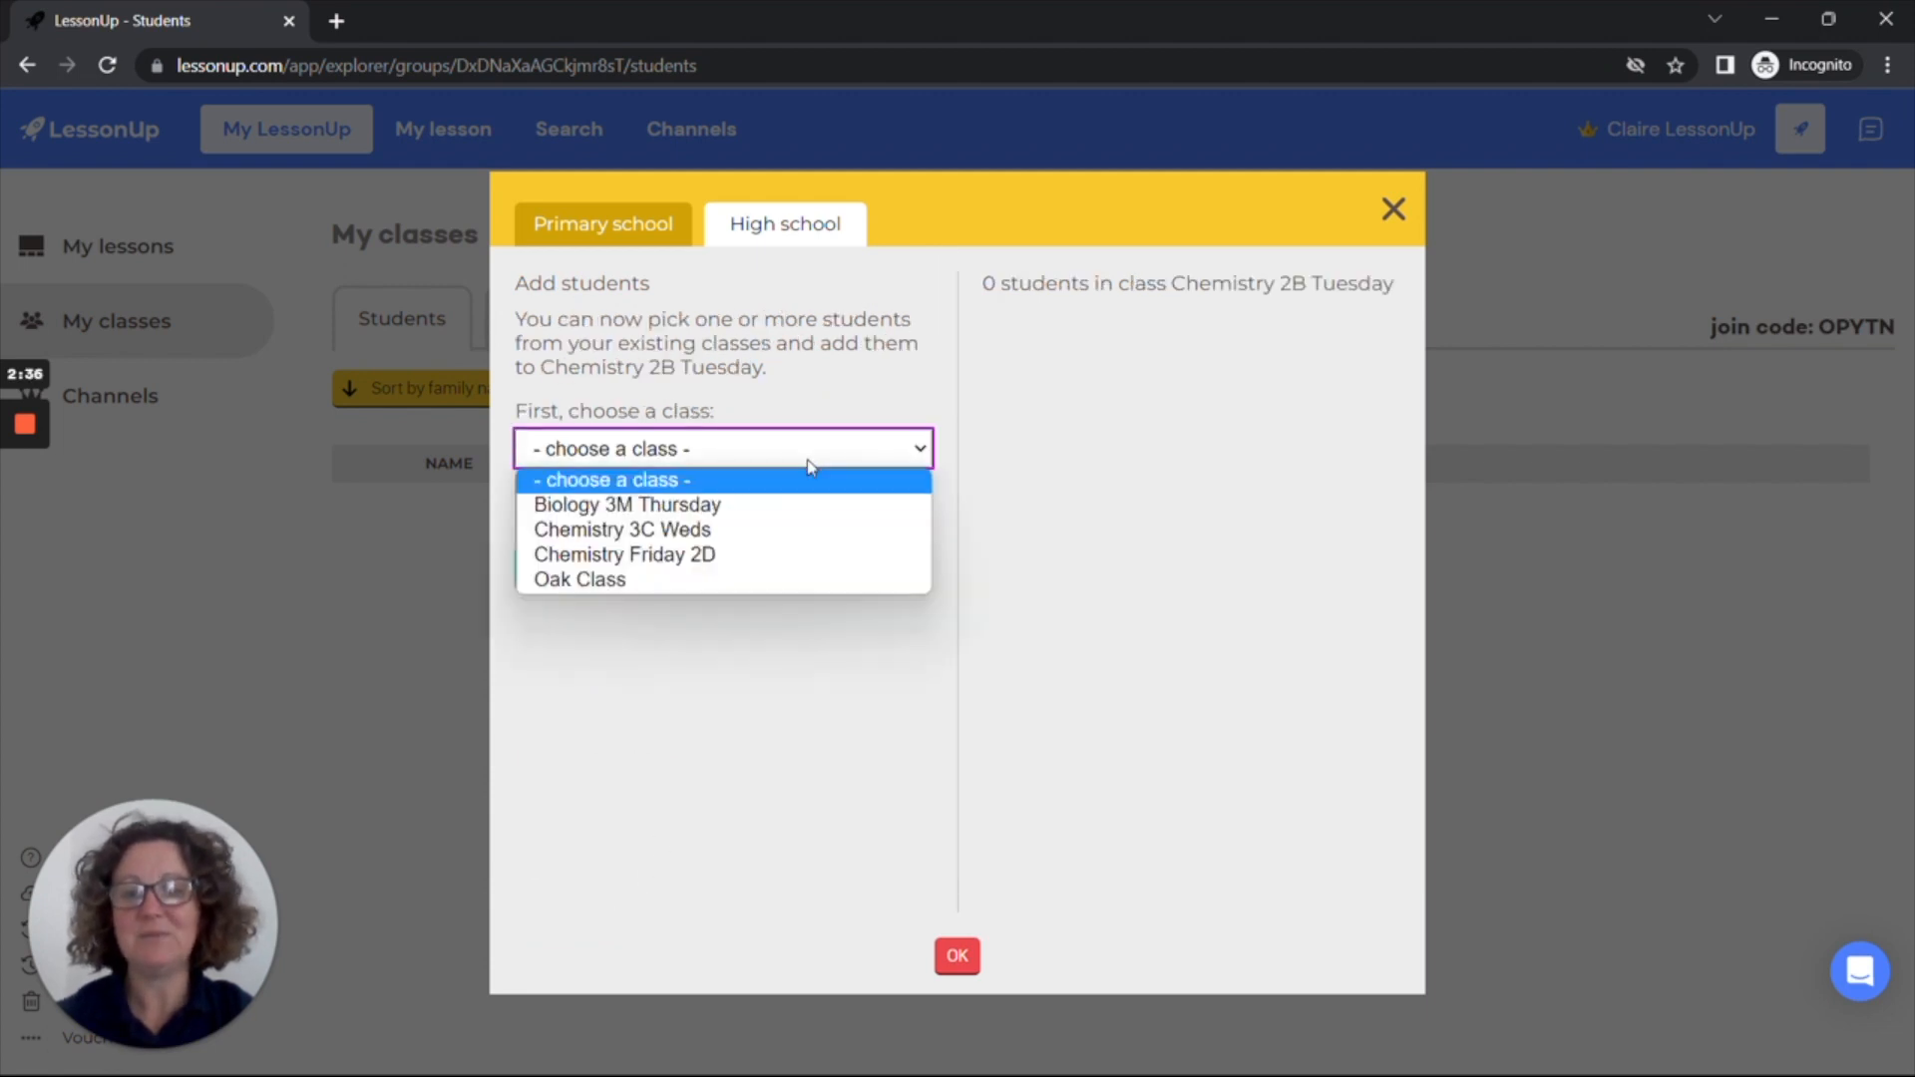
left_click(579, 578)
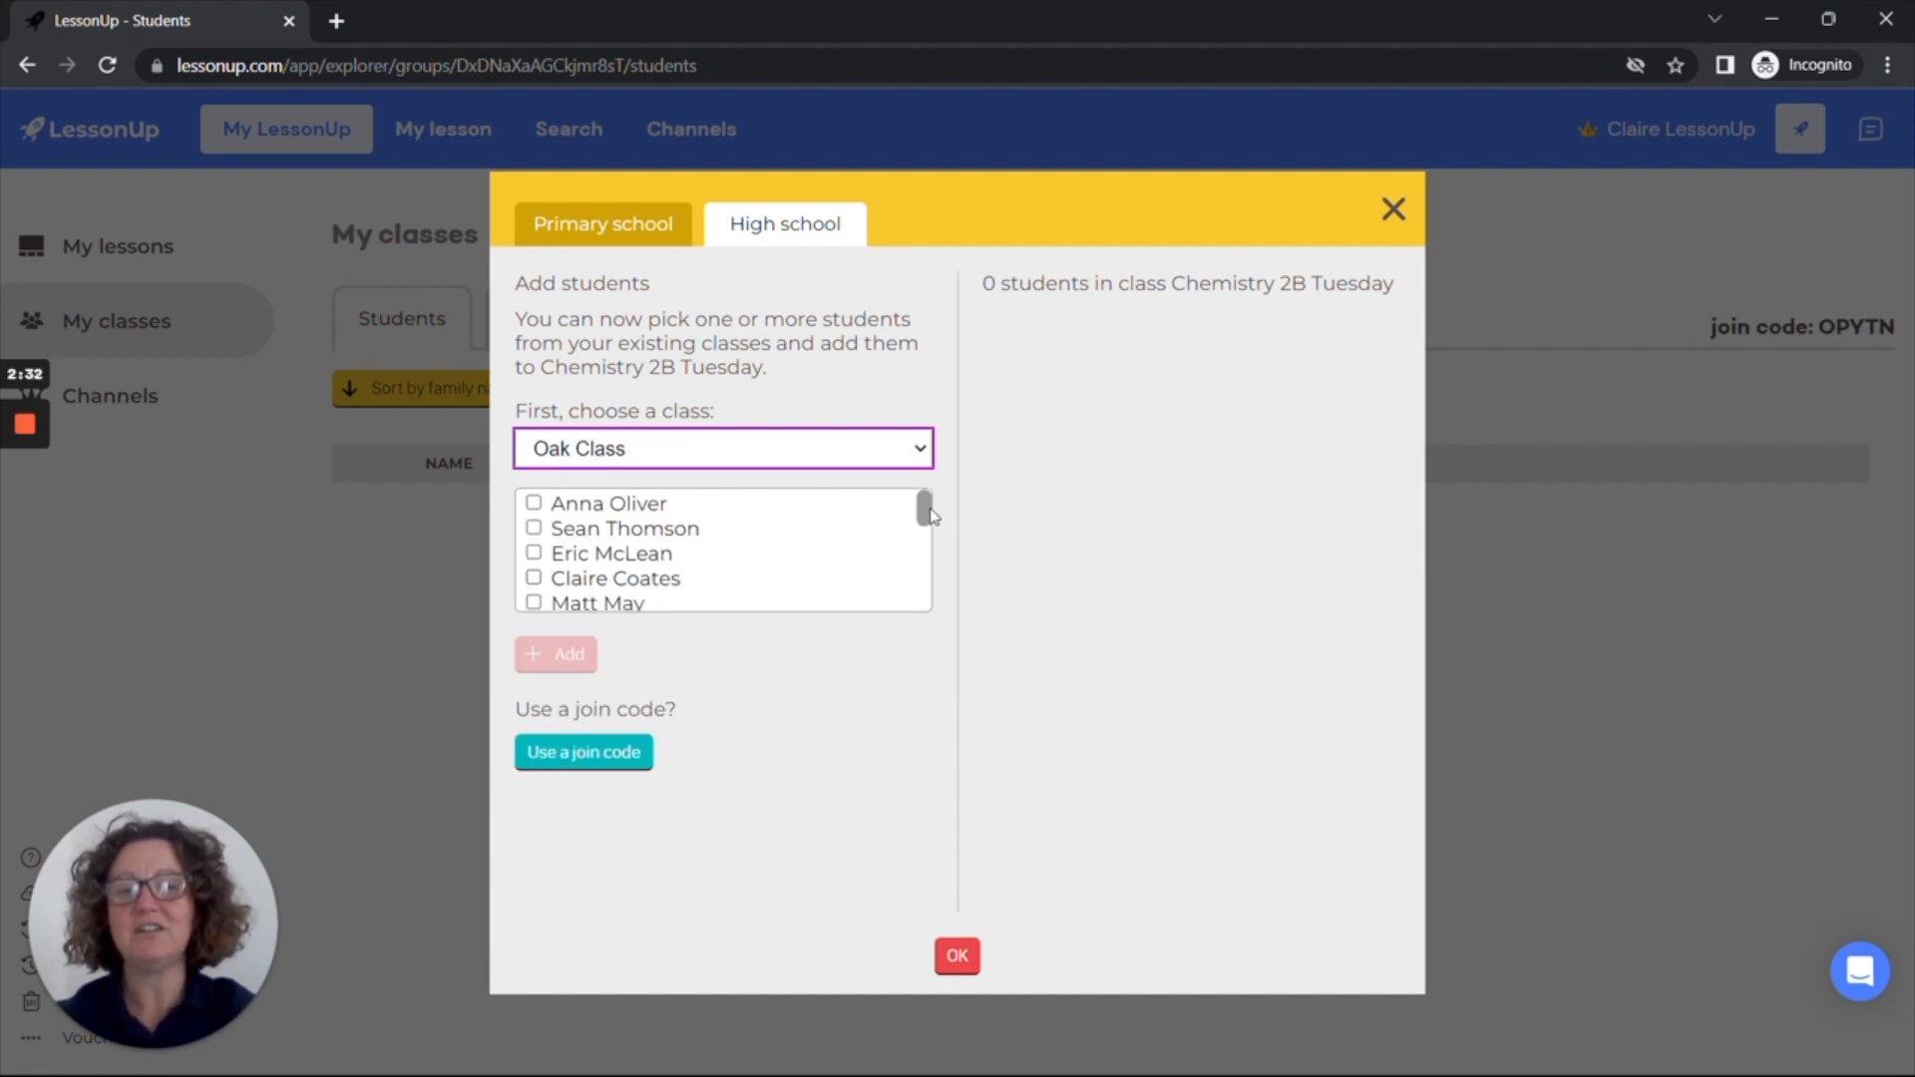
left_click(532, 574)
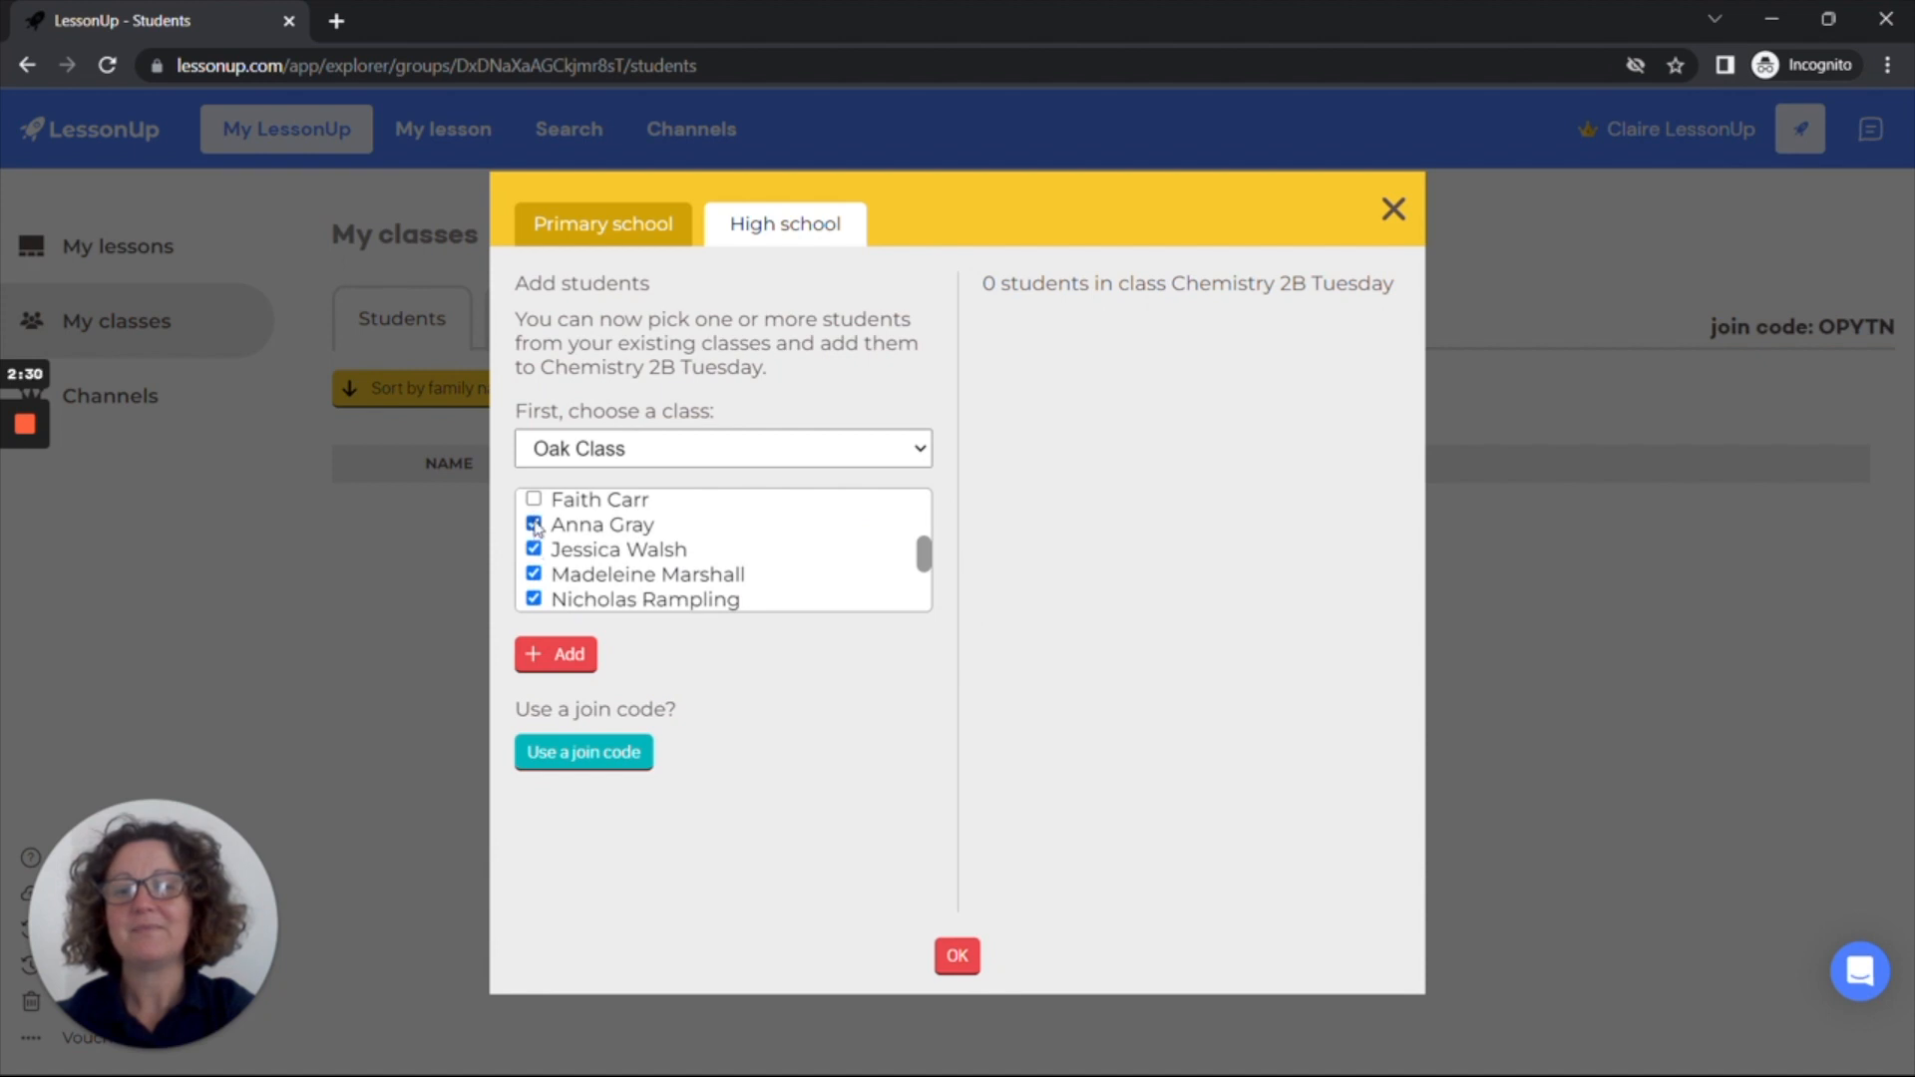
left_click(555, 654)
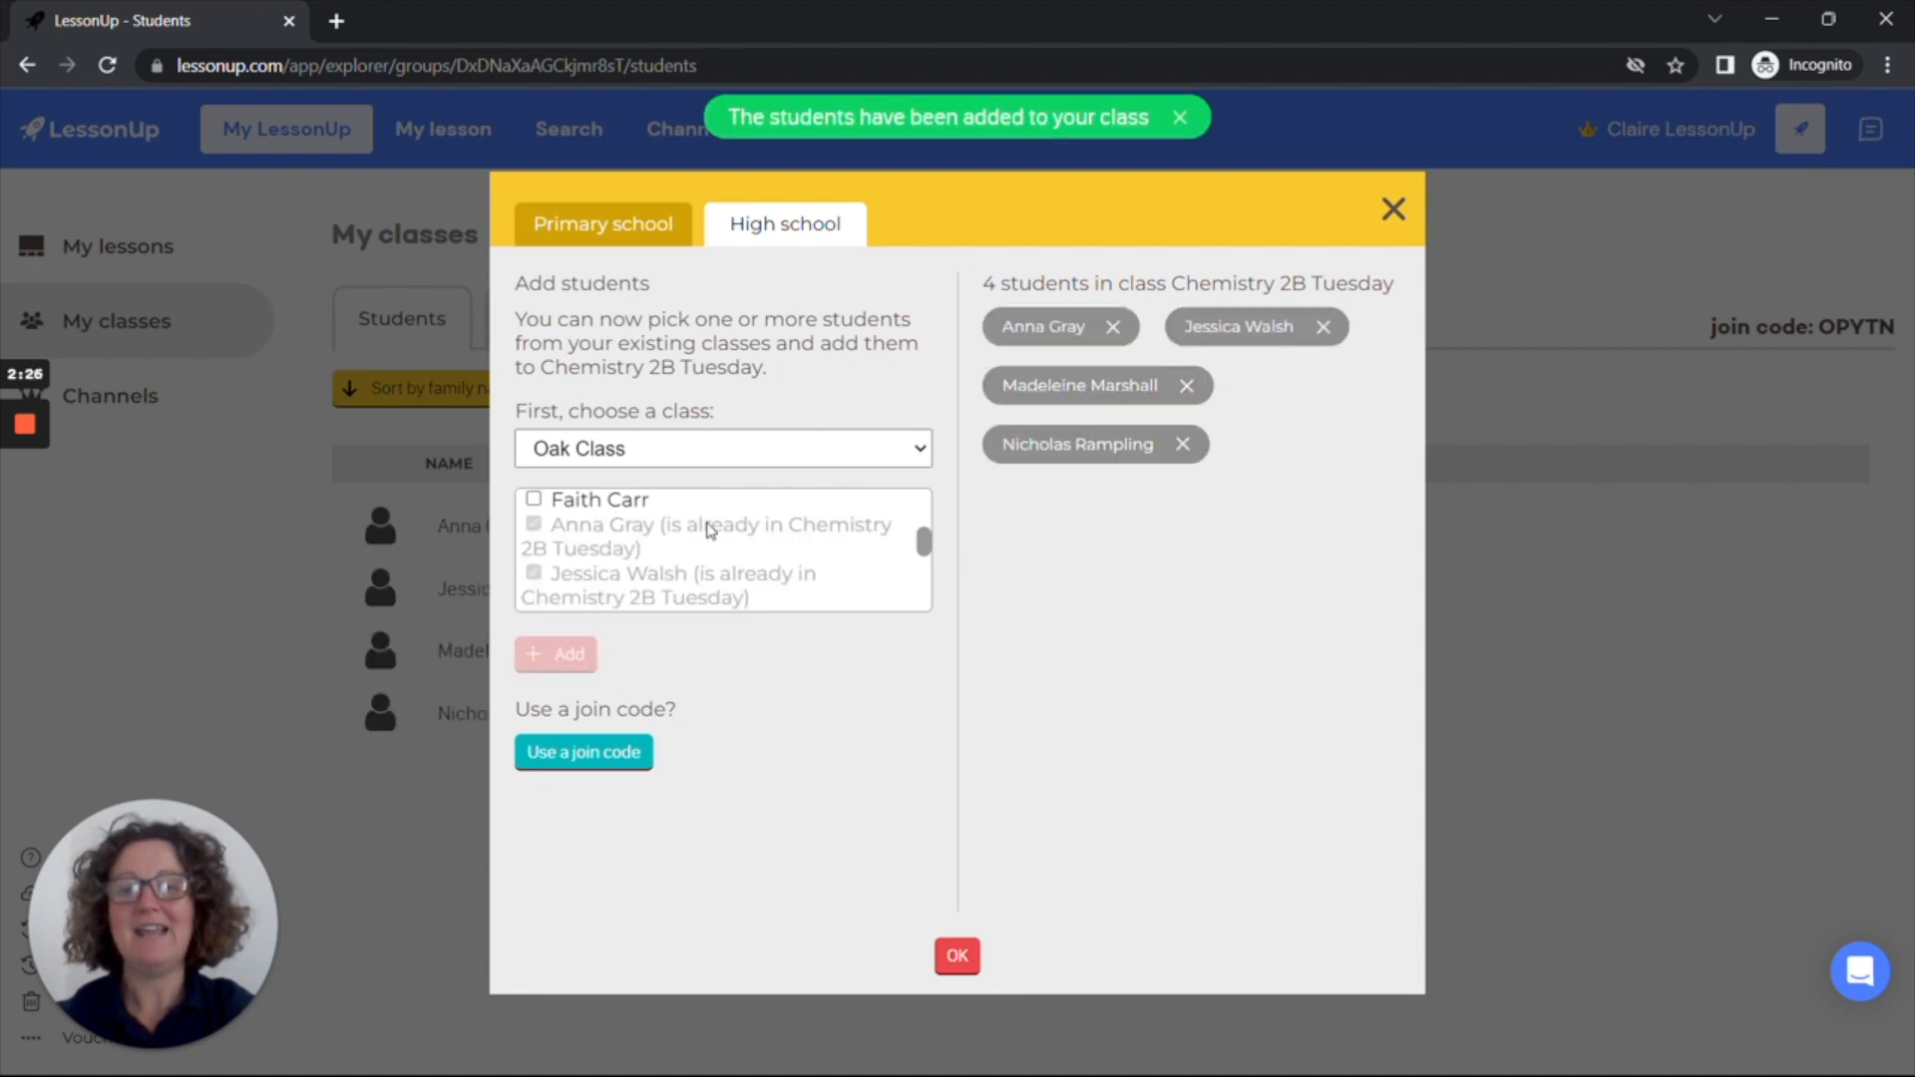
mouse_move(1171, 560)
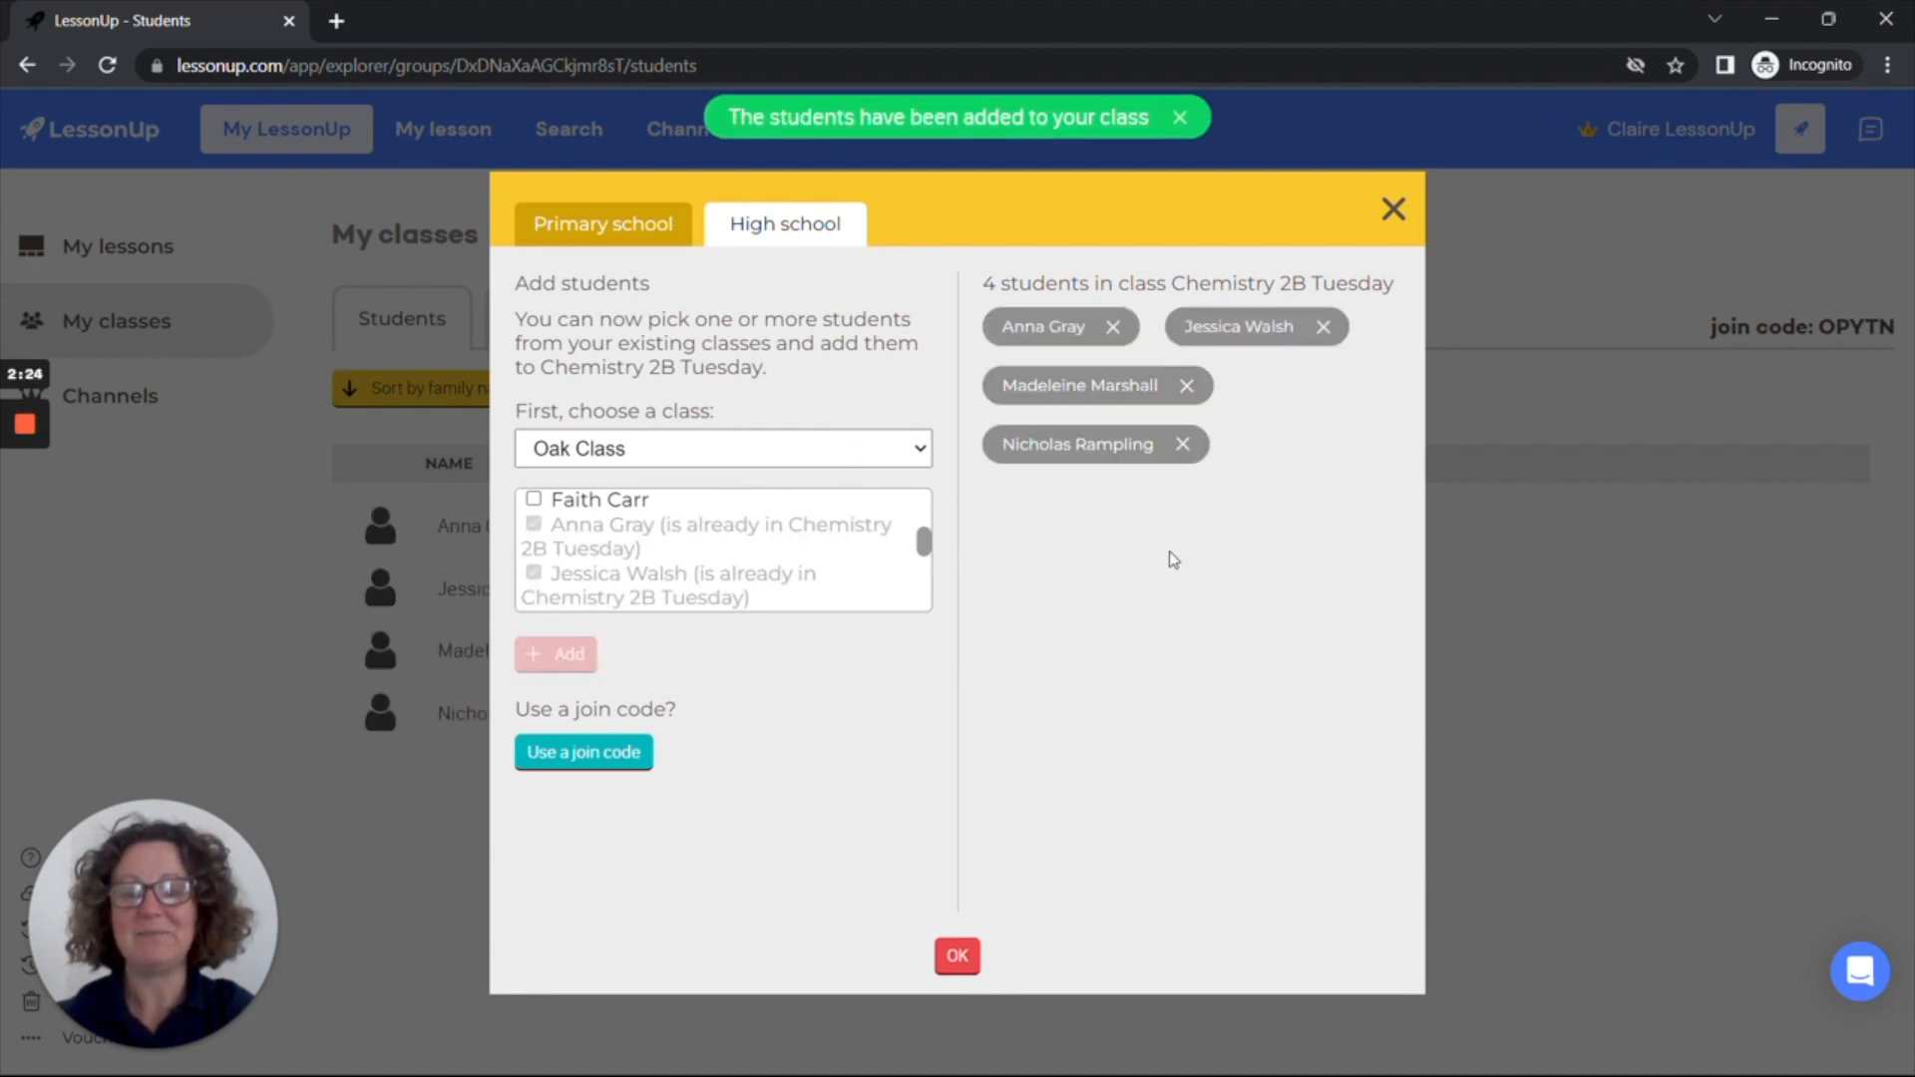
left_click(956, 956)
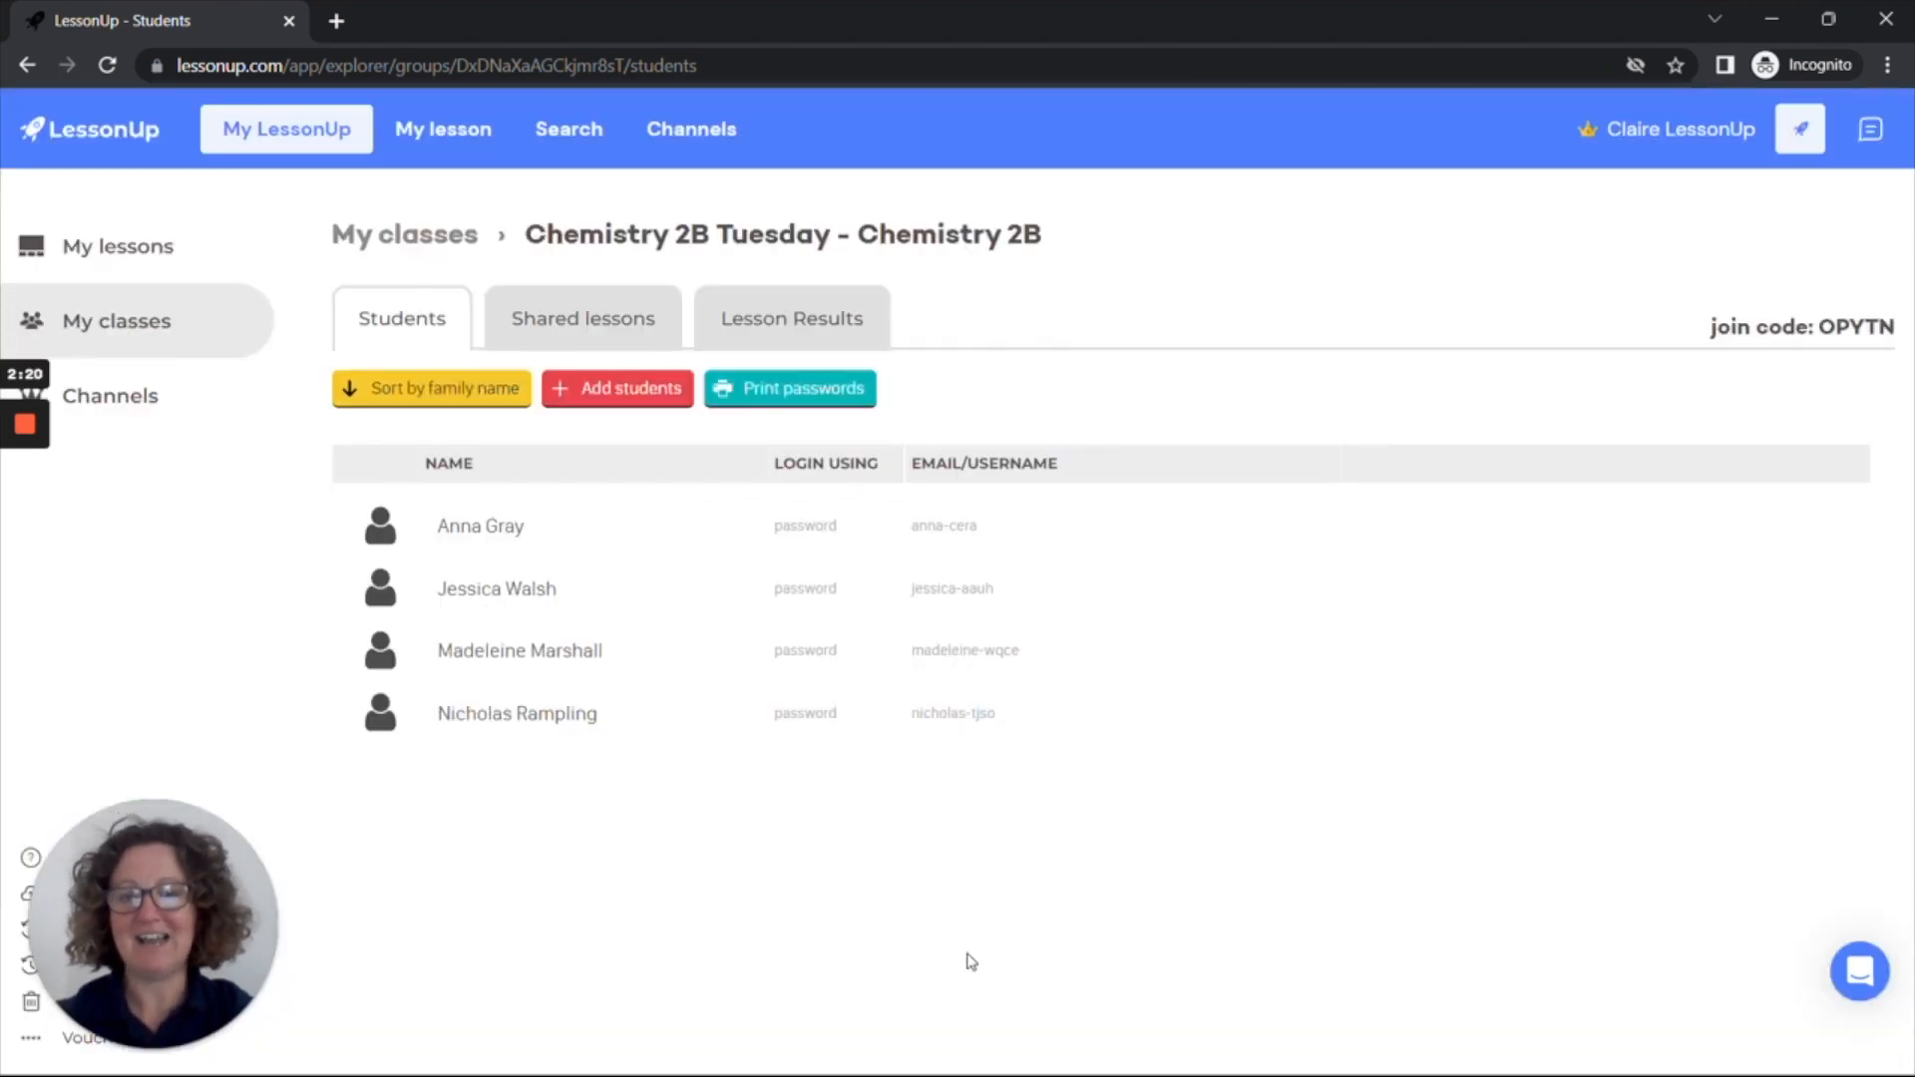
mouse_move(974, 614)
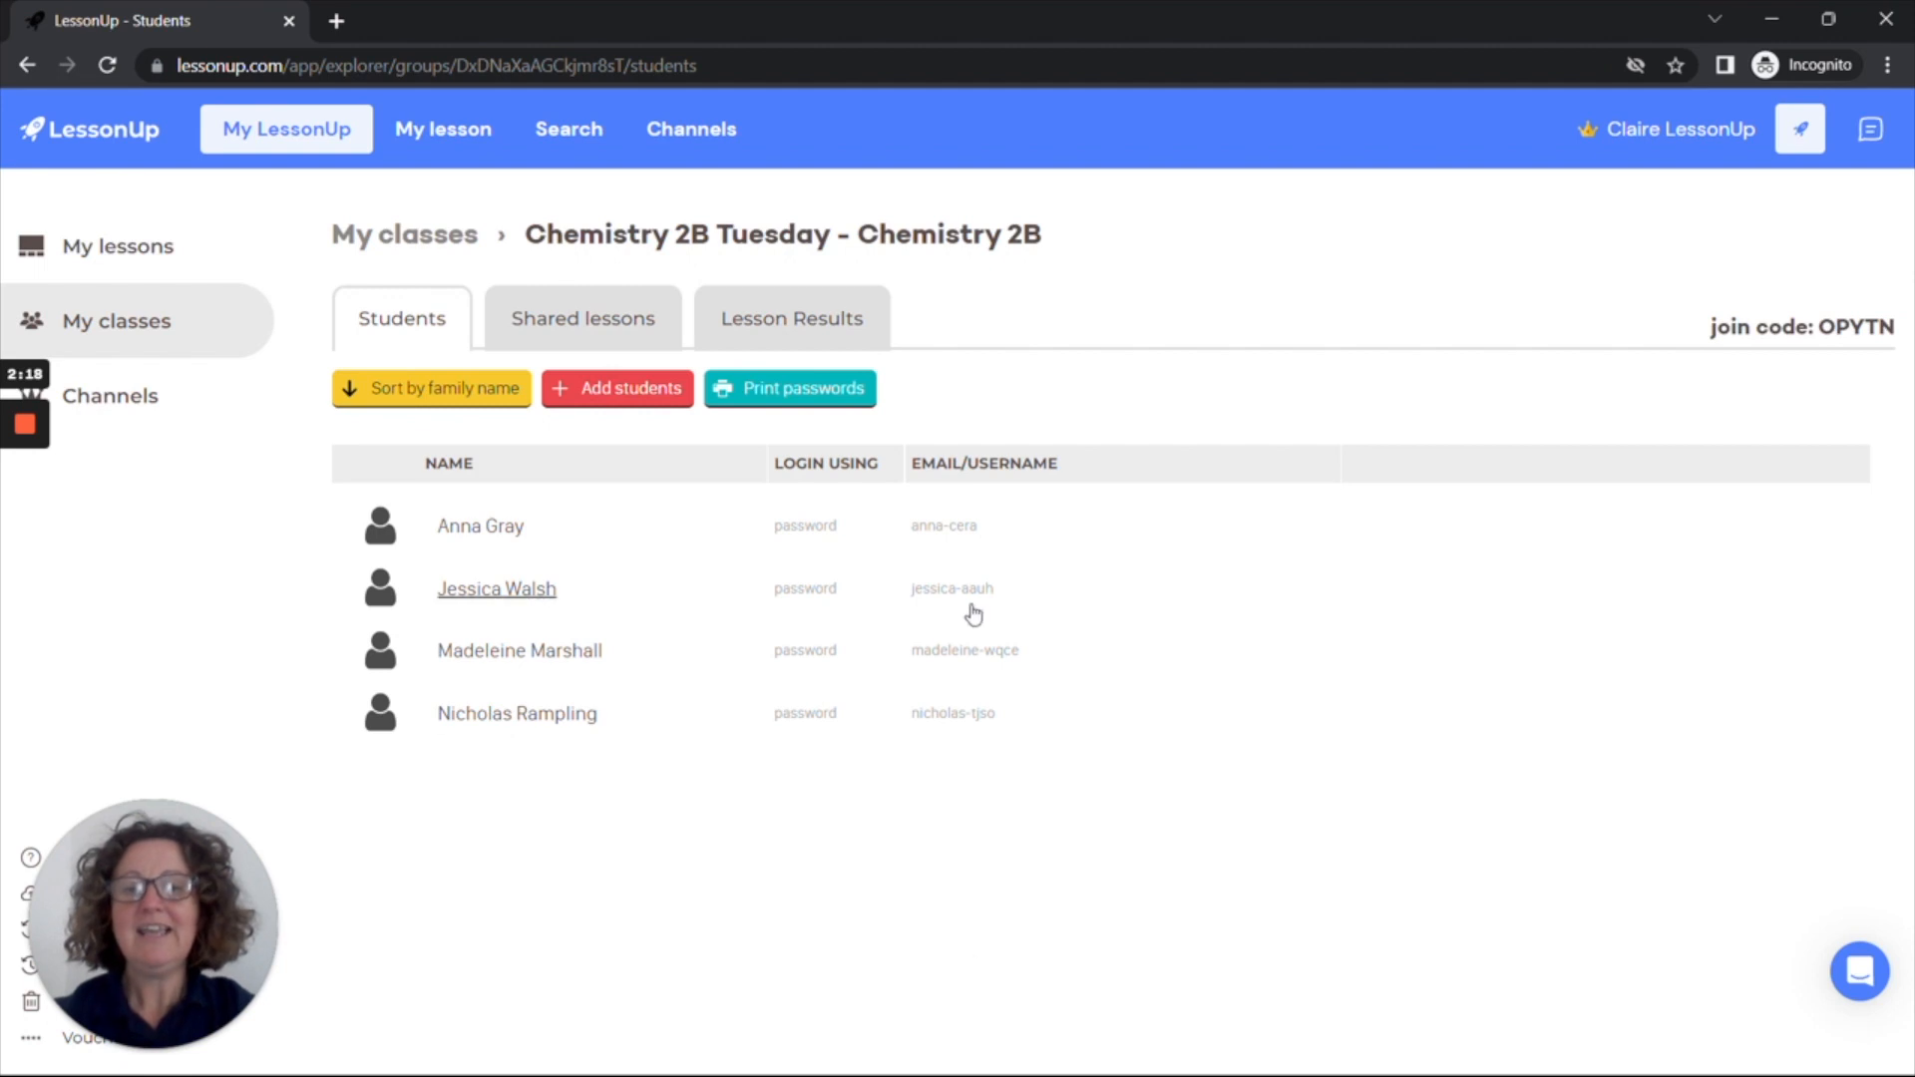
mouse_move(800, 401)
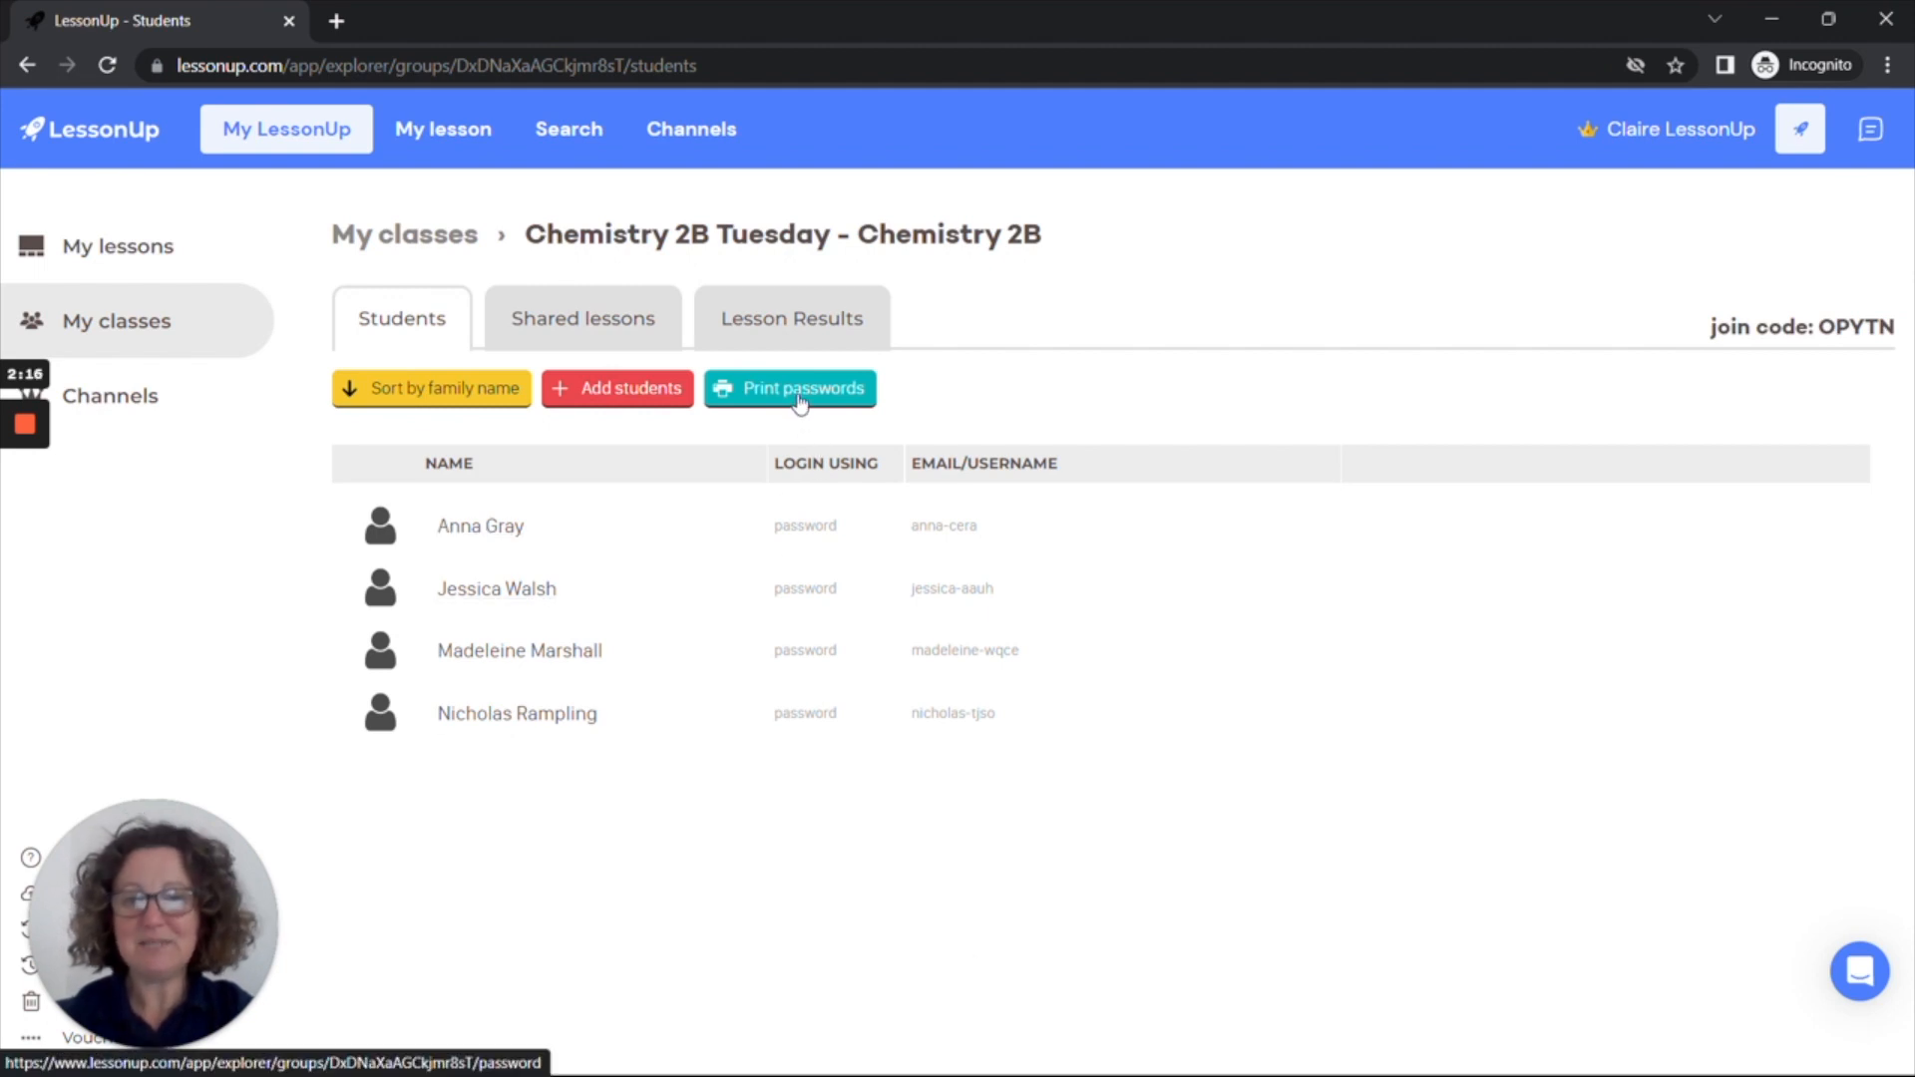
Step: Show the password sheet for the four students and cancel printing
left_click(789, 388)
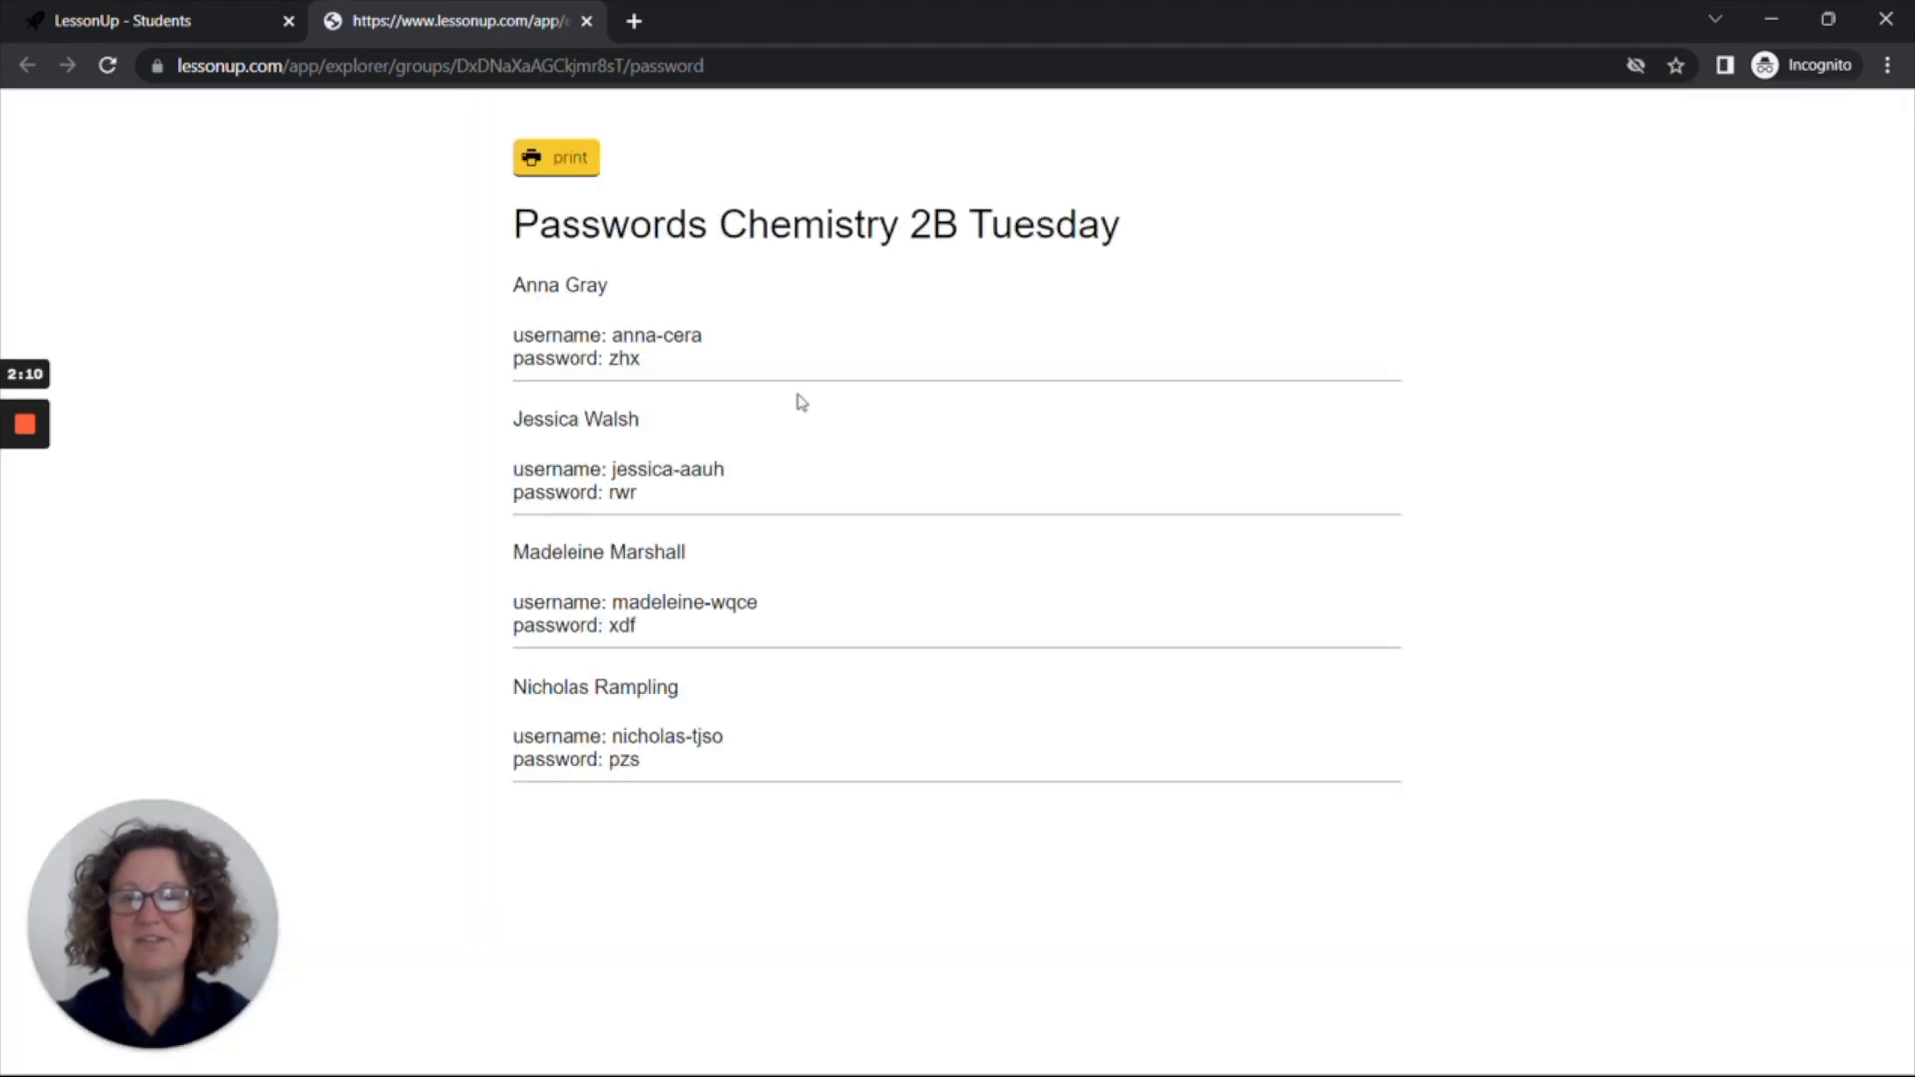
left_click(556, 156)
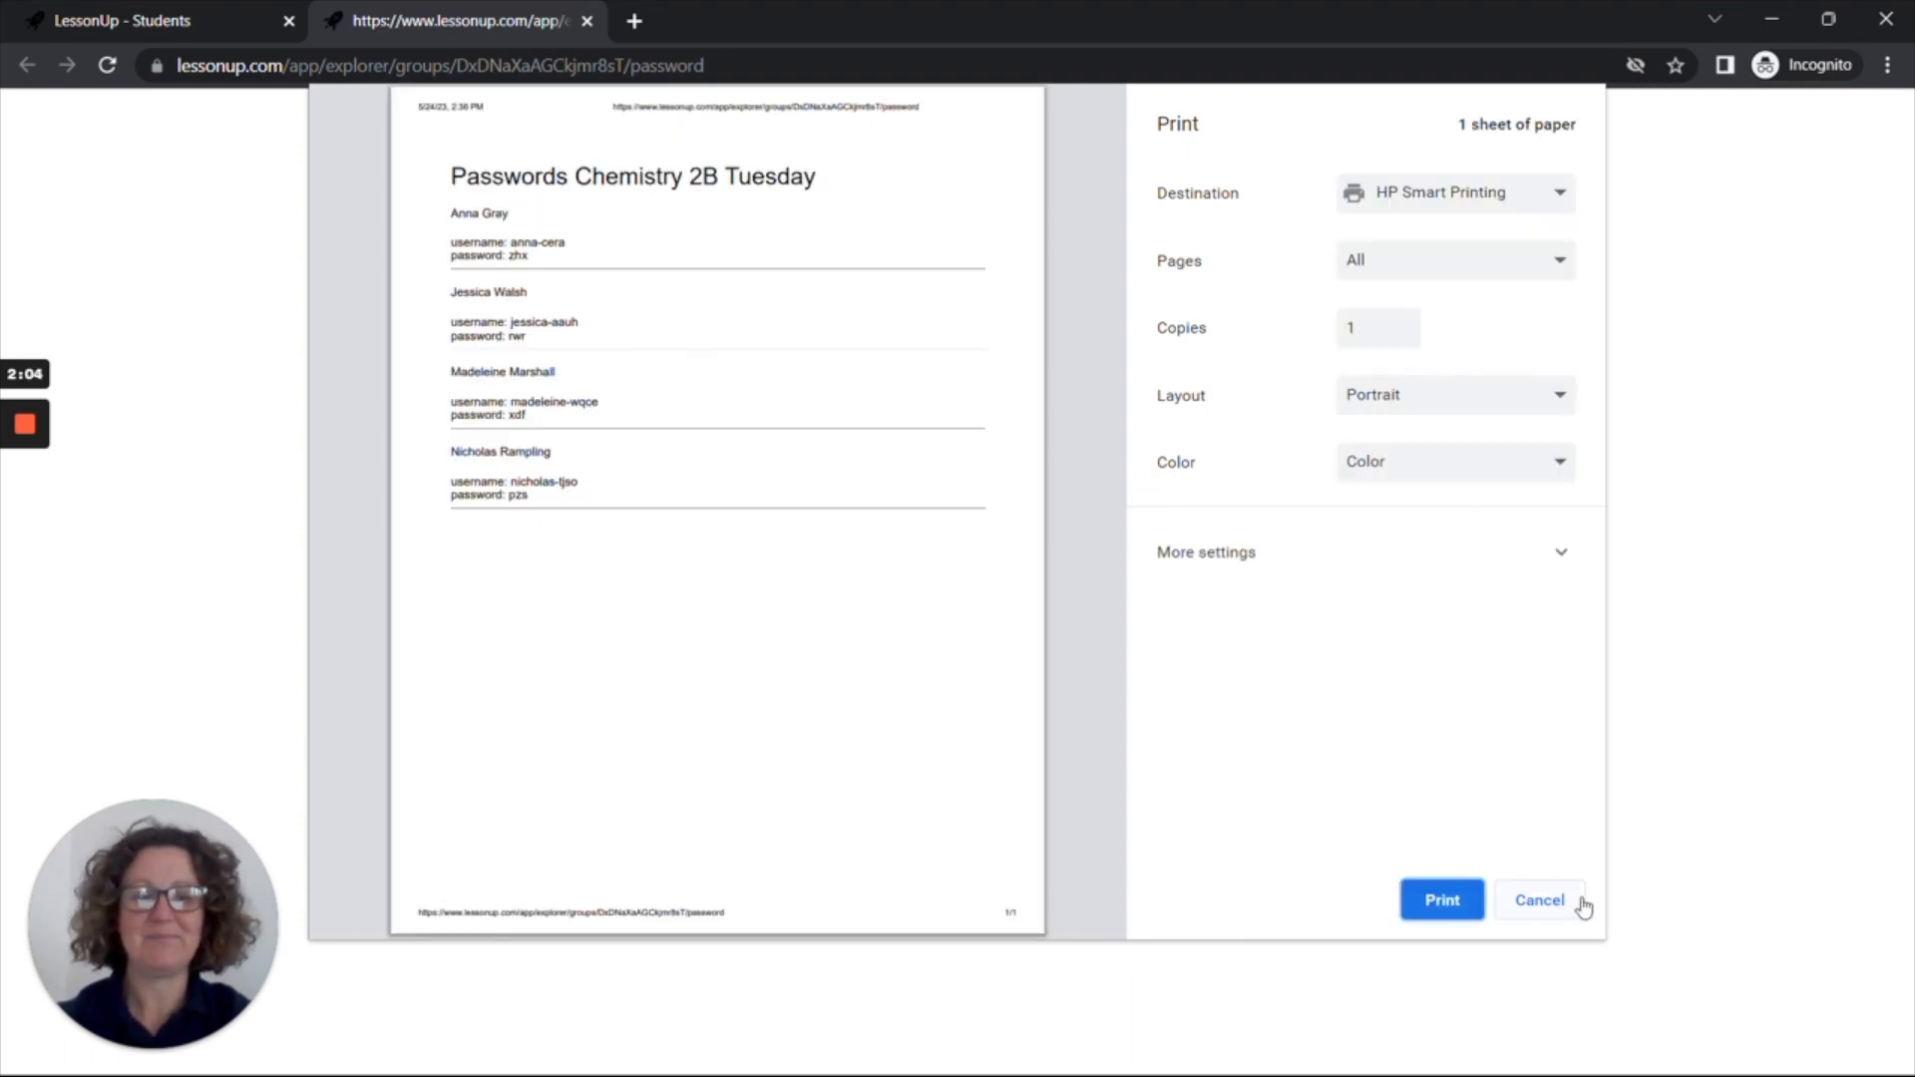
left_click(1539, 899)
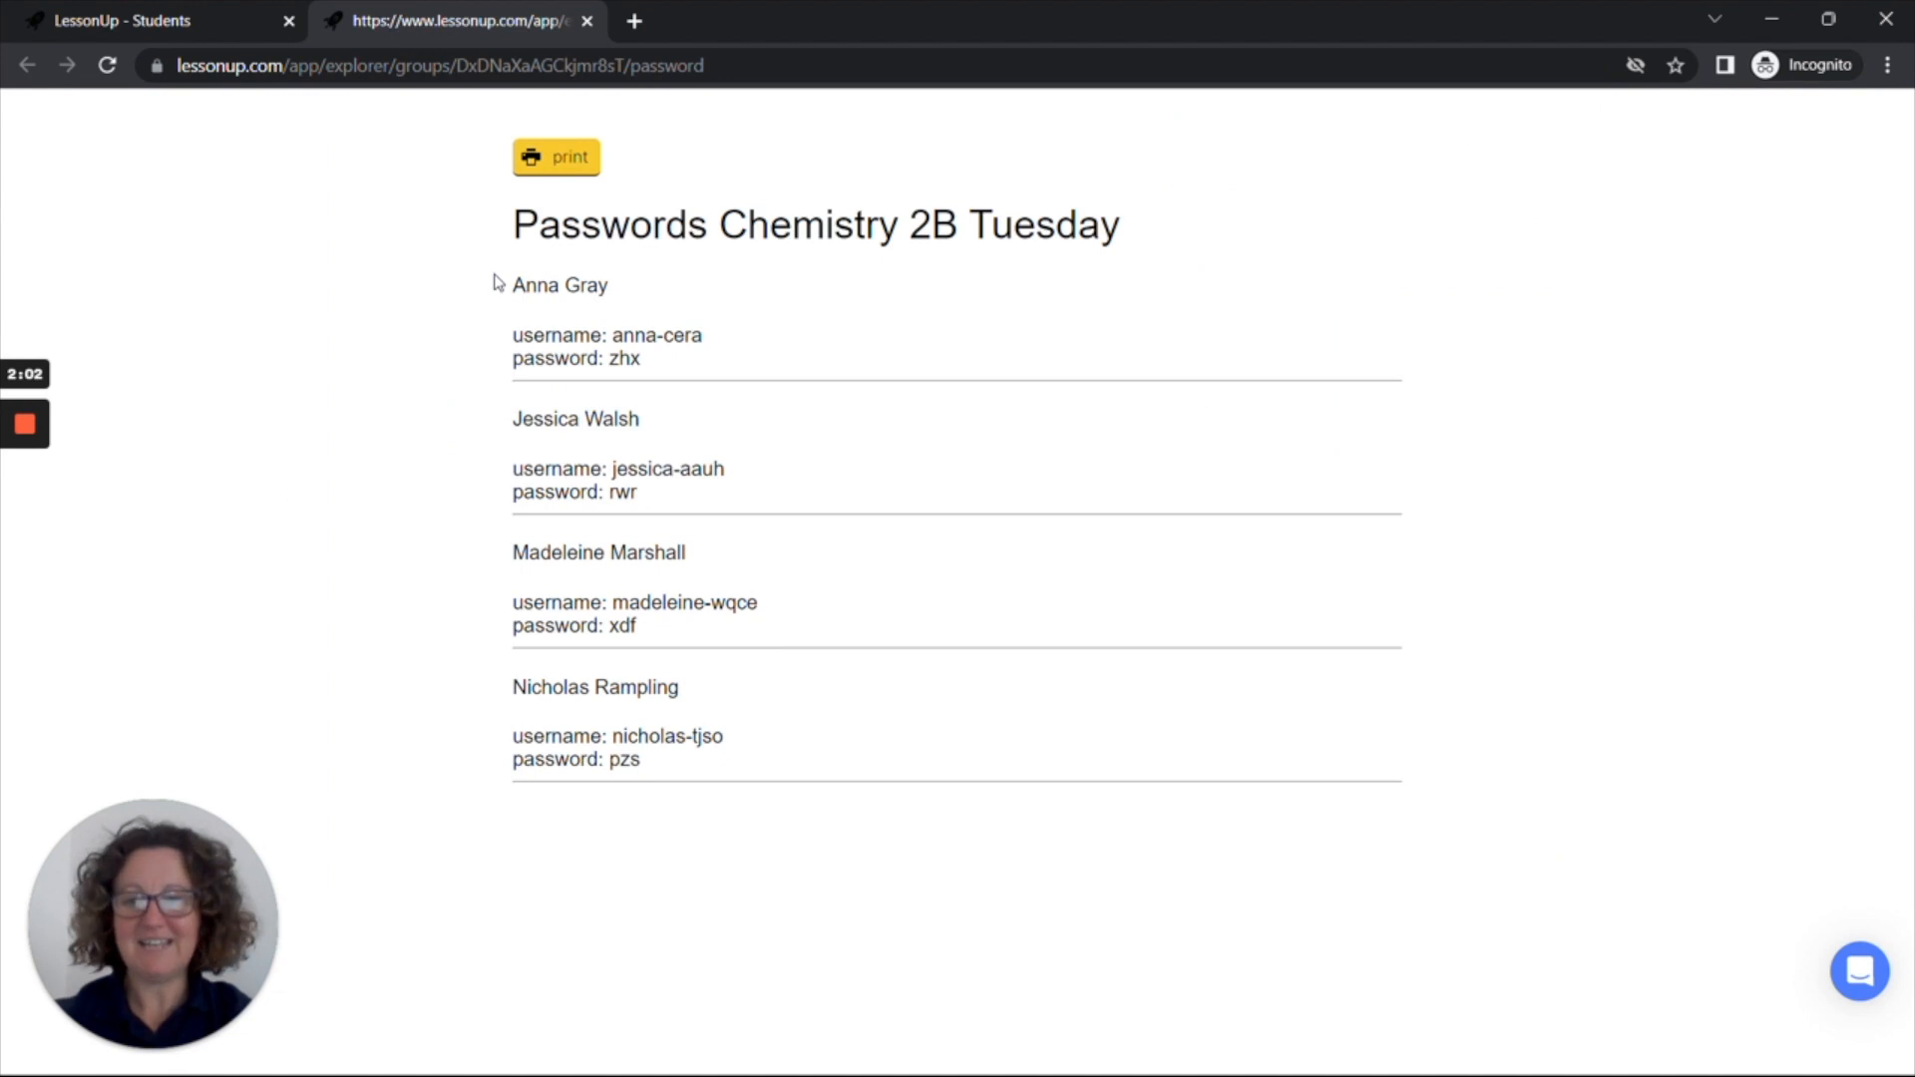